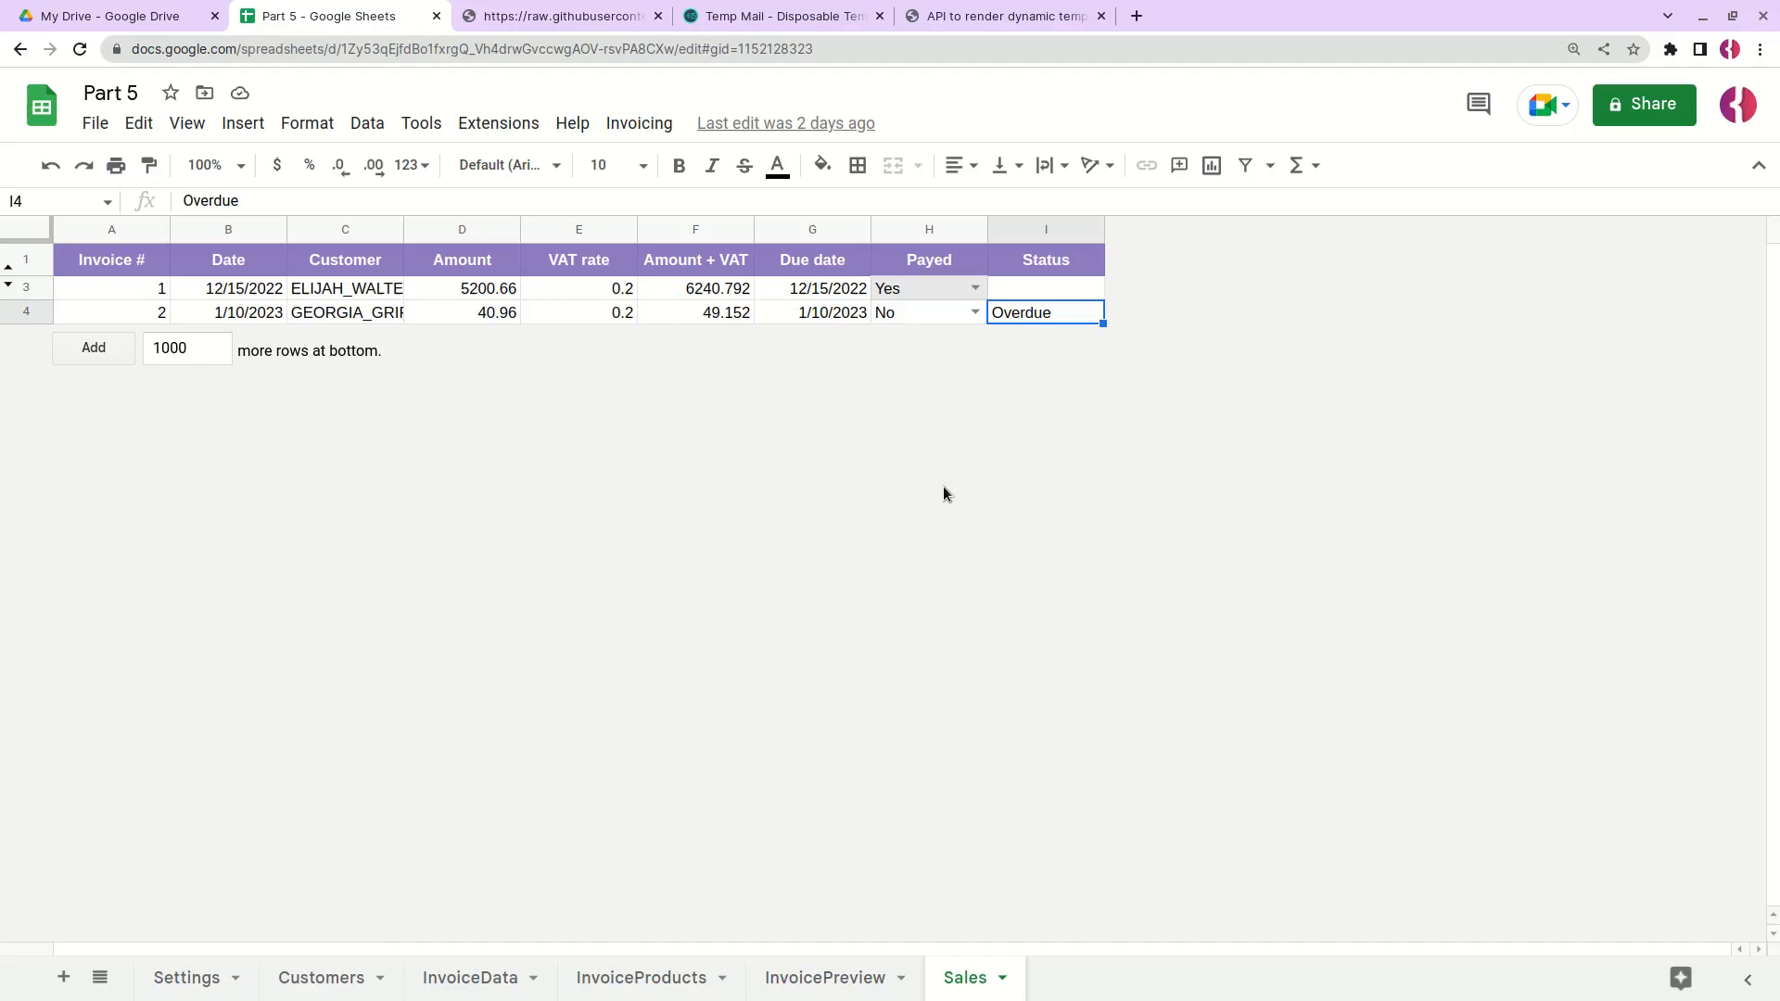
{"action": "mouse_move", "coordinate": [921, 470]}
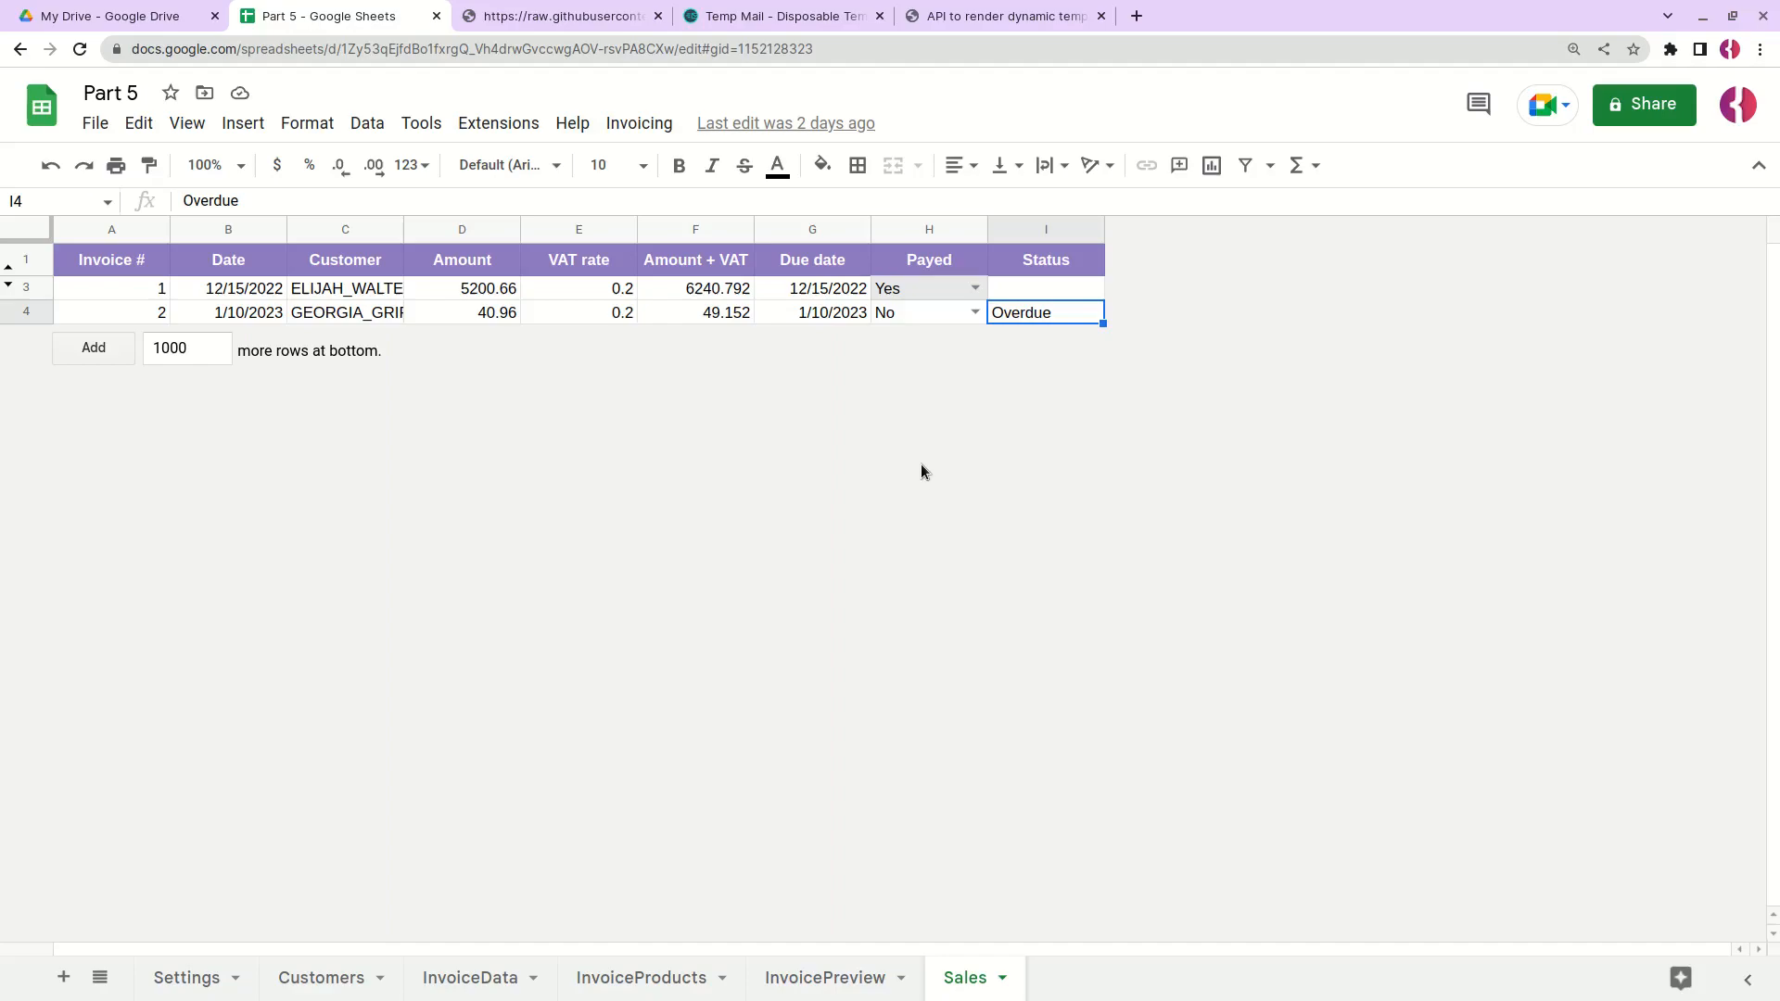
{"action": "mouse_move", "coordinate": [98, 639]}
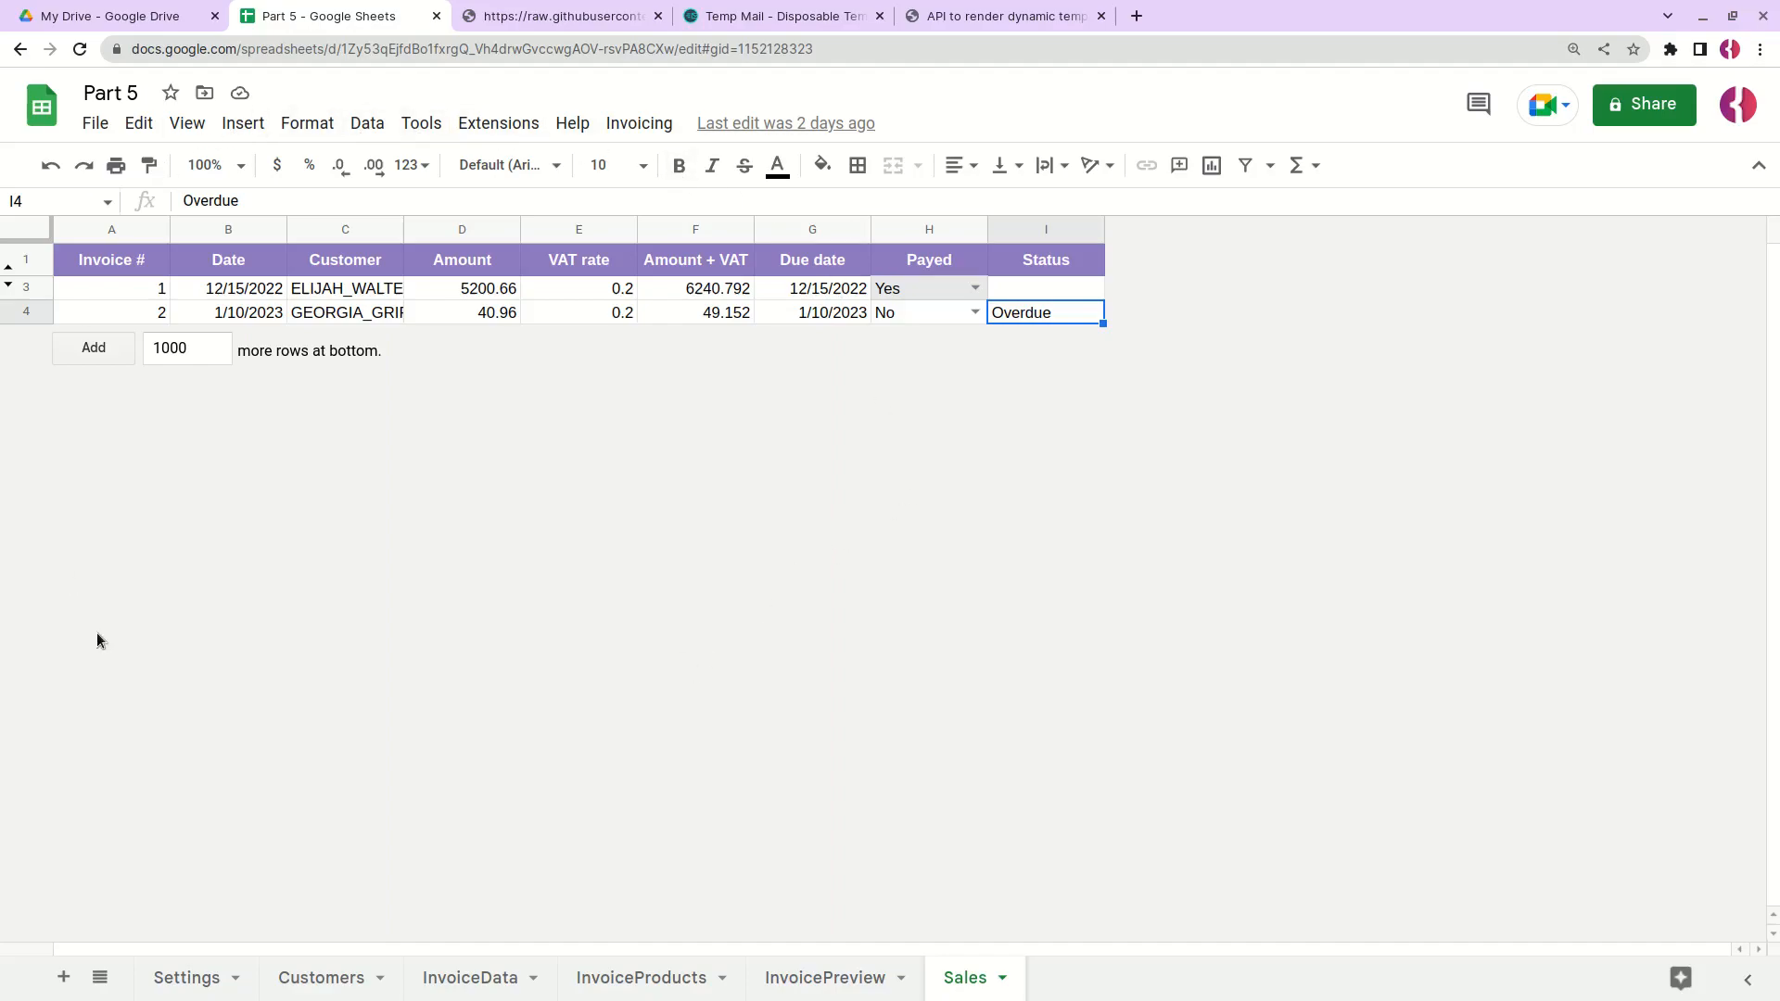
{"action": "mouse_move", "coordinate": [185, 978]}
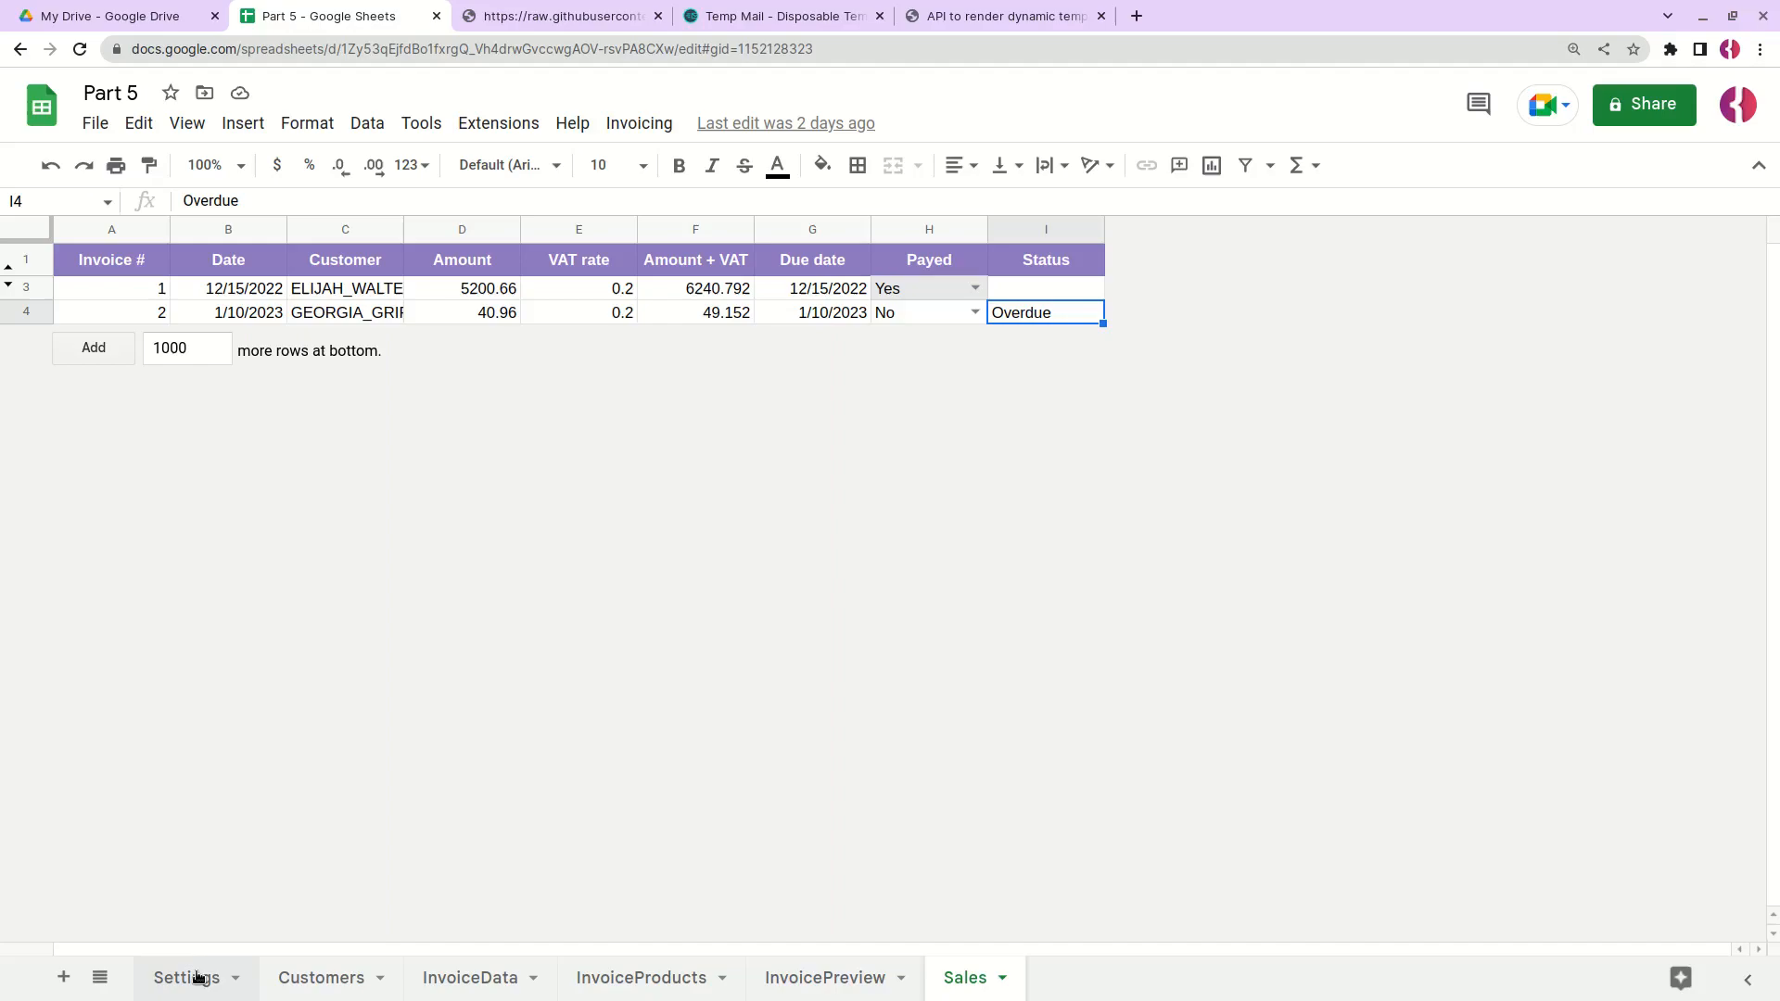
Show the Settings sheet with the company details and blank Templid keys
{"action": "left_click", "coordinate": [186, 977]}
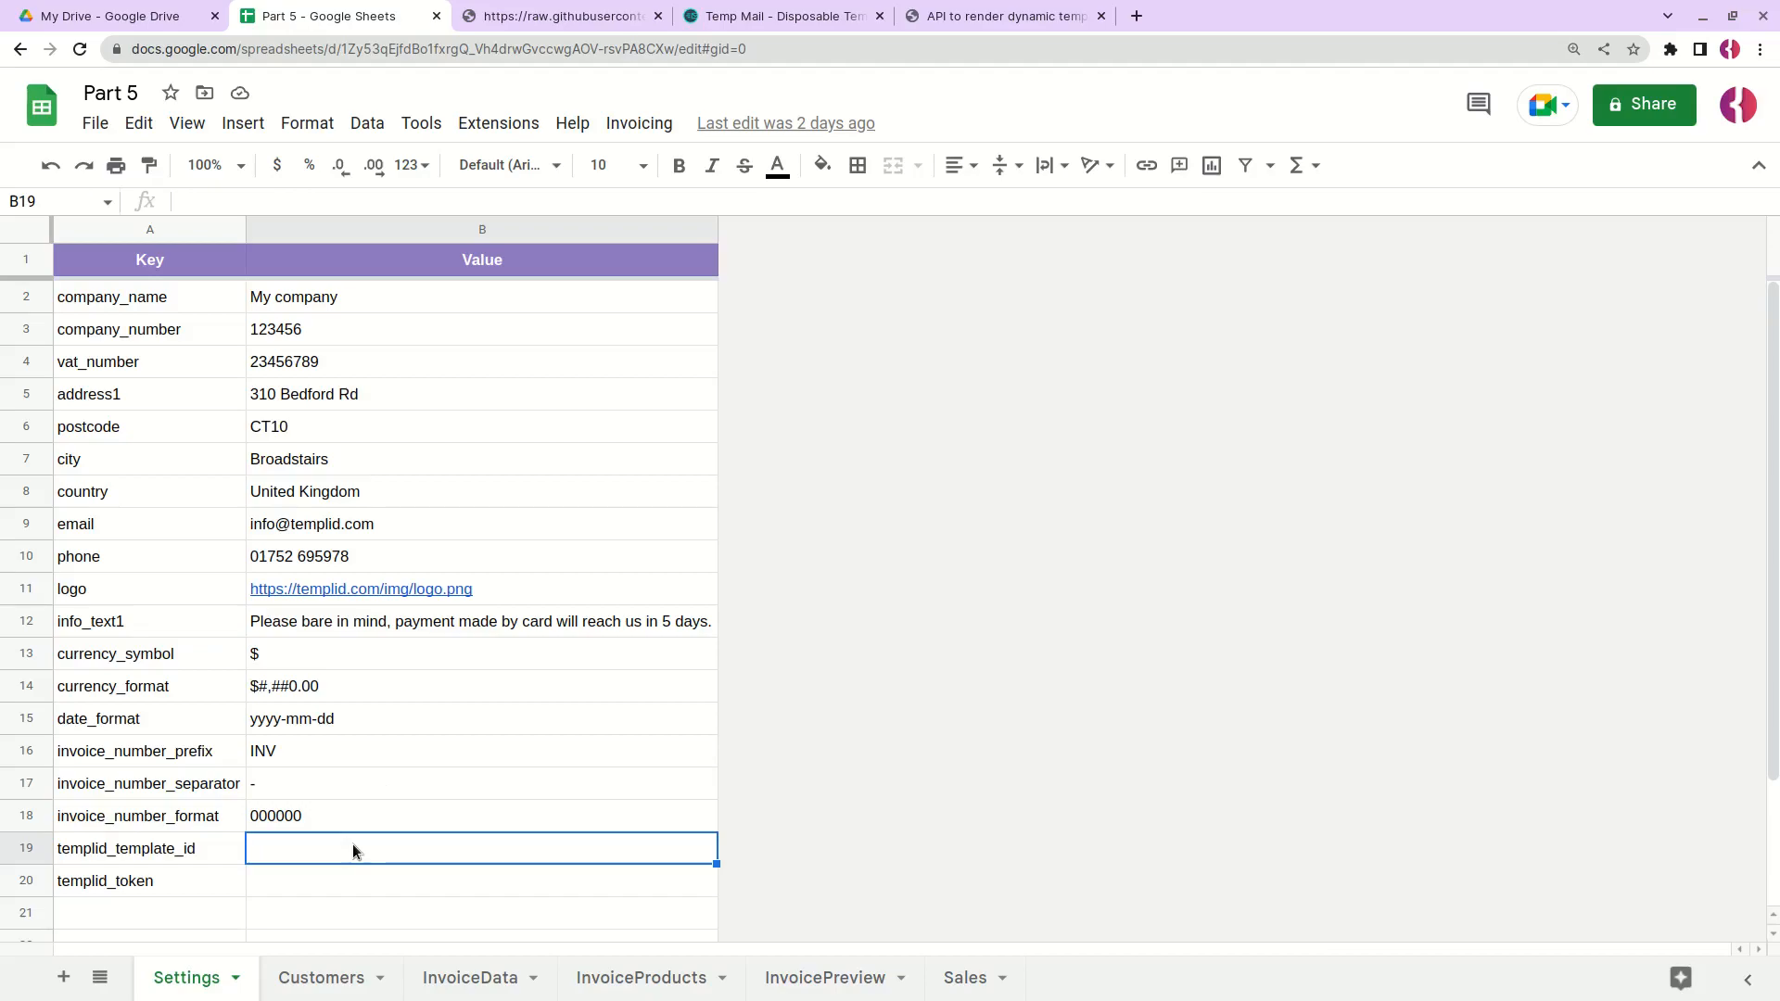
{"action": "mouse_move", "coordinate": [484, 890]}
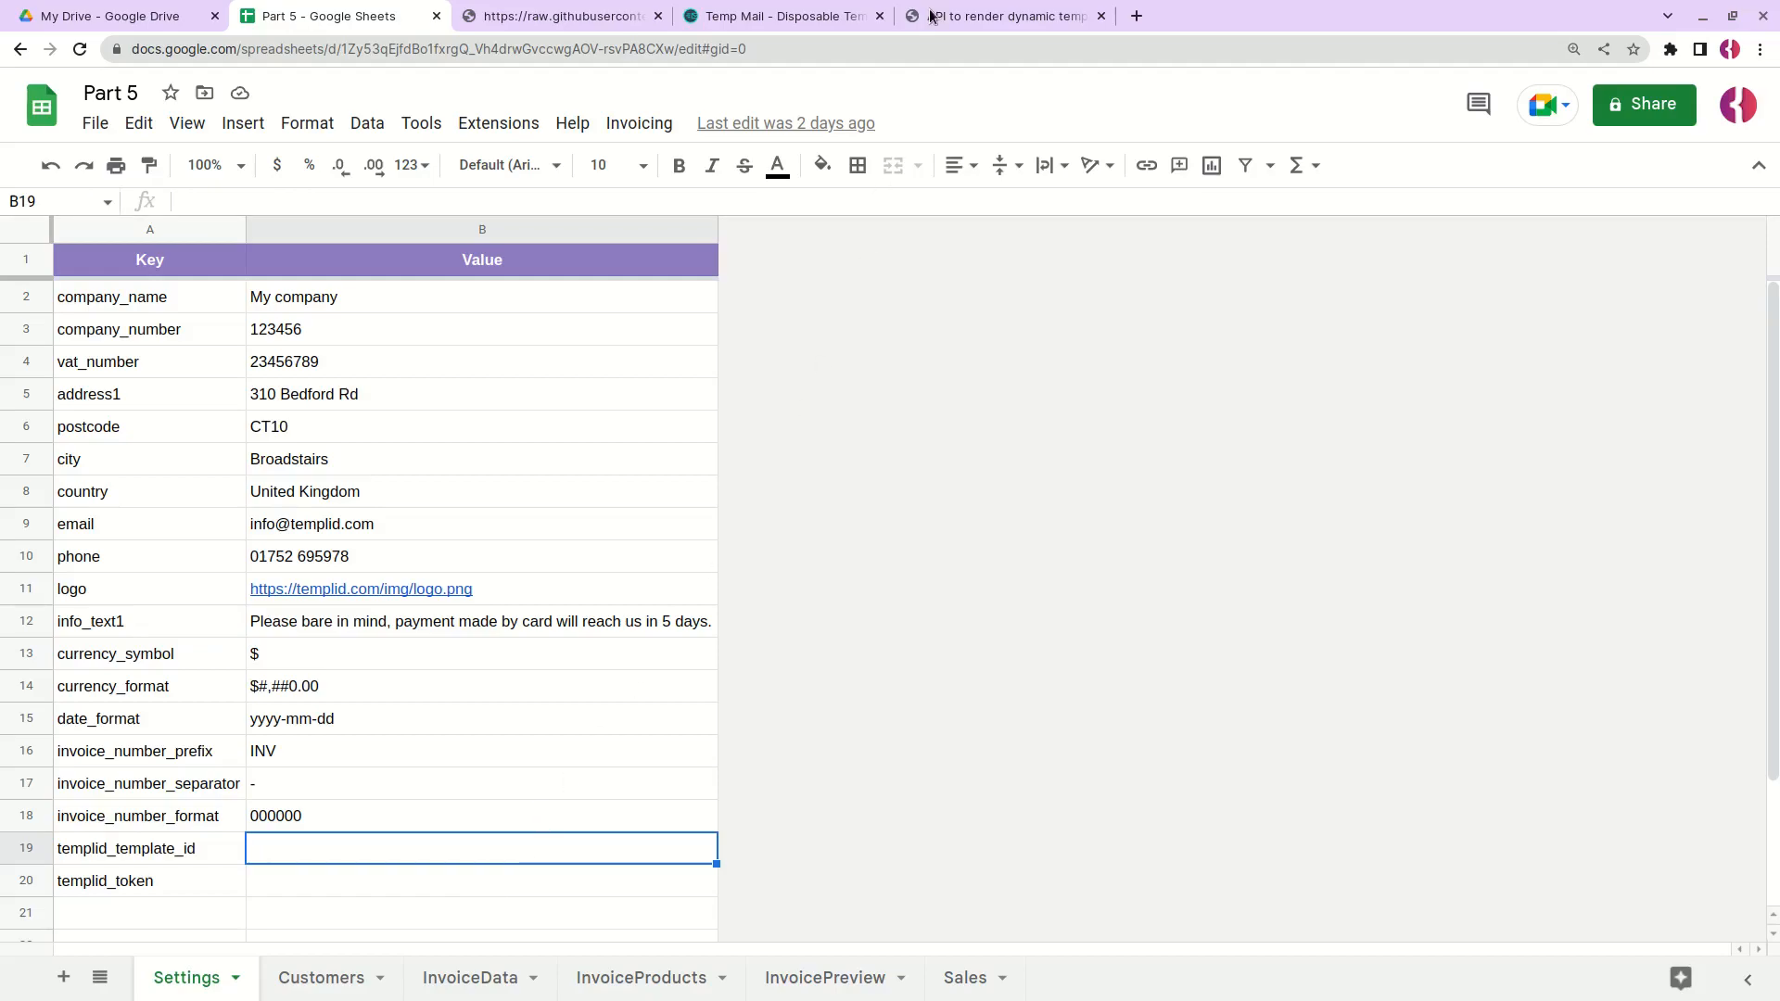
Log in to Templid and start adding a new template
{"action": "left_click", "coordinate": [1003, 15]}
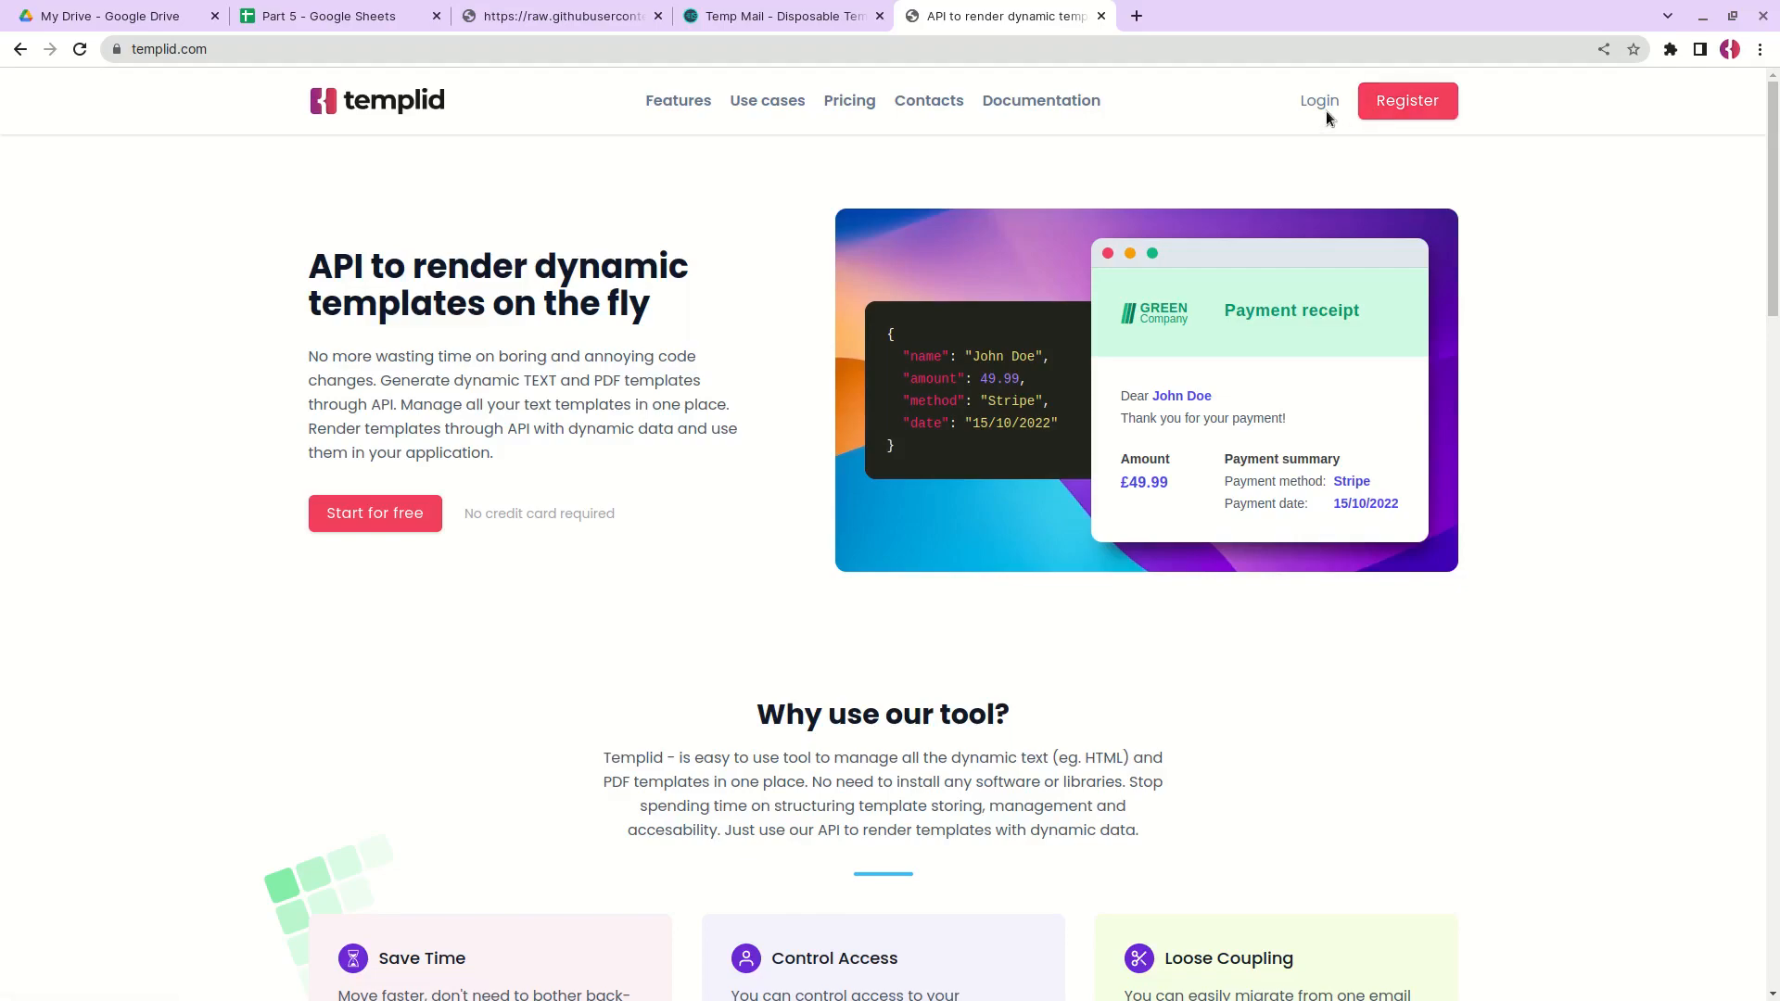
{"action": "left_click", "coordinate": [1318, 100]}
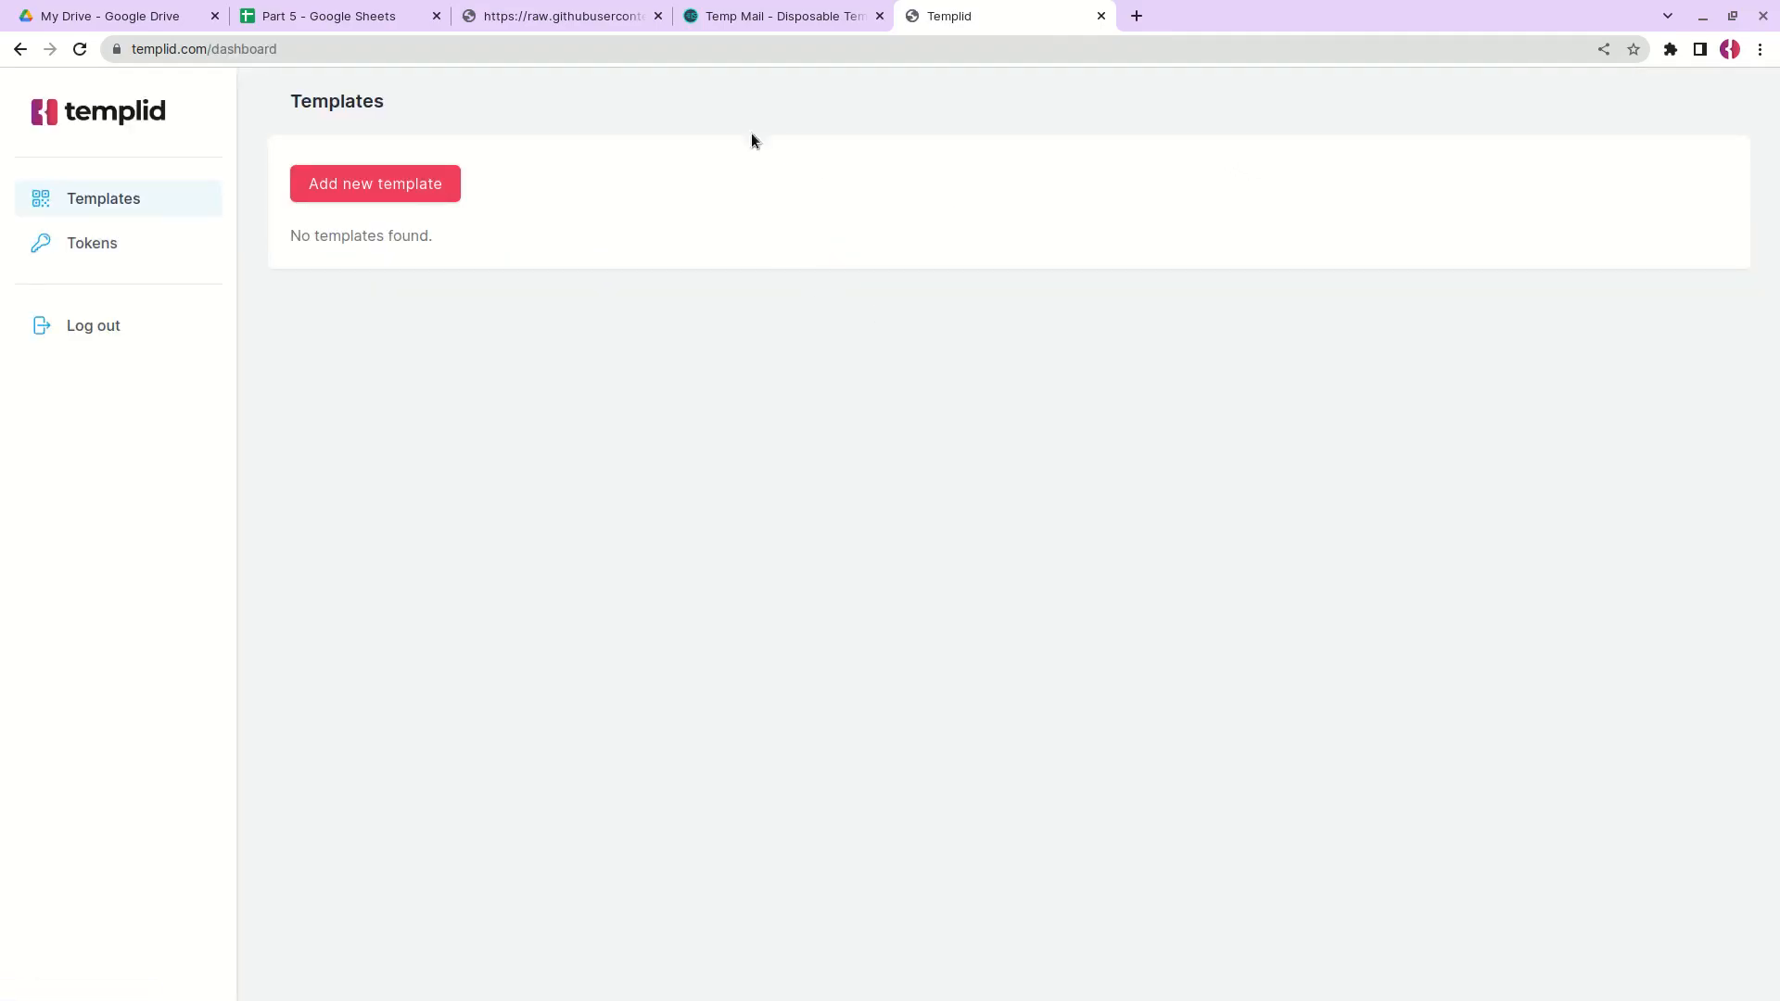
{"action": "mouse_move", "coordinate": [374, 183]}
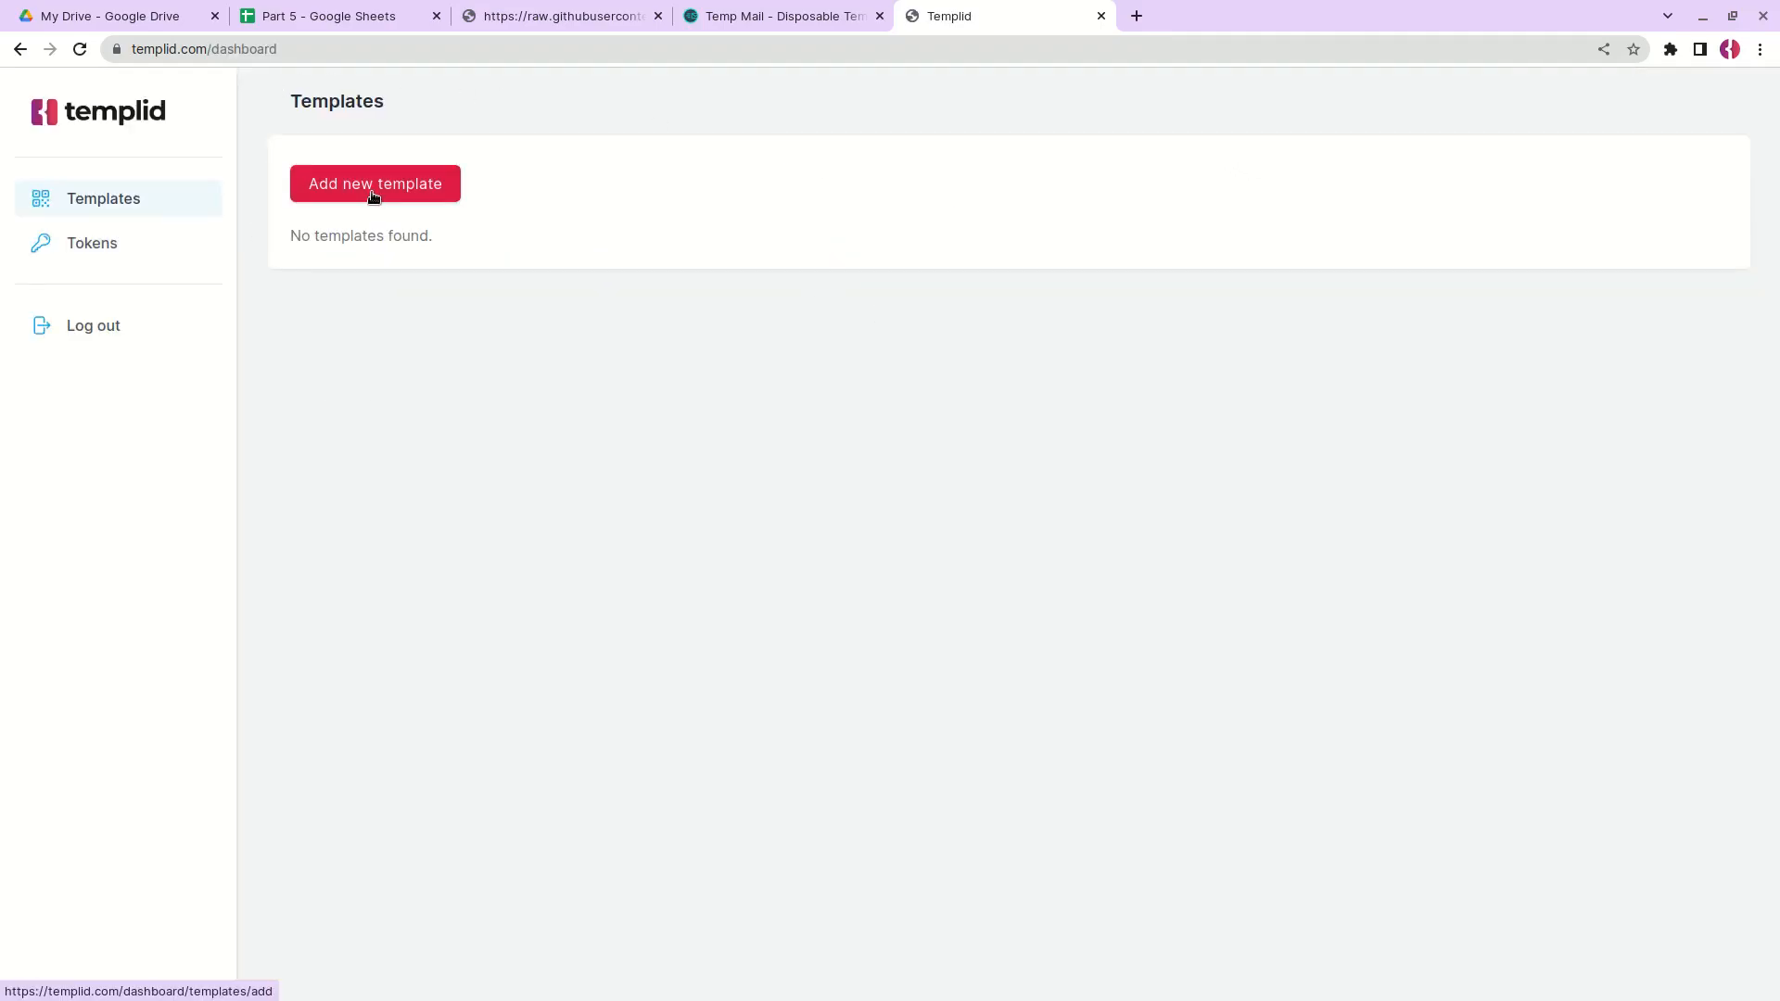
{"action": "left_click", "coordinate": [375, 183]}
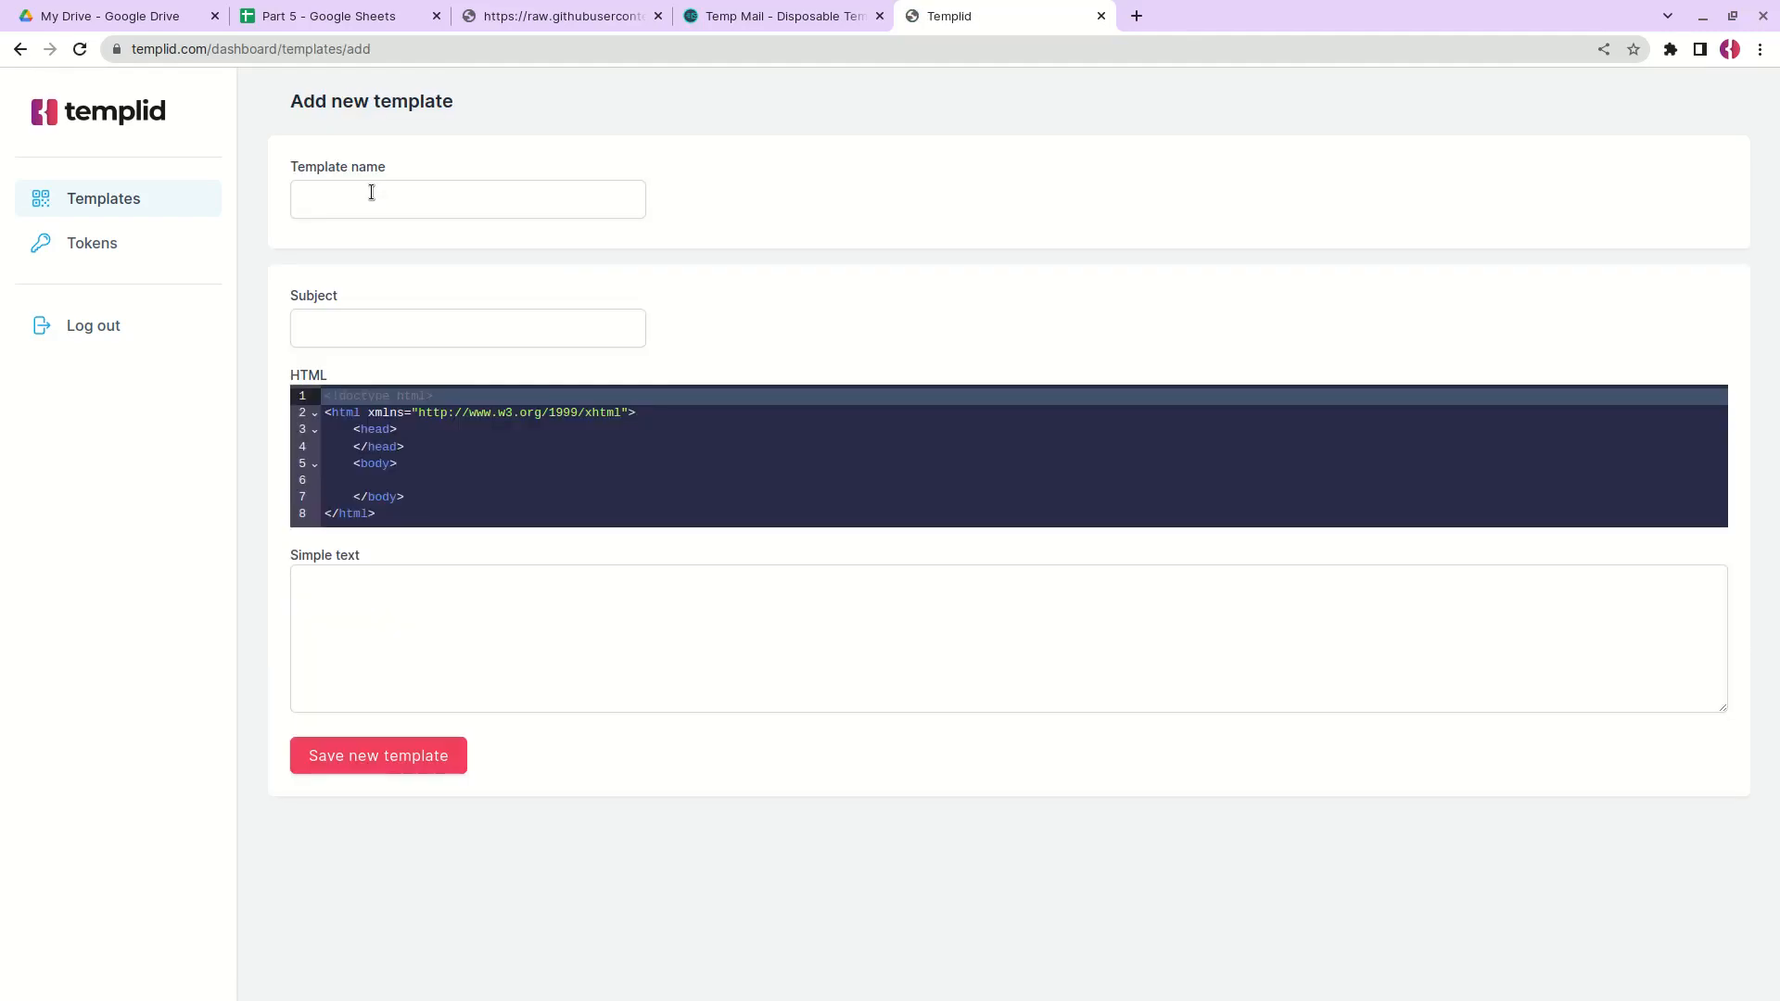
Name the new template 'Invoice Google Sheets'
{"action": "left_click", "coordinate": [467, 198]}
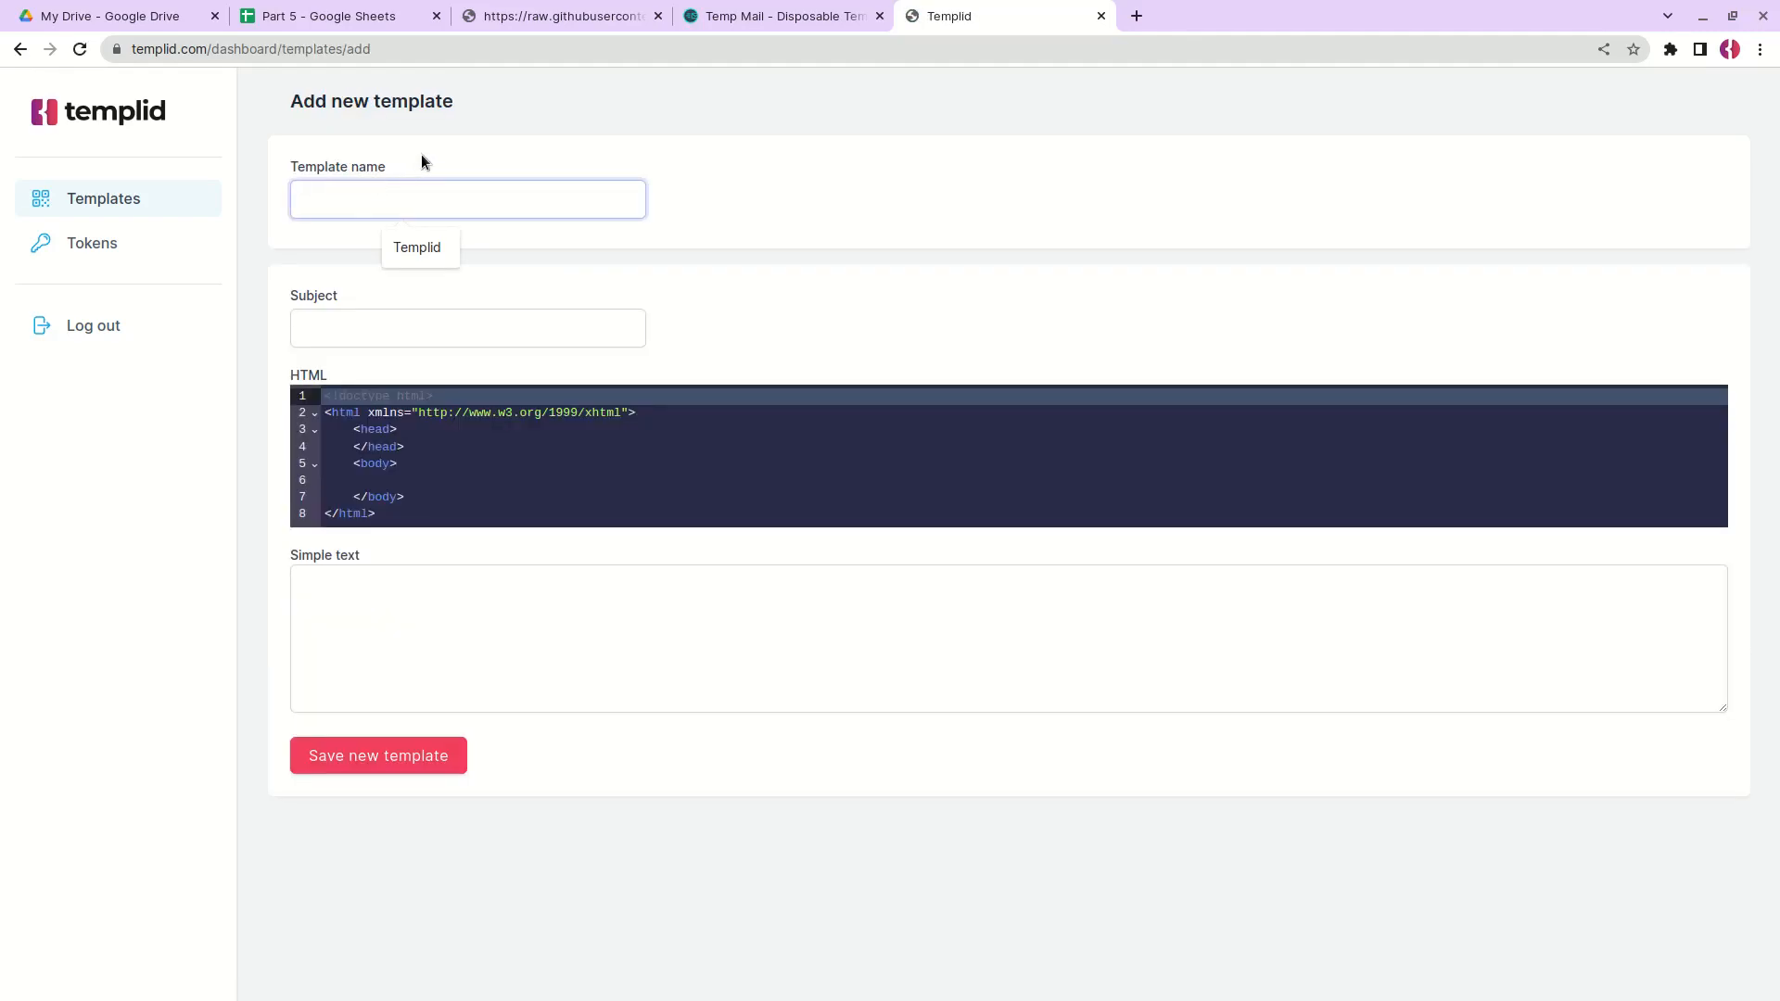
{"action": "left_click", "coordinate": [468, 199]}
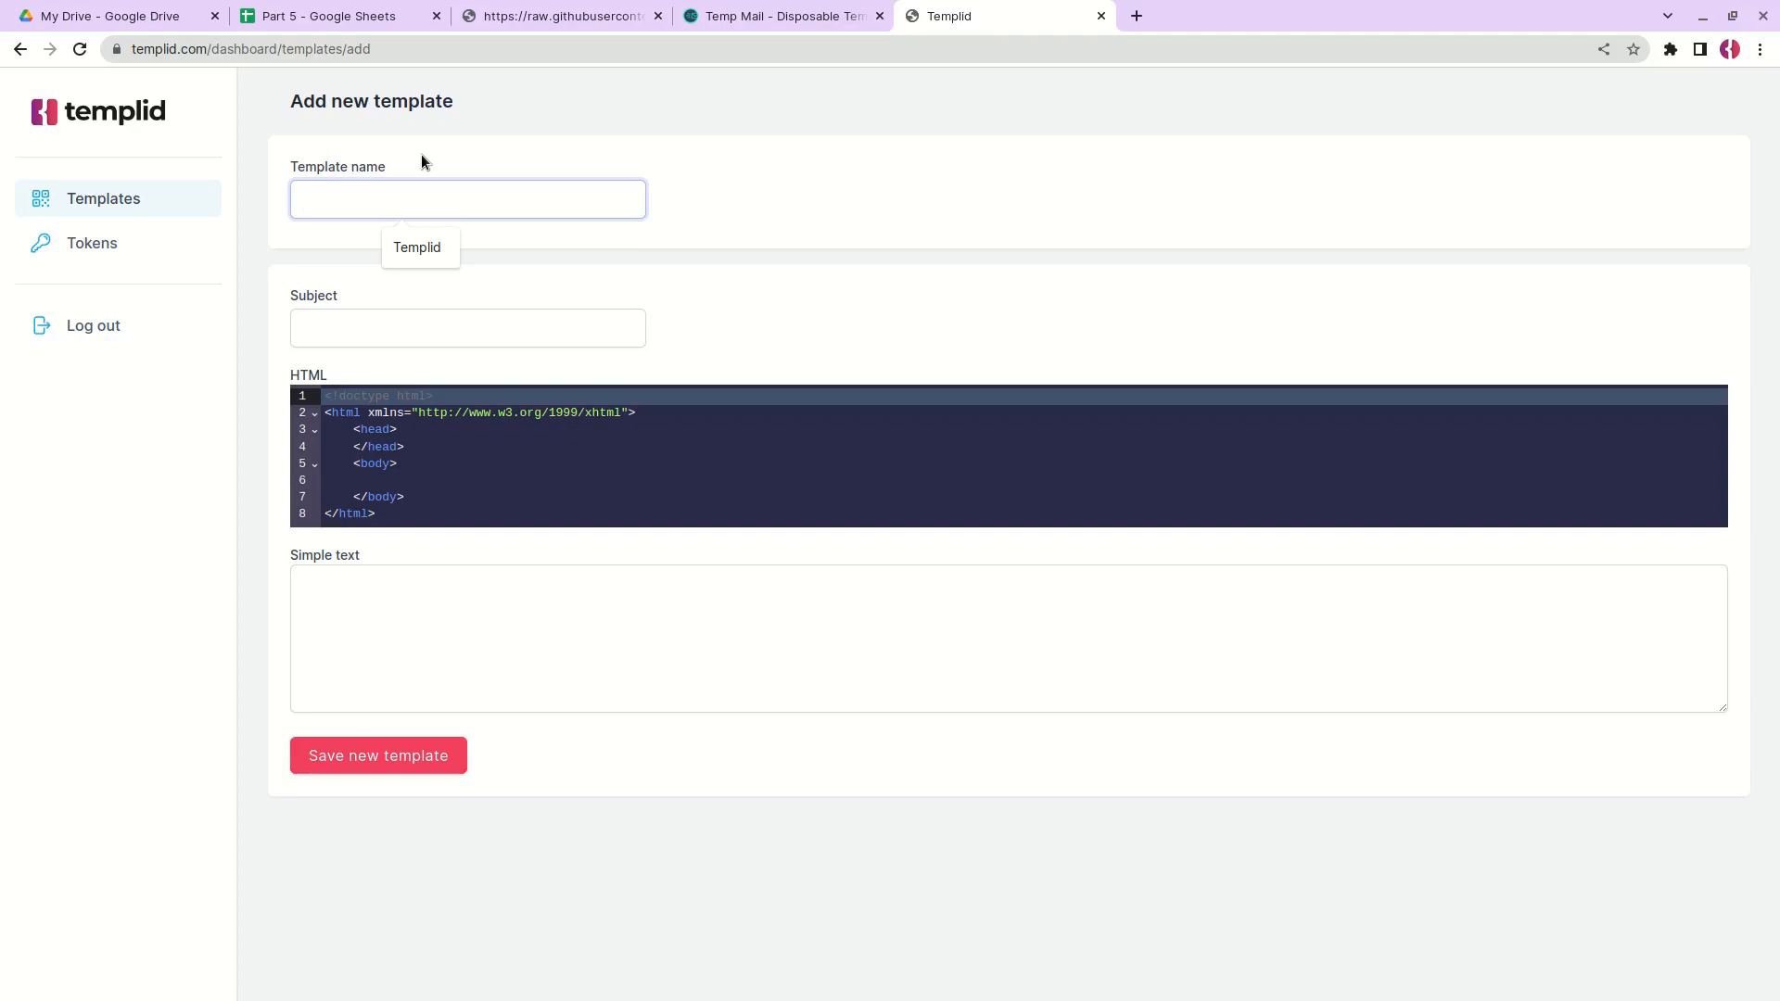
{"action": "type", "text": "Invoice Google She"}
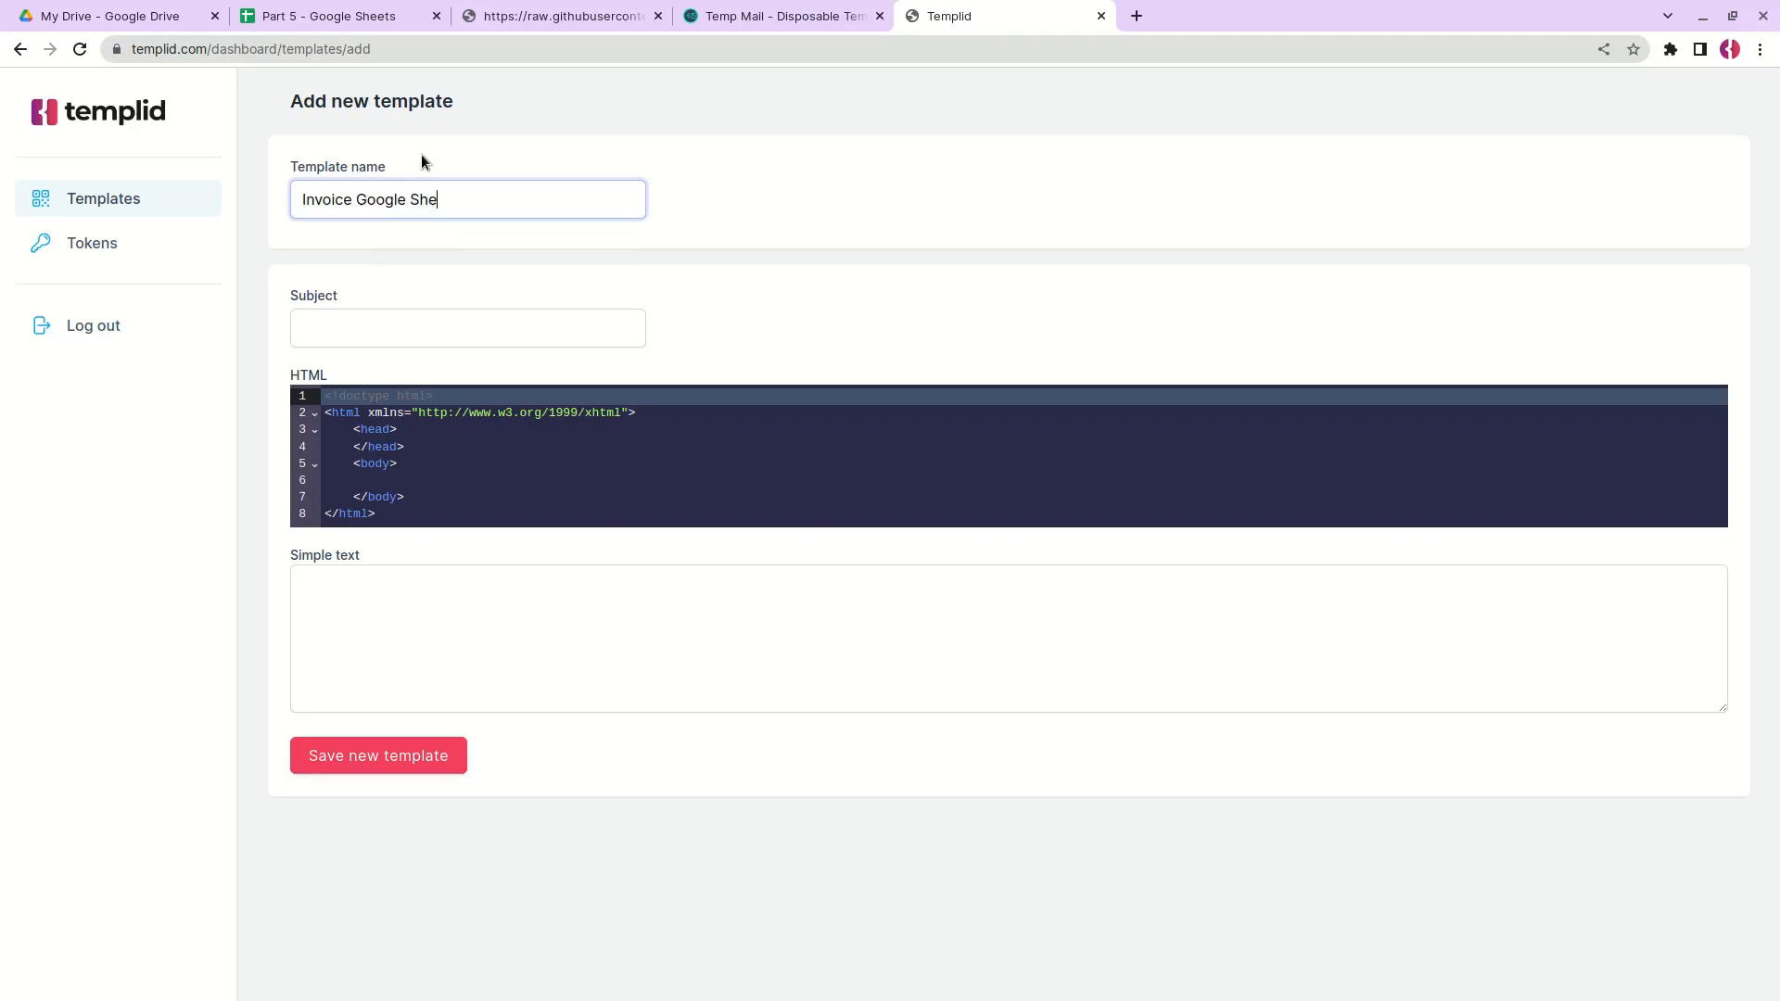
{"action": "type", "text": "ets"}
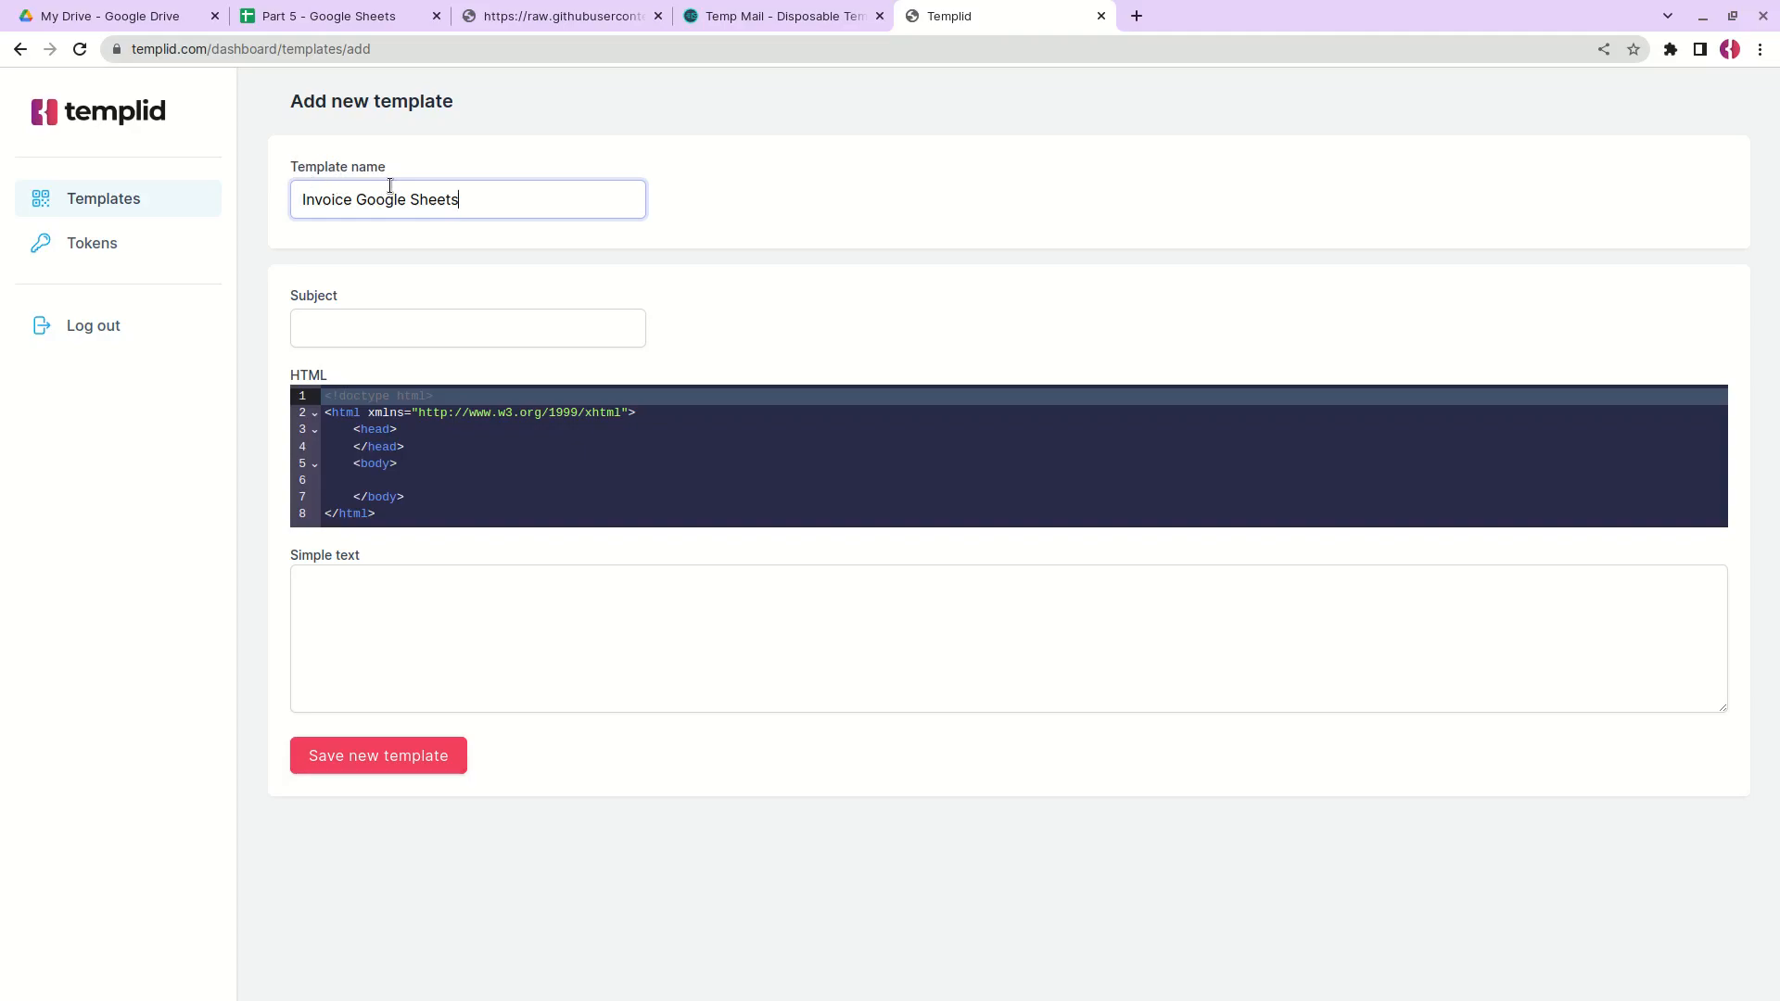
Set the subject to 'Invoice {{ invoice.general.formatted_invoice_number }} for {{ customer[0] }}'
{"action": "left_click", "coordinate": [467, 328]}
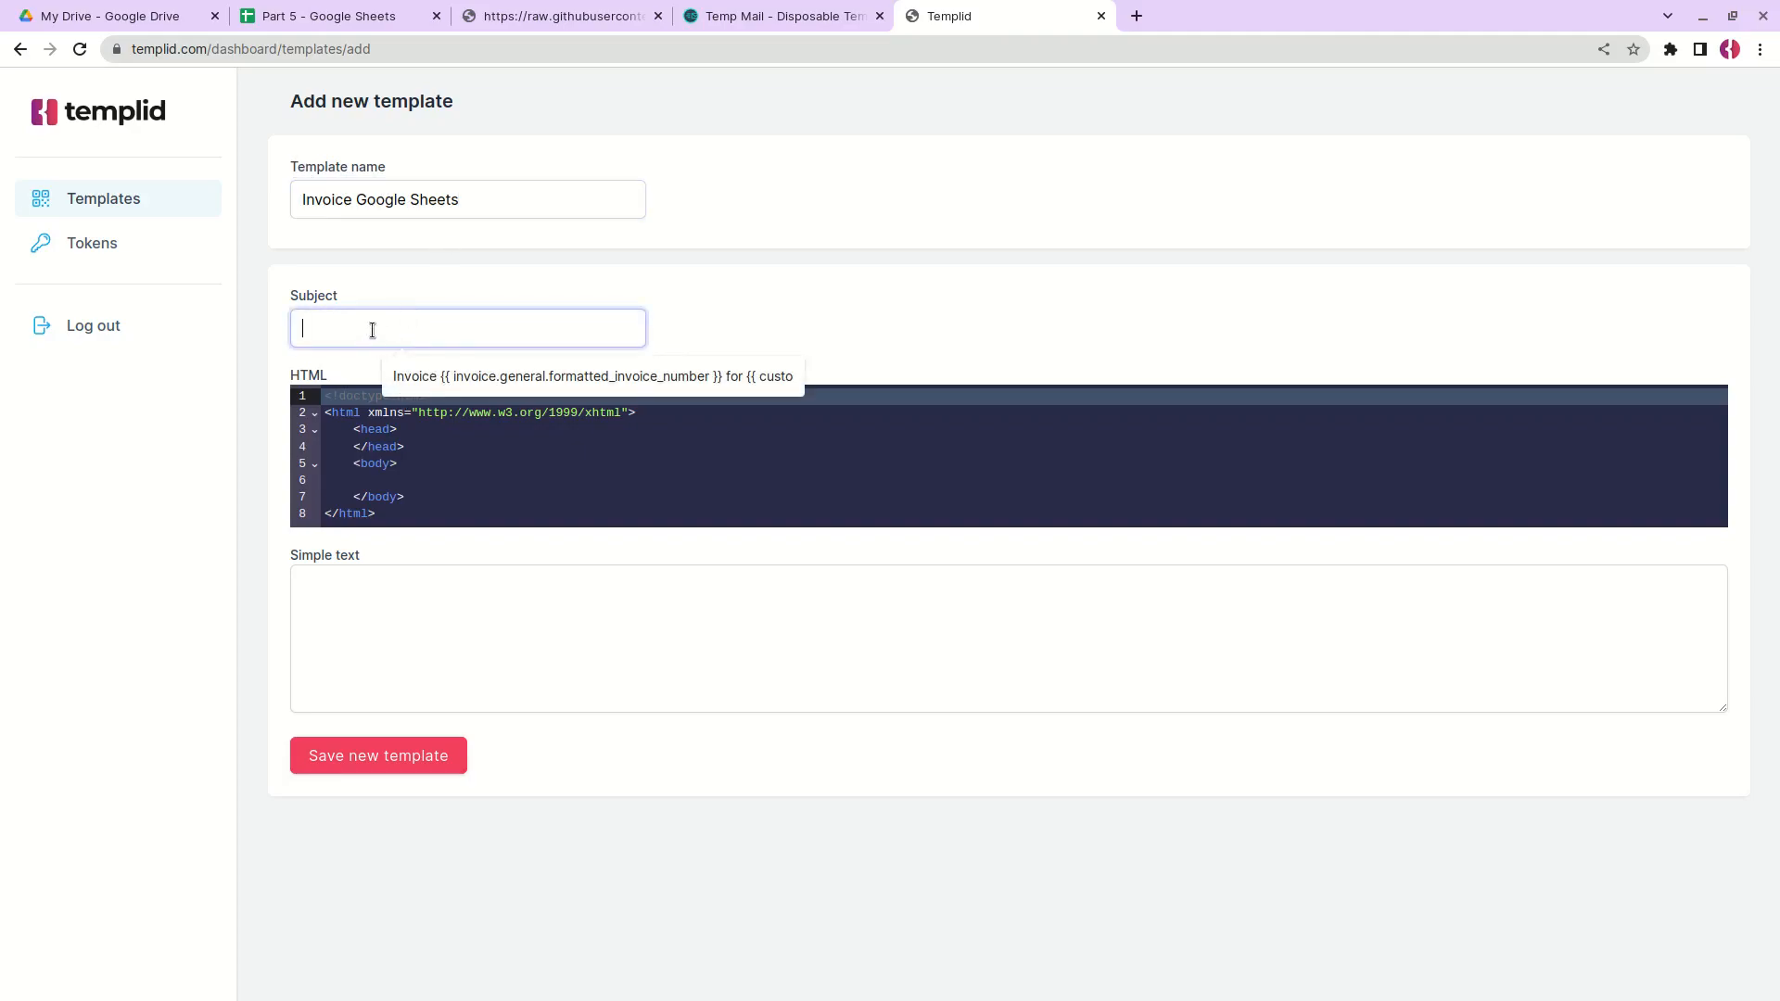
{"action": "mouse_move", "coordinate": [396, 289]}
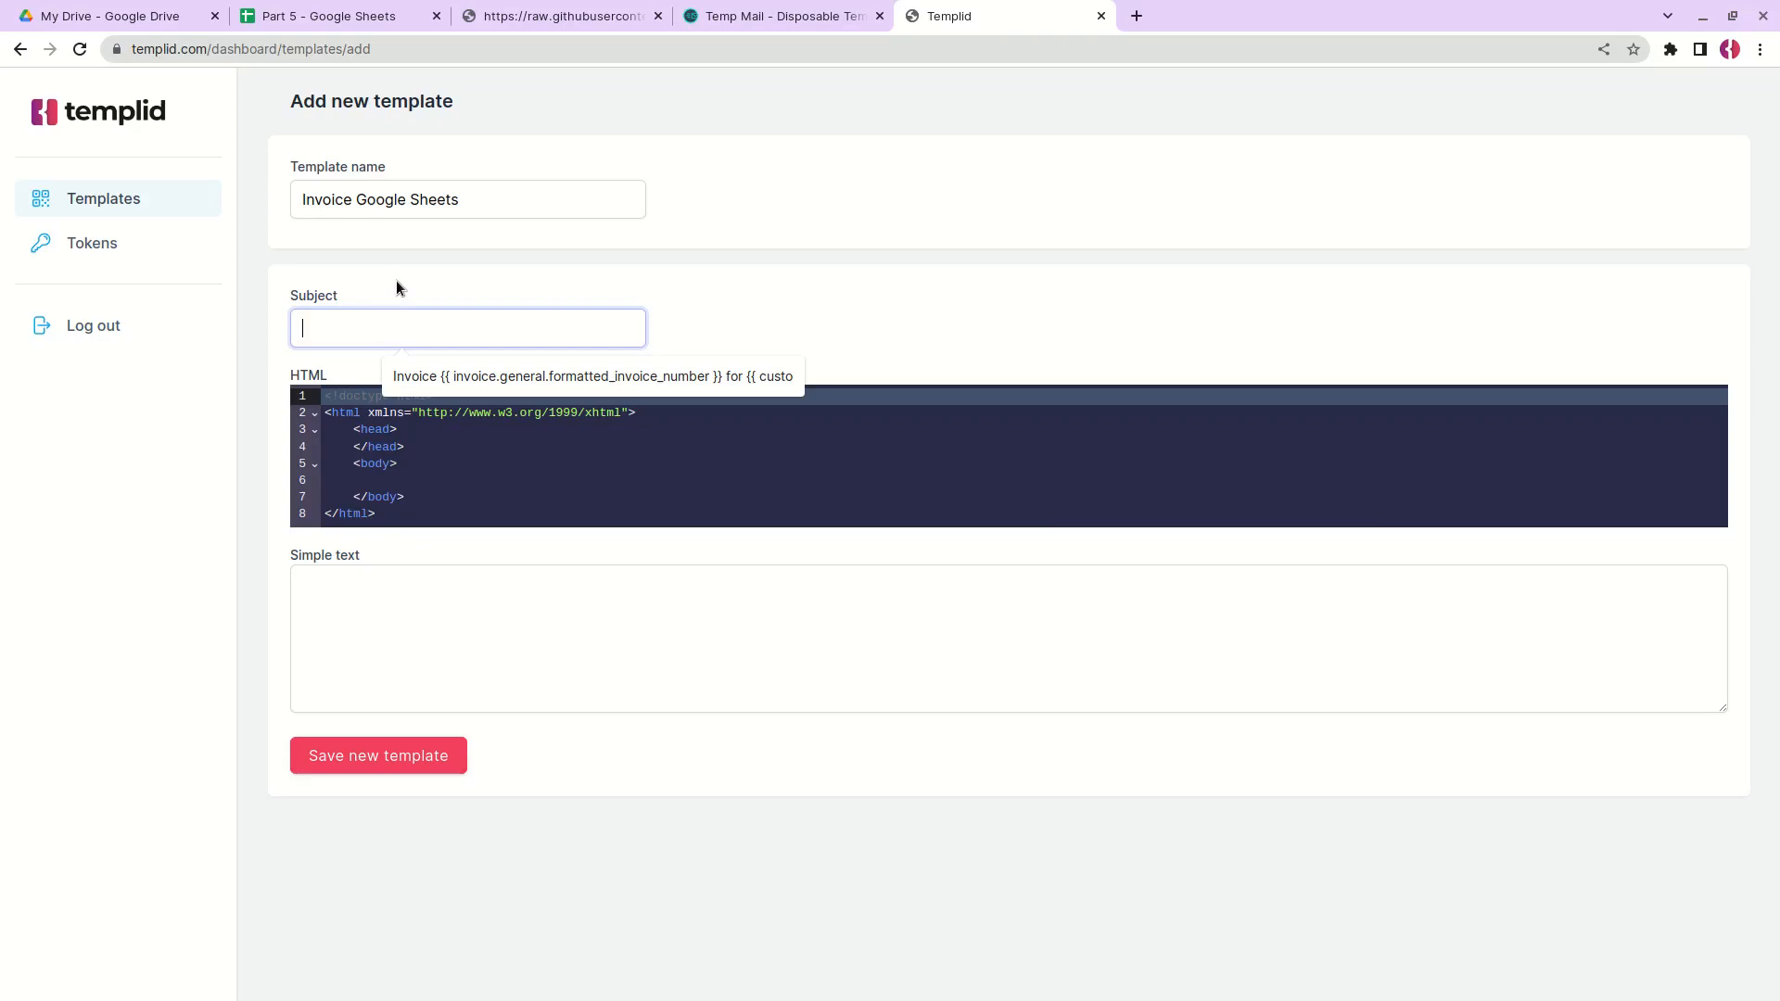
{"action": "type", "text": "Invoice {{ invoice.general.formatted_invoice_number }} for {{"}
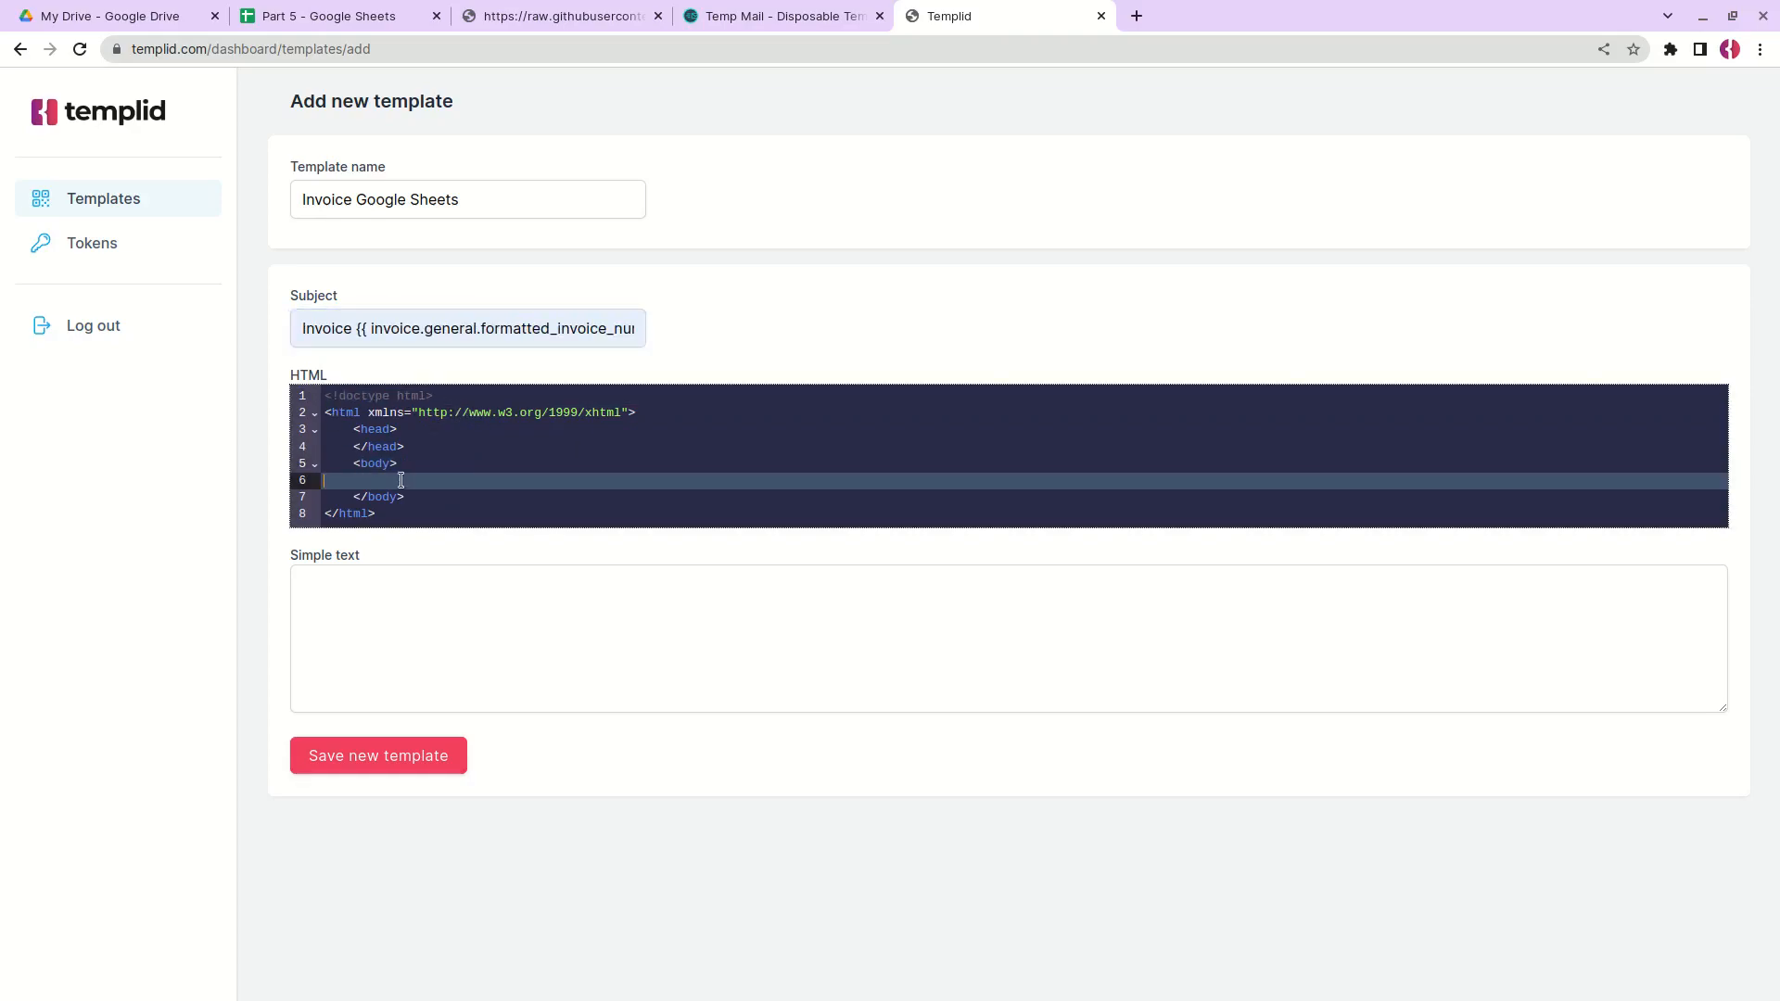
{"action": "left_click", "coordinate": [557, 17]}
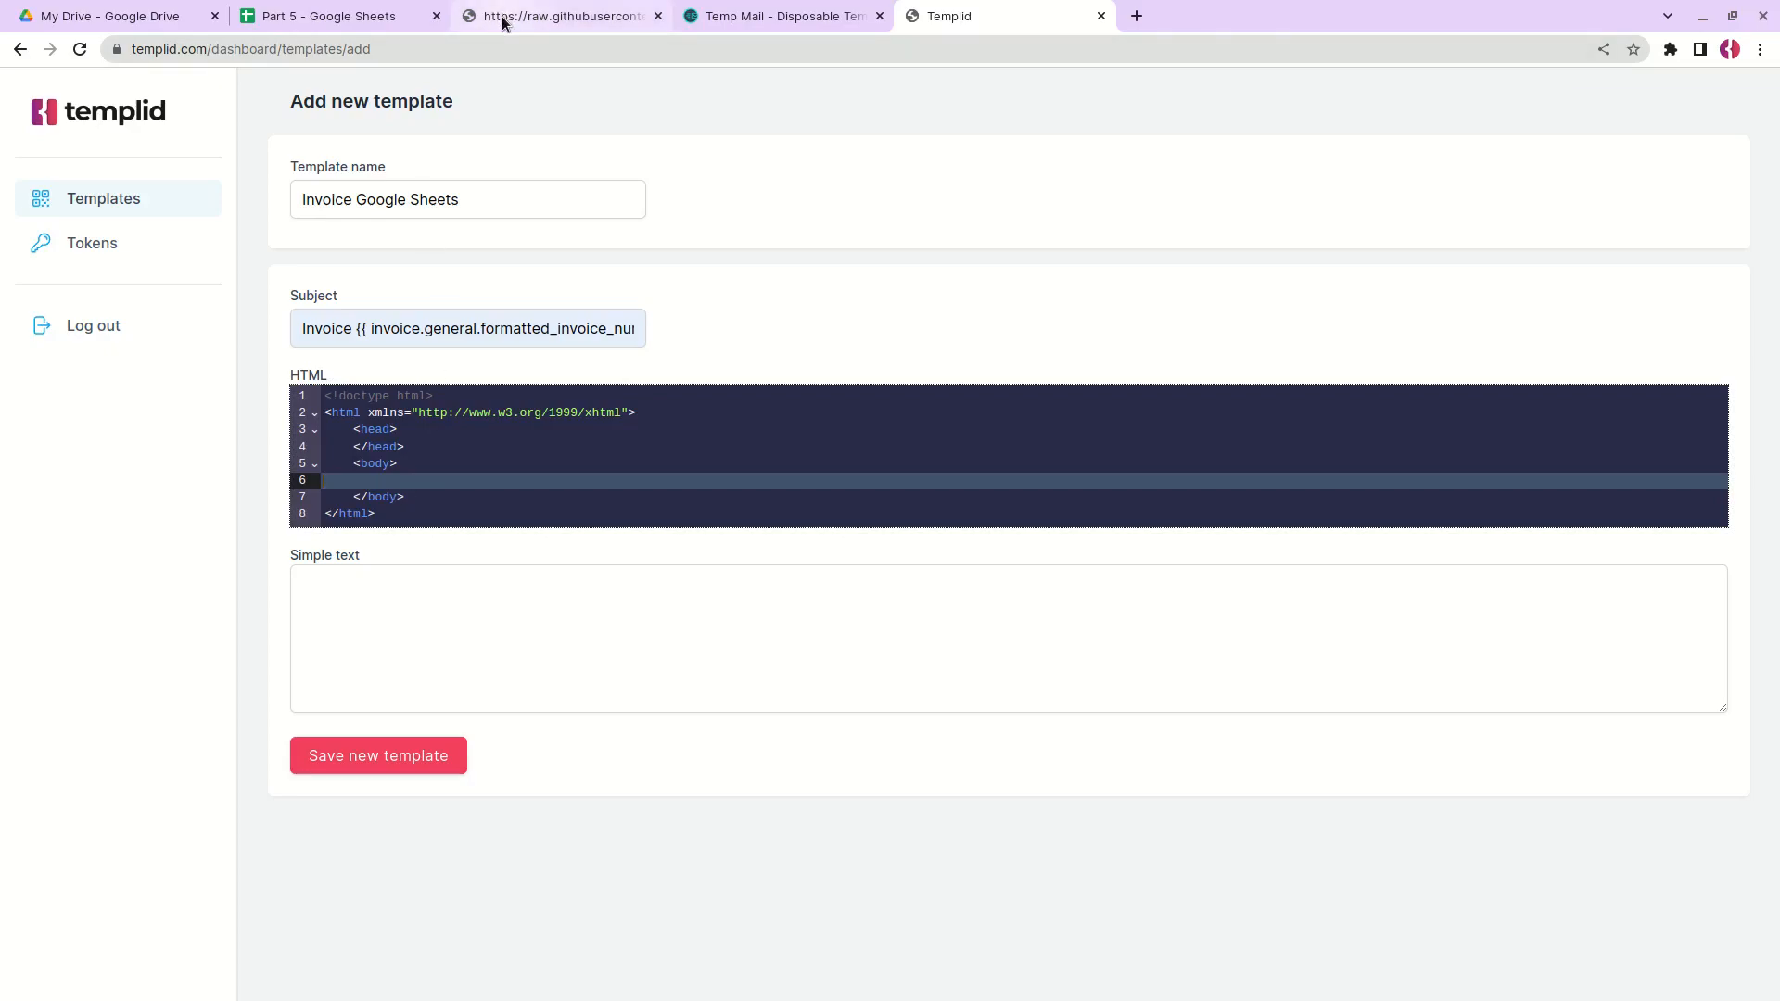
Copy the raw invoice-01 HTML source and return to the Templid form
{"action": "left_click", "coordinate": [557, 17]}
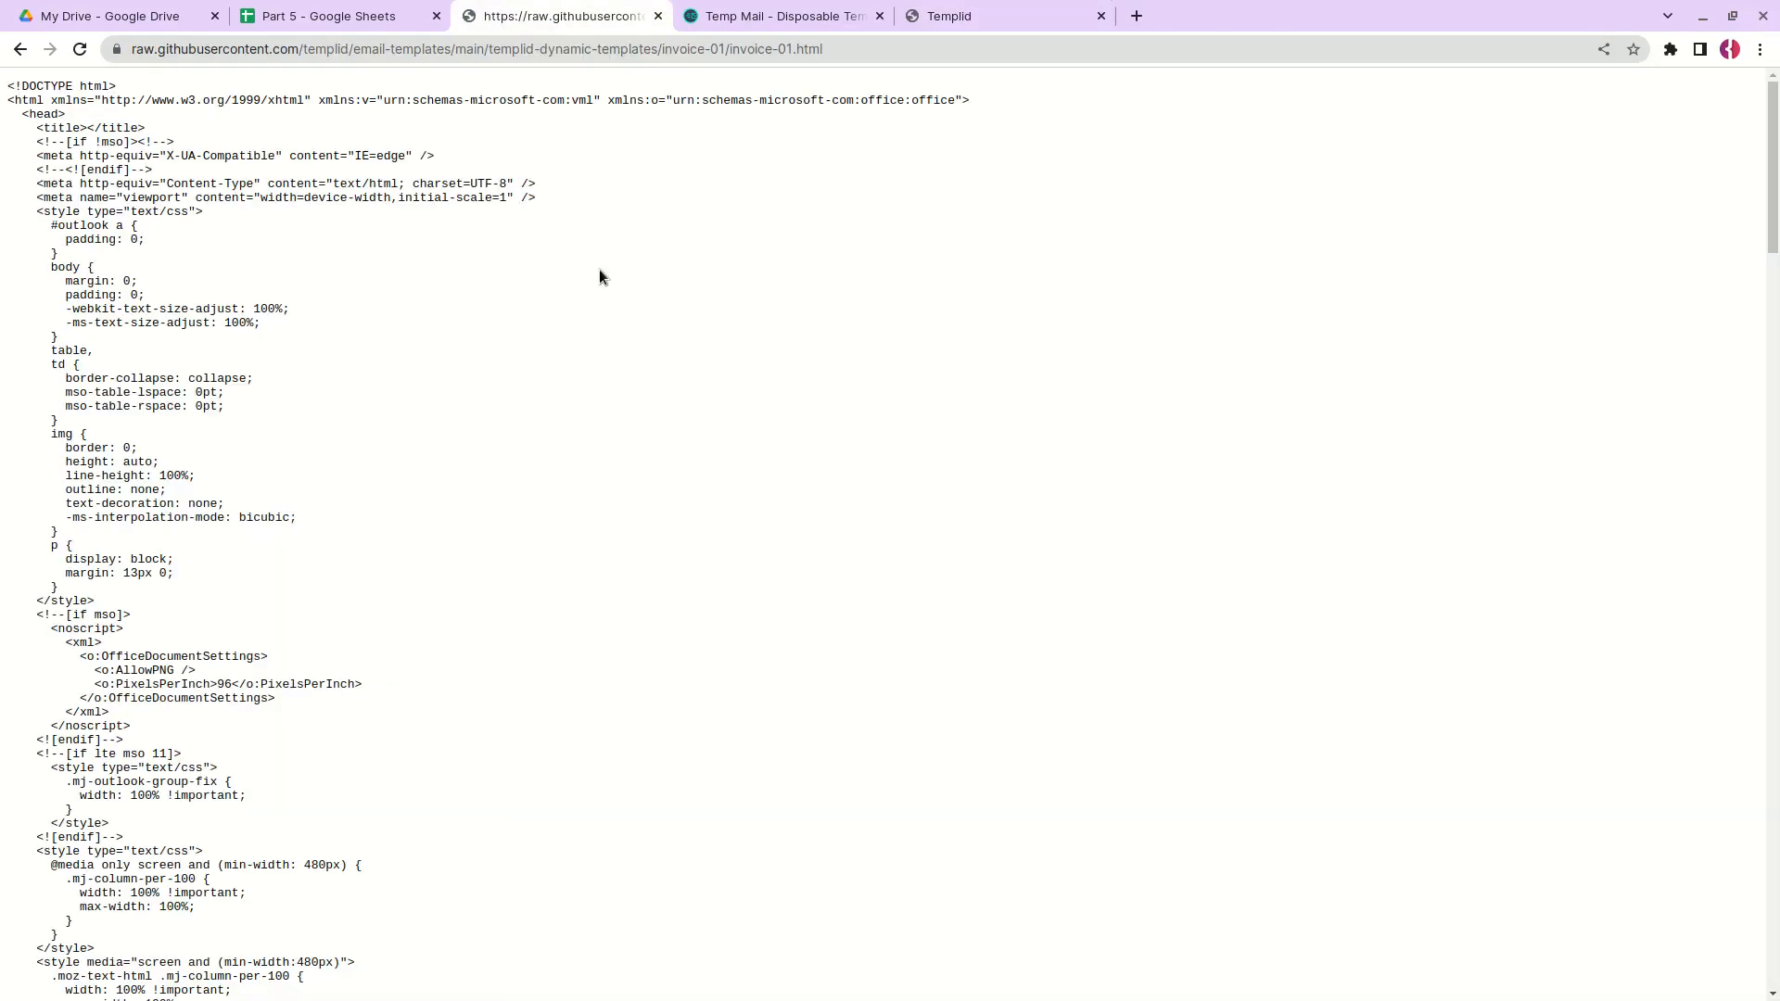
{"action": "left_click", "coordinate": [1003, 17]}
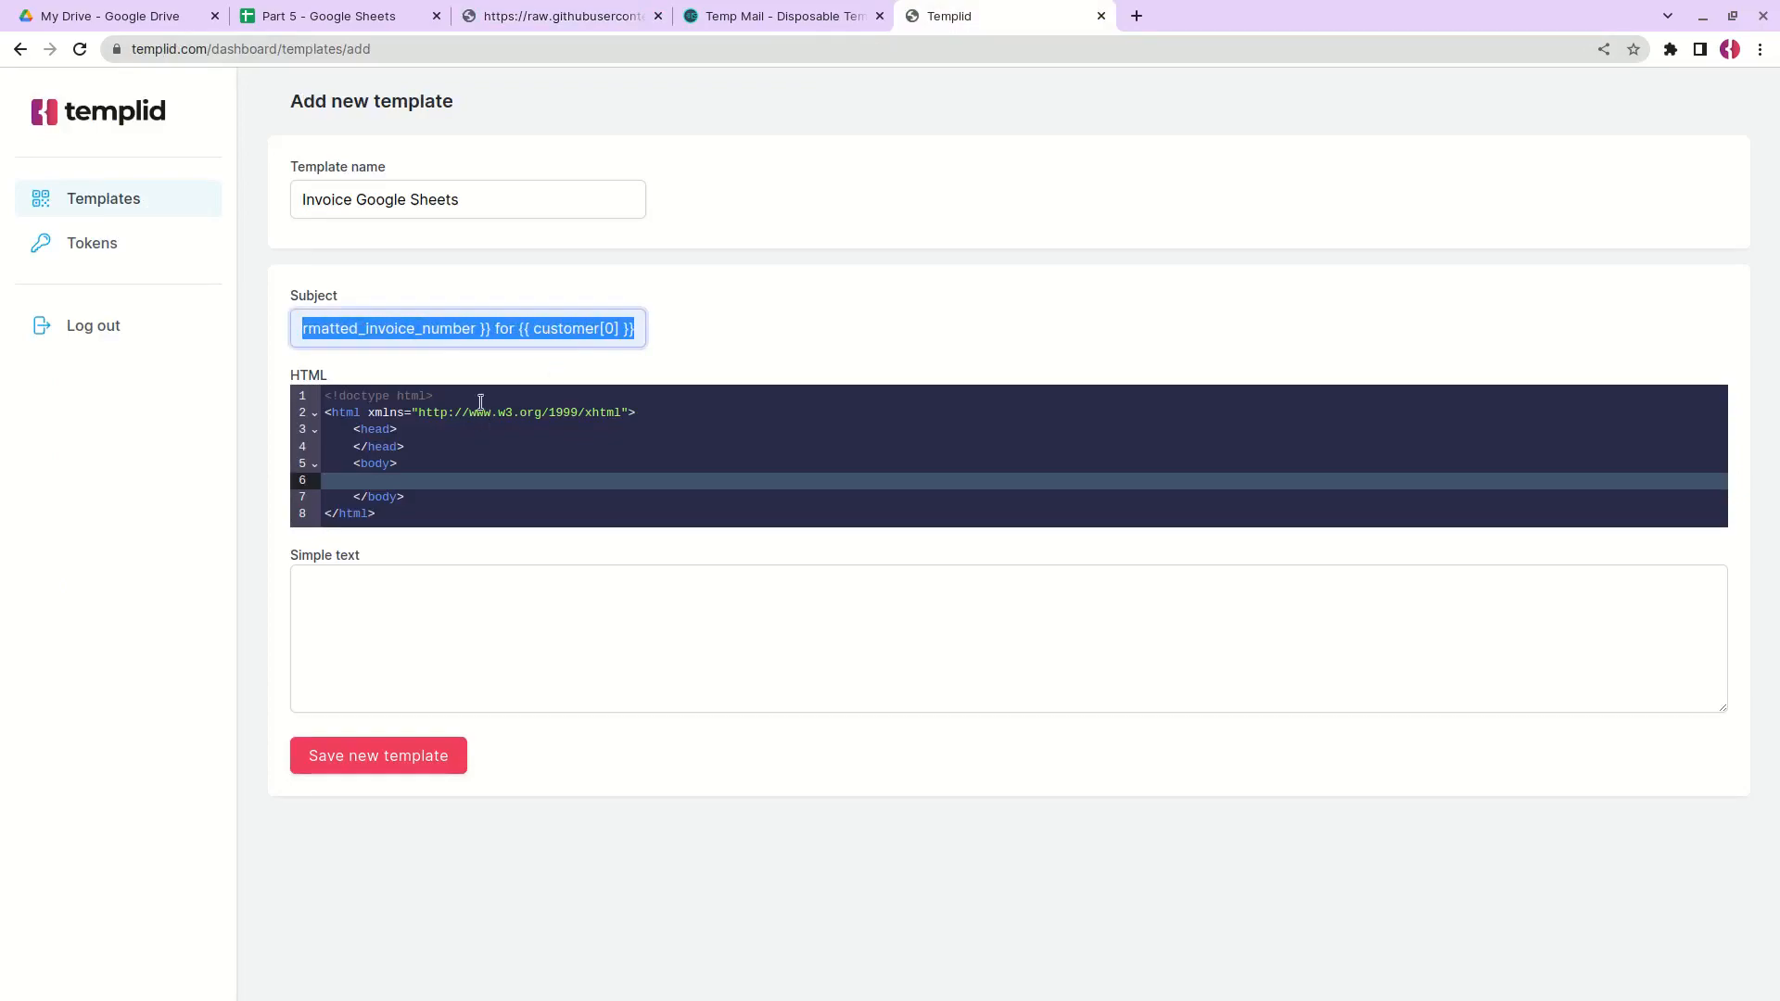
Paste the full invoice markup into the HTML body and save the new template
{"action": "left_click", "coordinate": [556, 16]}
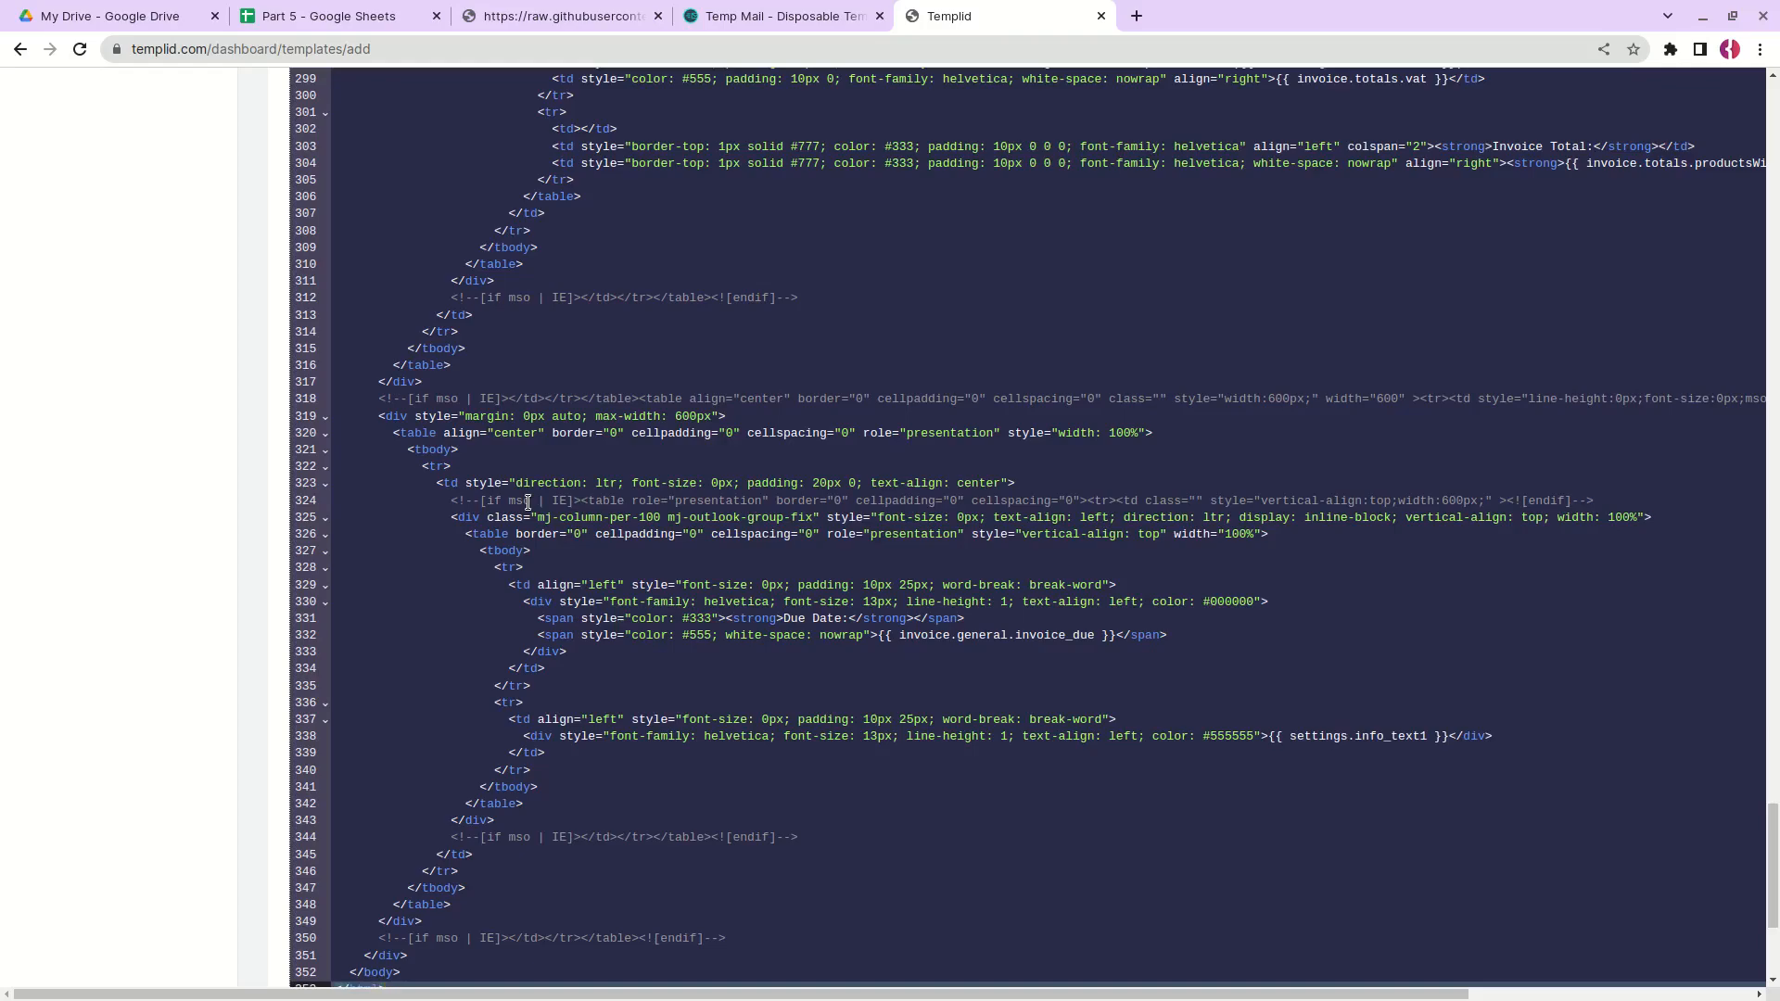
{"action": "scroll", "scroll_direction": "down", "scroll_amount": 3}
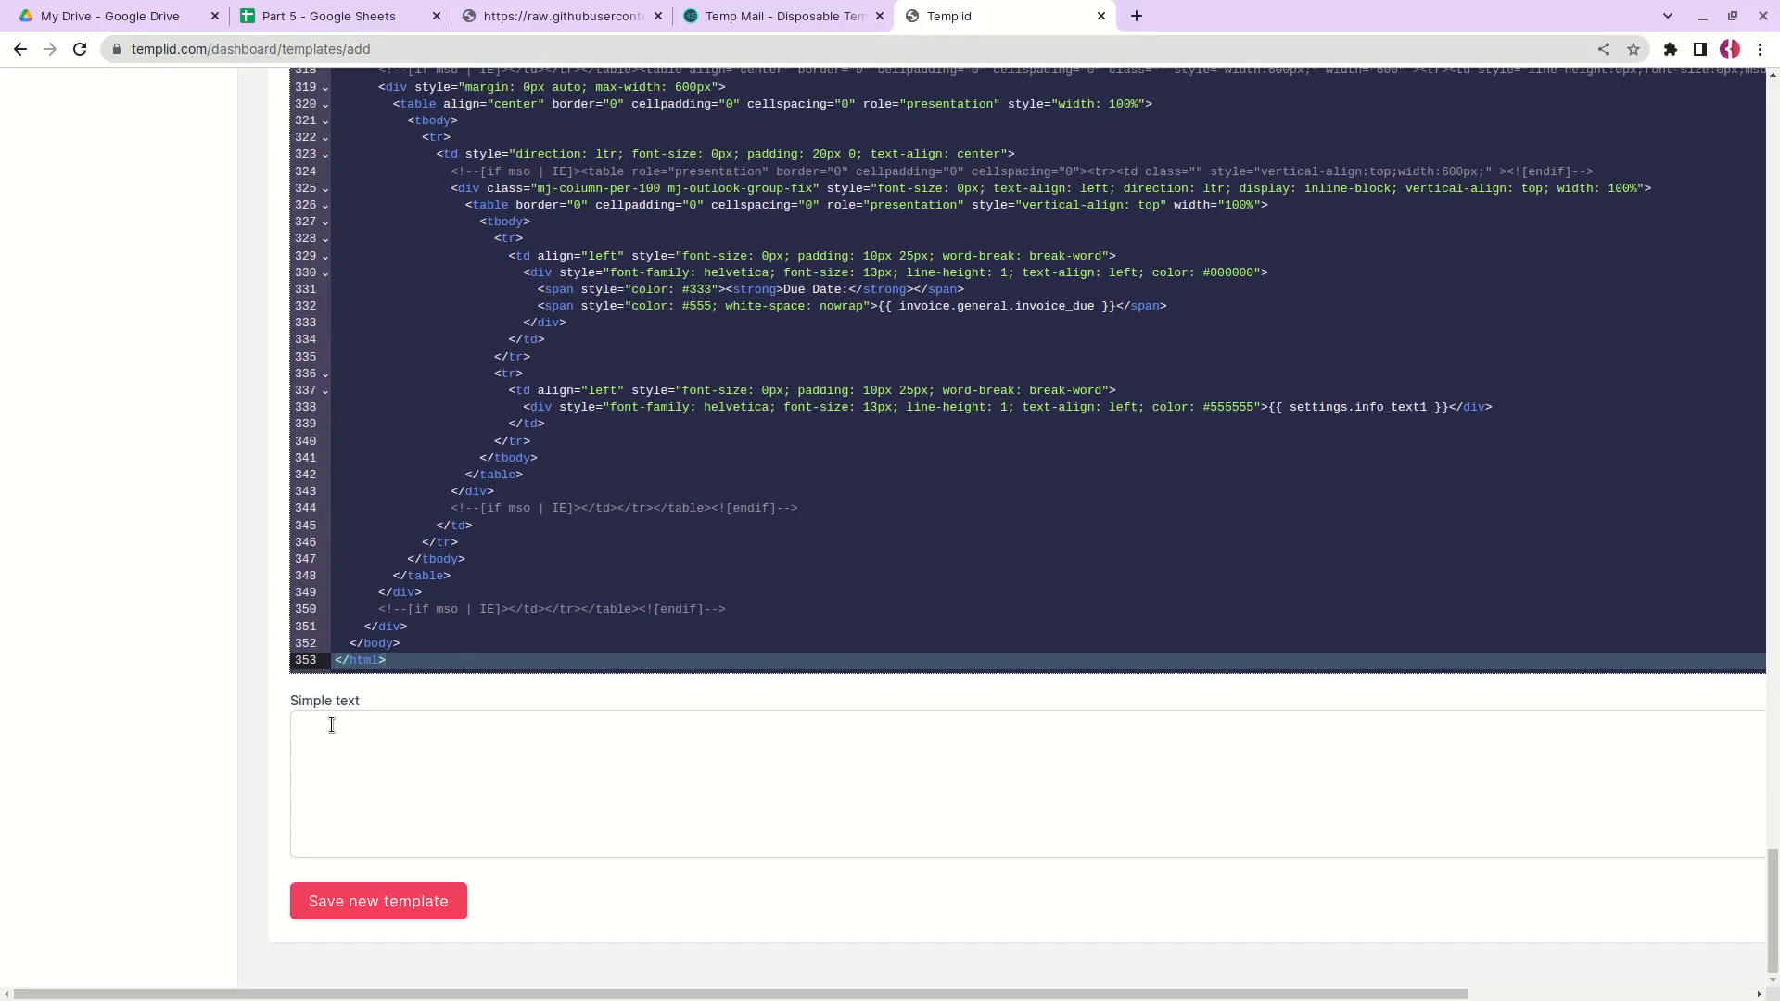
{"action": "mouse_move", "coordinate": [378, 806]}
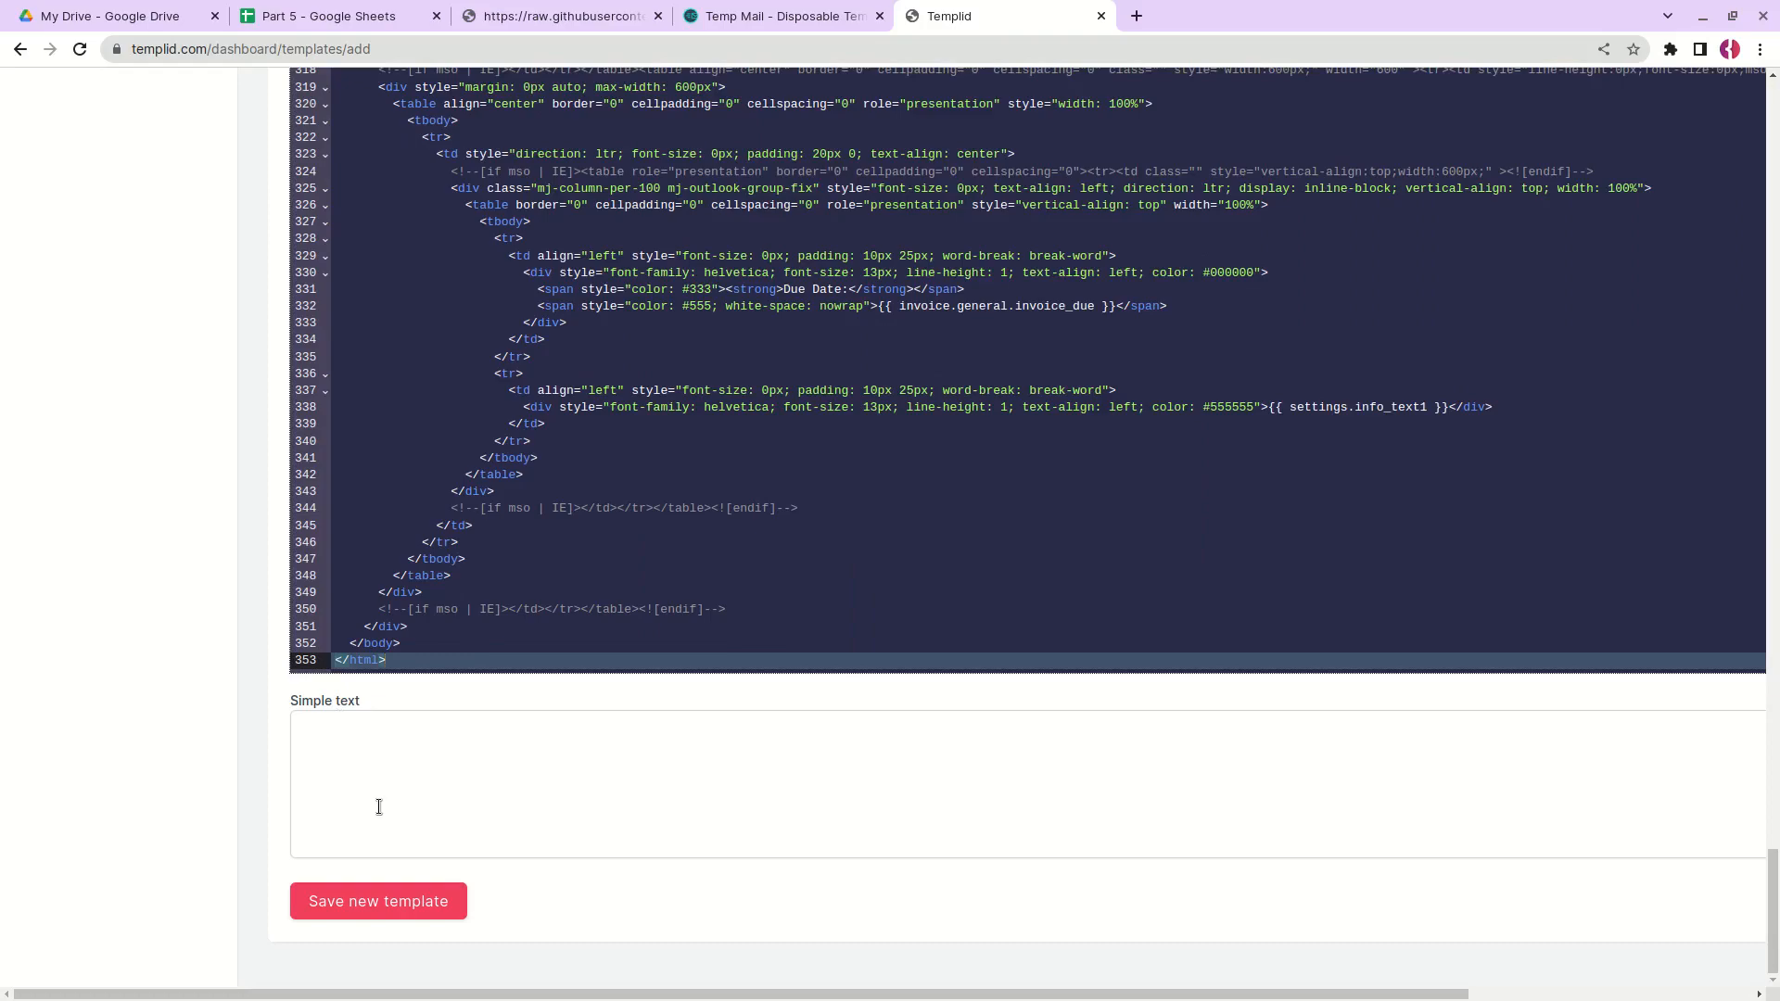
{"action": "left_click", "coordinate": [378, 901]}
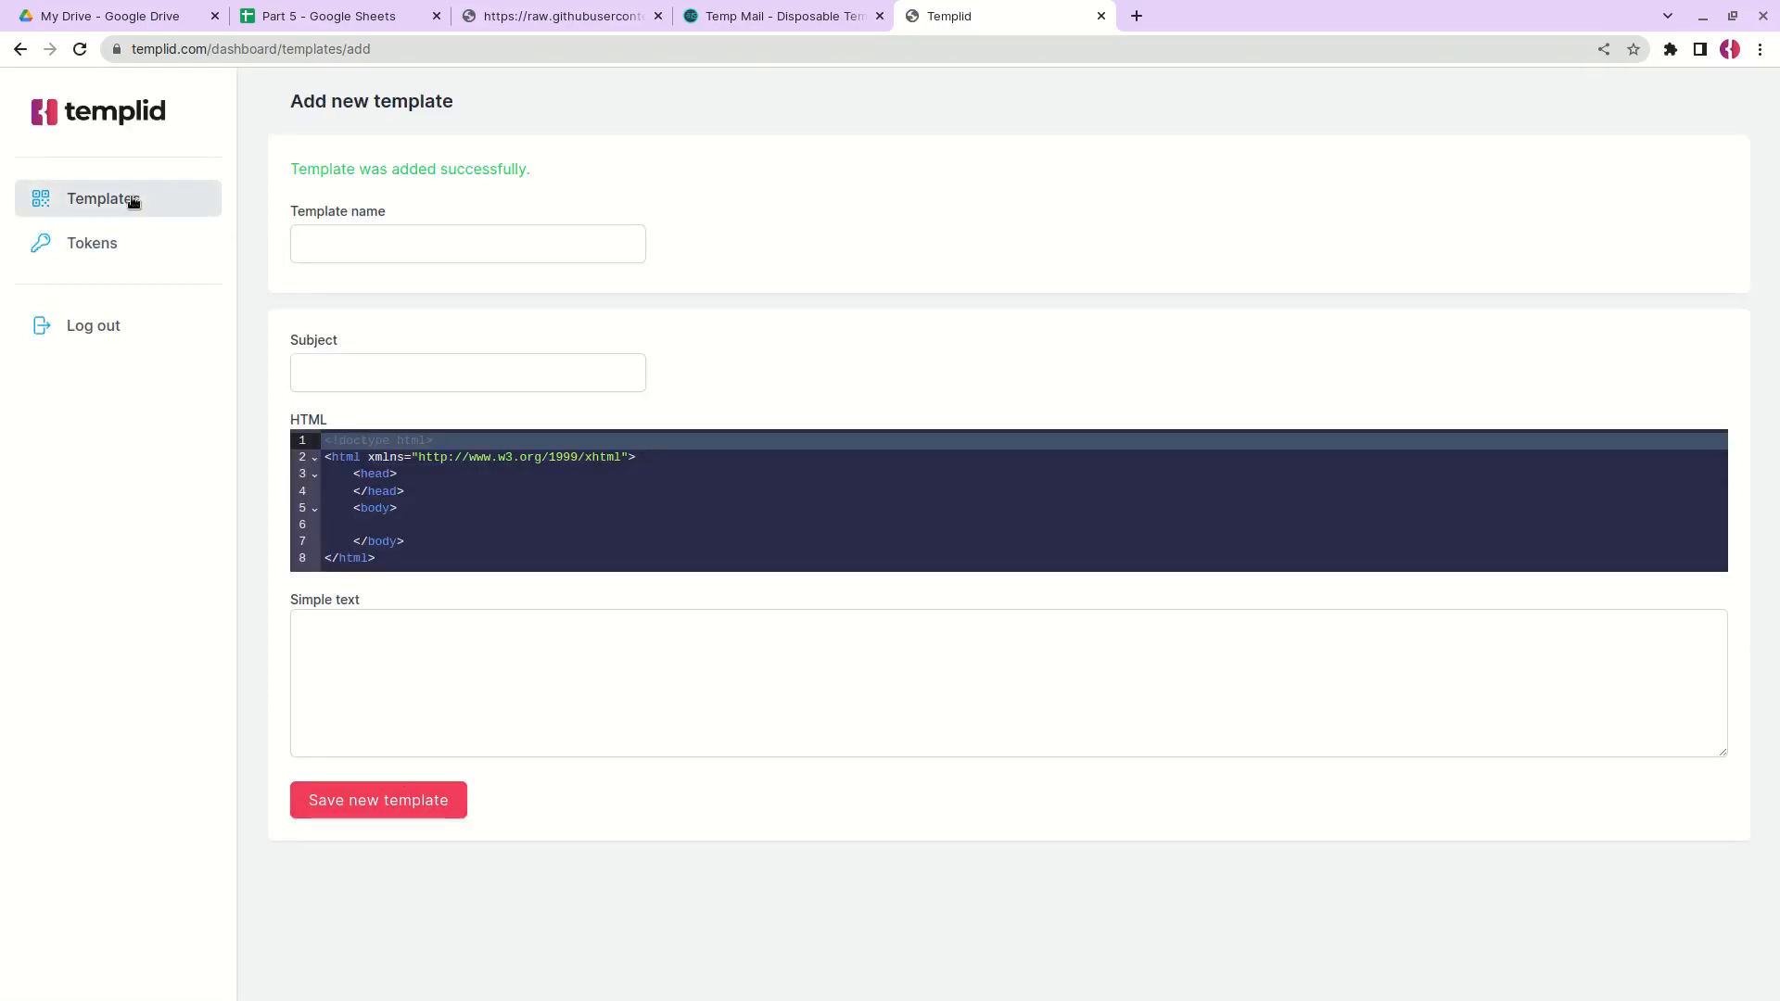
Copy template ID 17 from the Templates list and return to the spreadsheet
{"action": "left_click", "coordinate": [104, 198]}
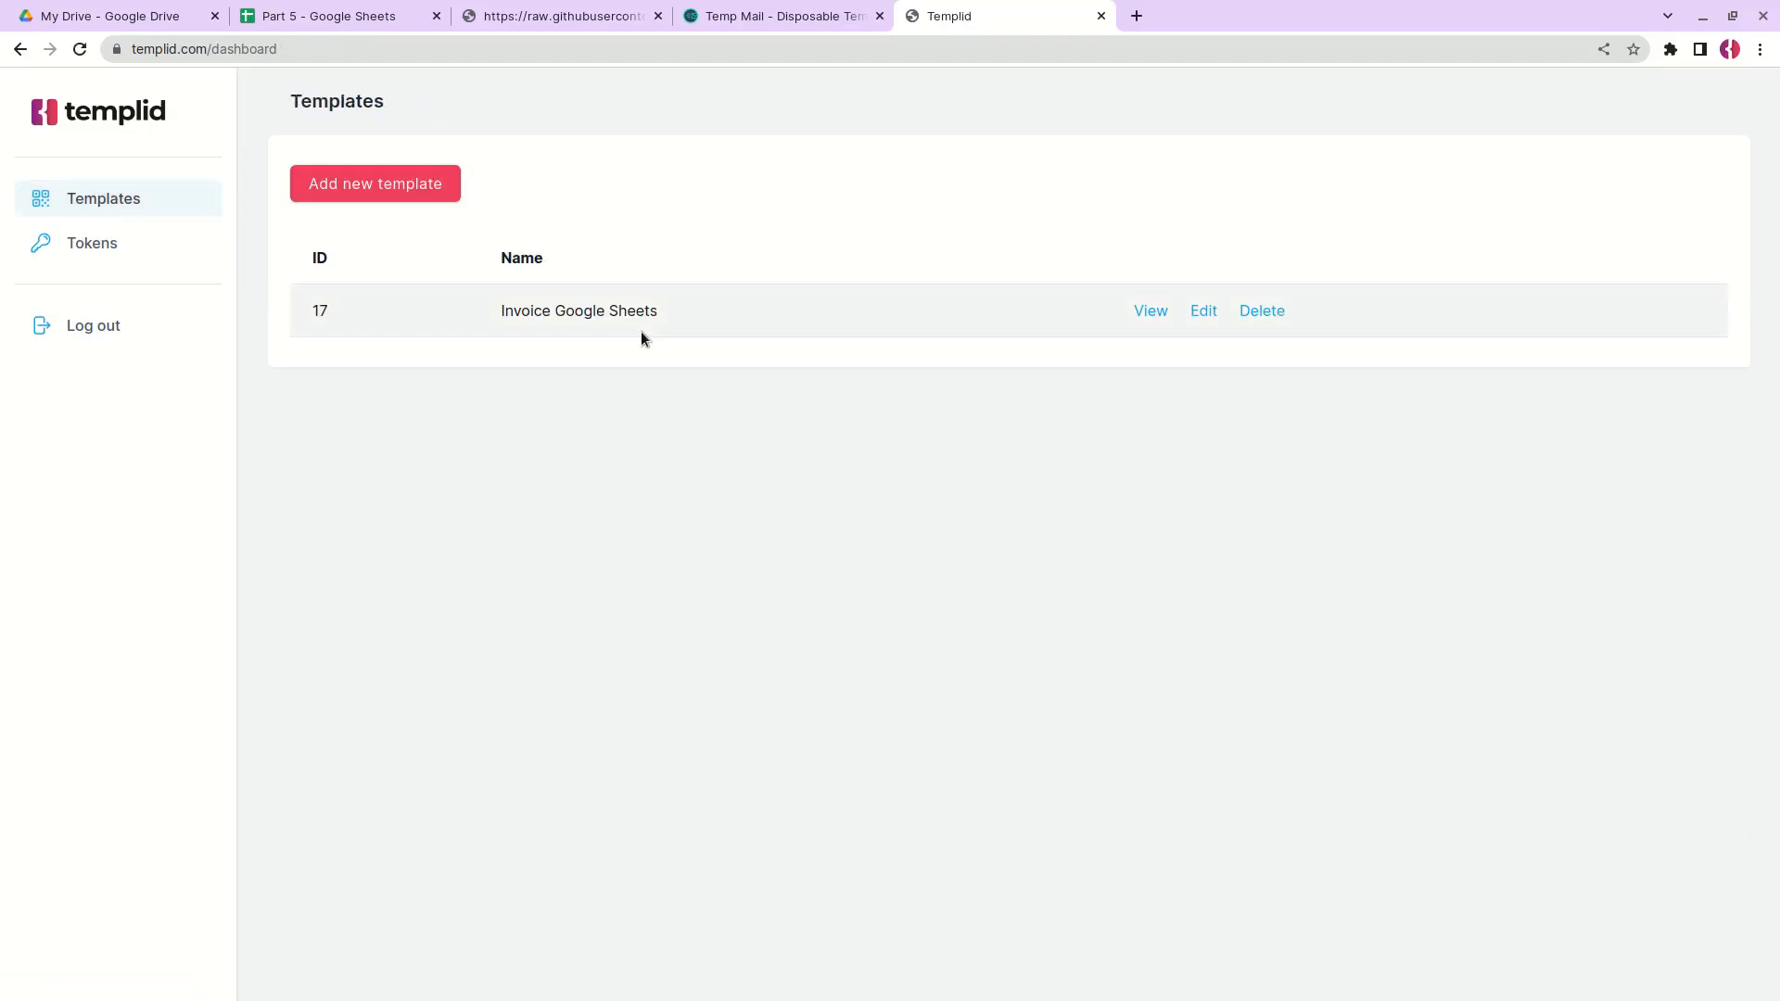
{"action": "mouse_move", "coordinate": [695, 309]}
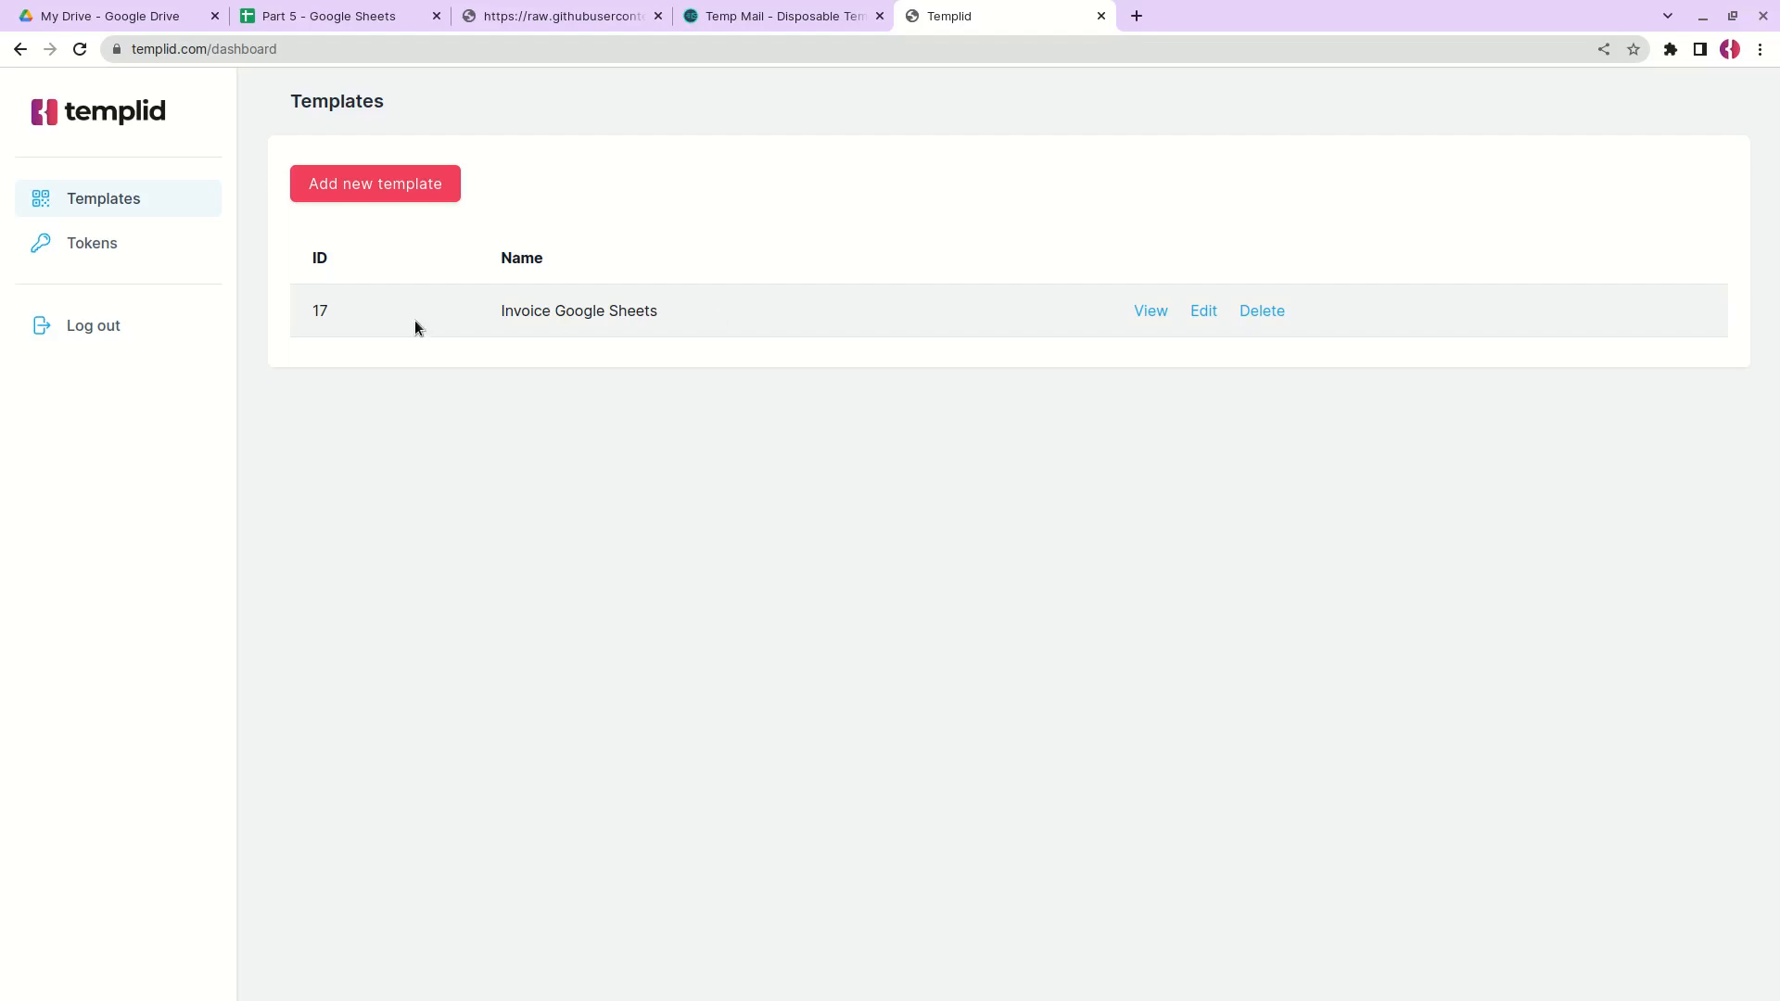
{"action": "double_click", "coordinate": [321, 309]}
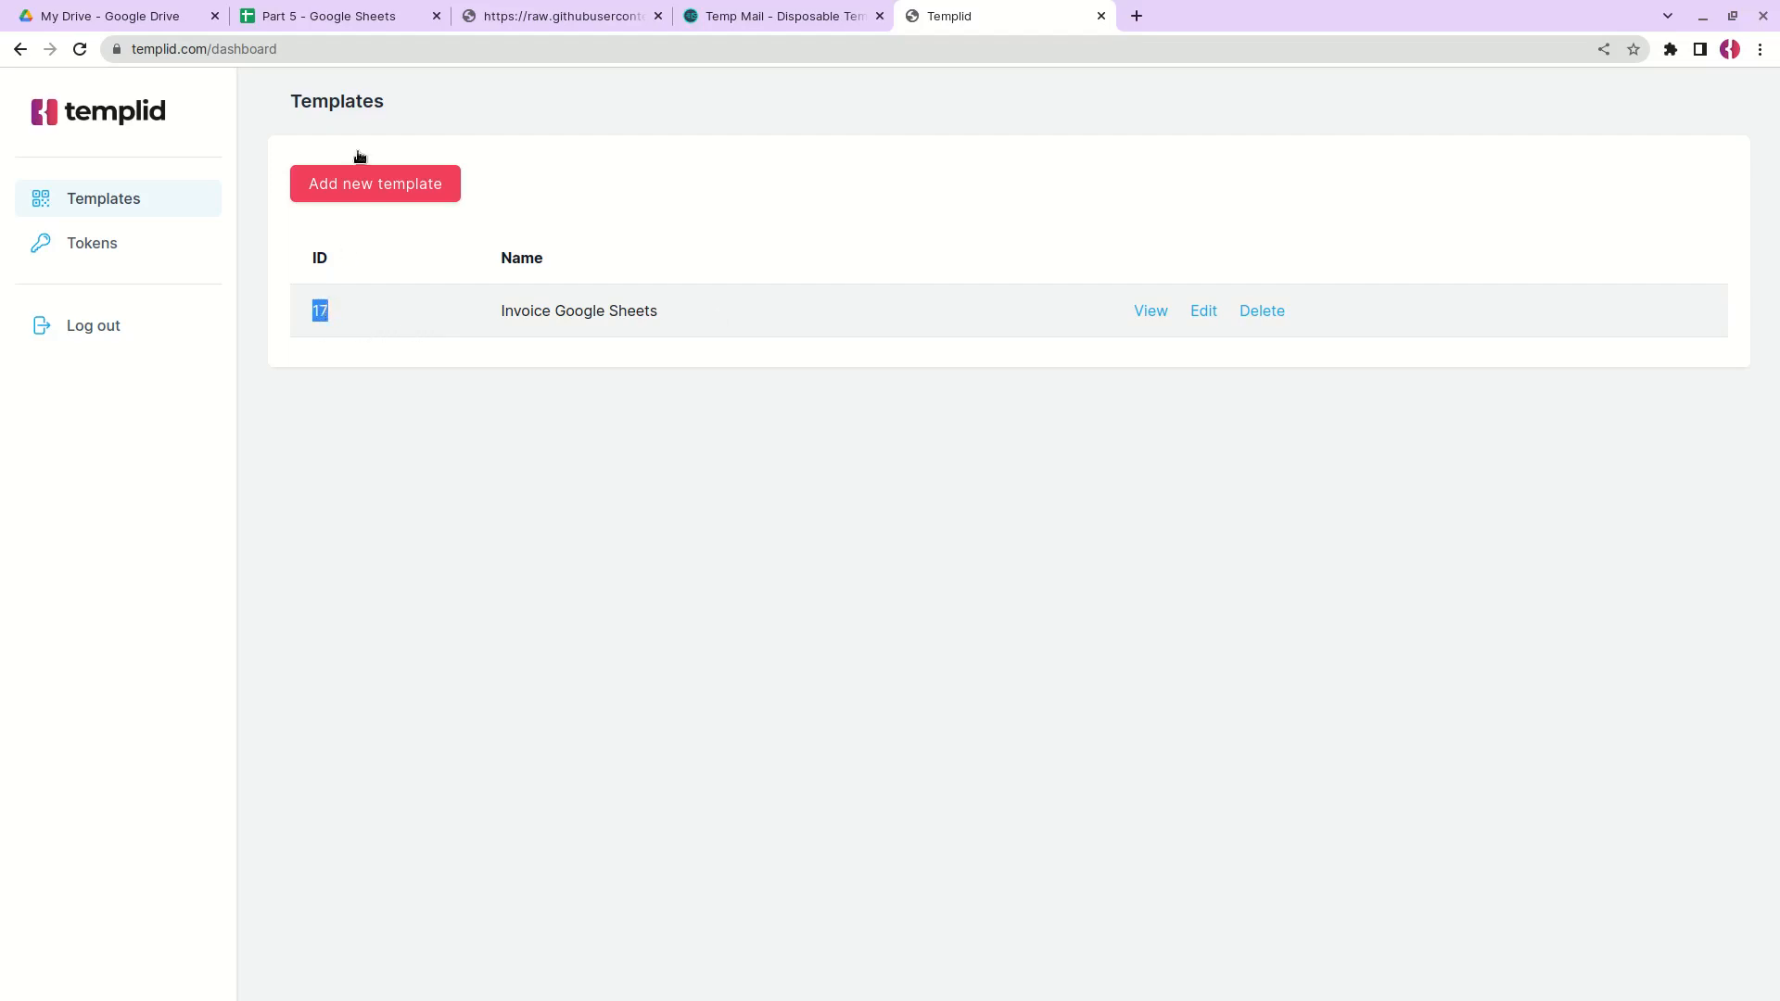
{"action": "left_click", "coordinate": [330, 17]}
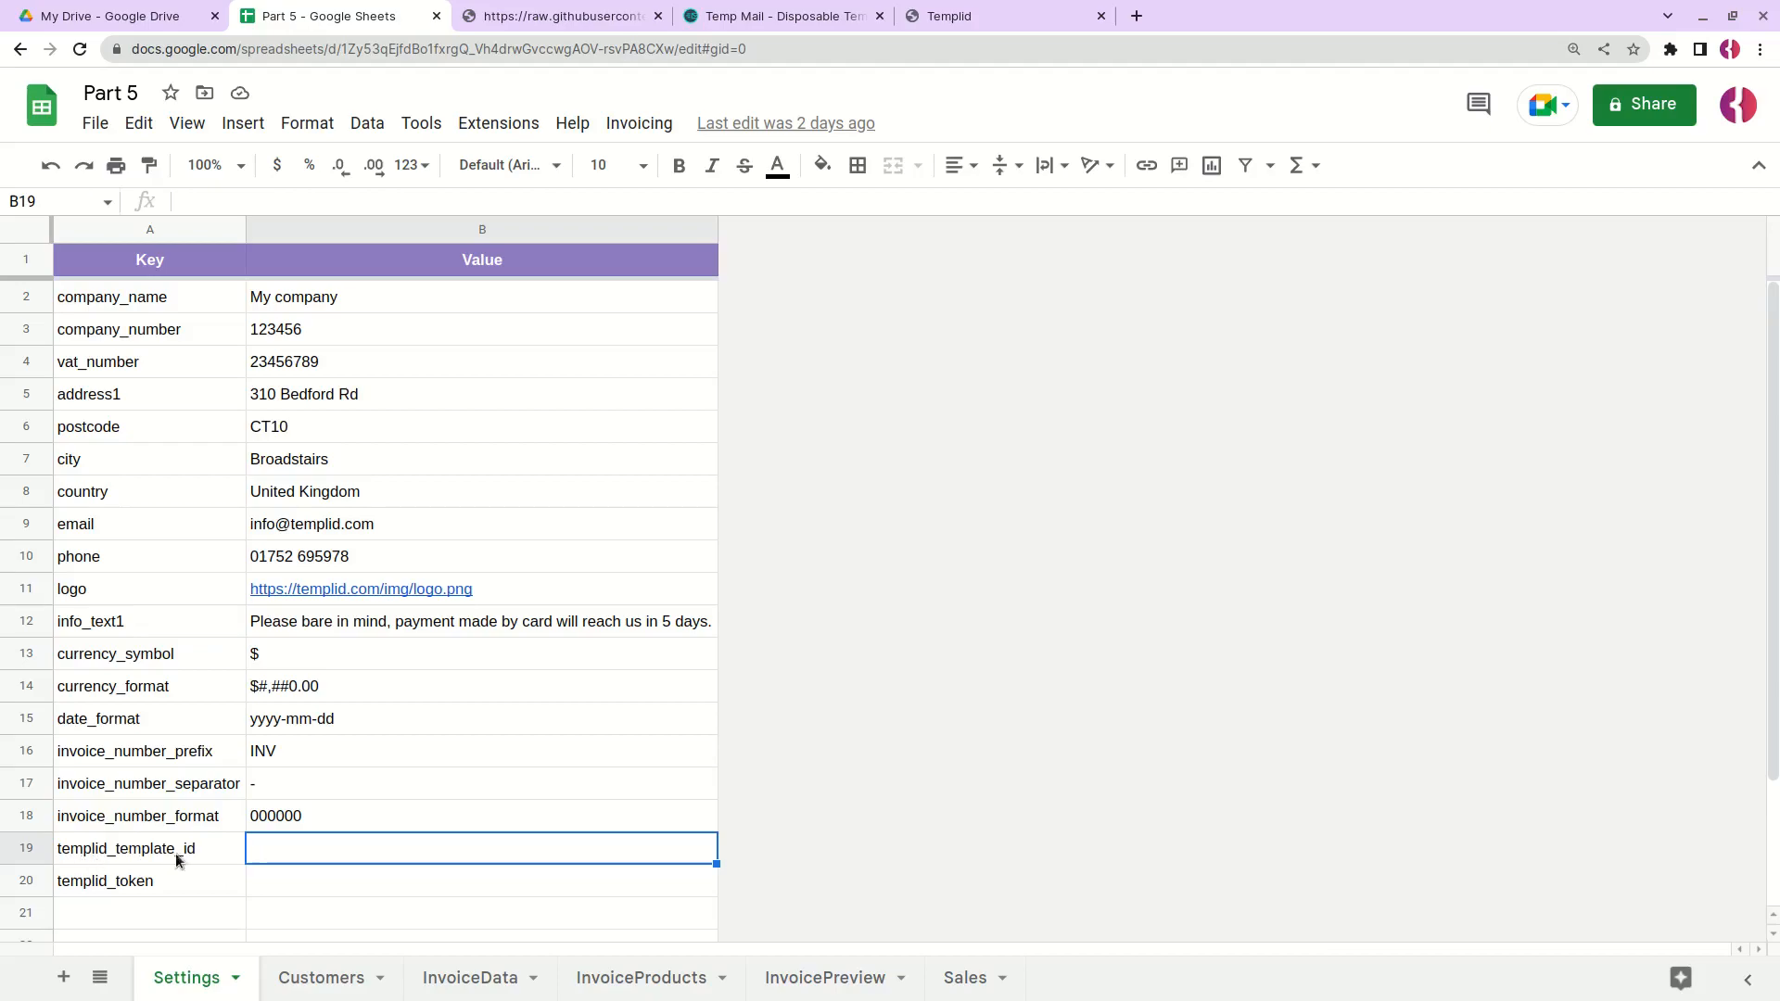
Enter 17 as templid_template_id, select the templid_token cell, and return to Templid
{"action": "type", "text": "17"}
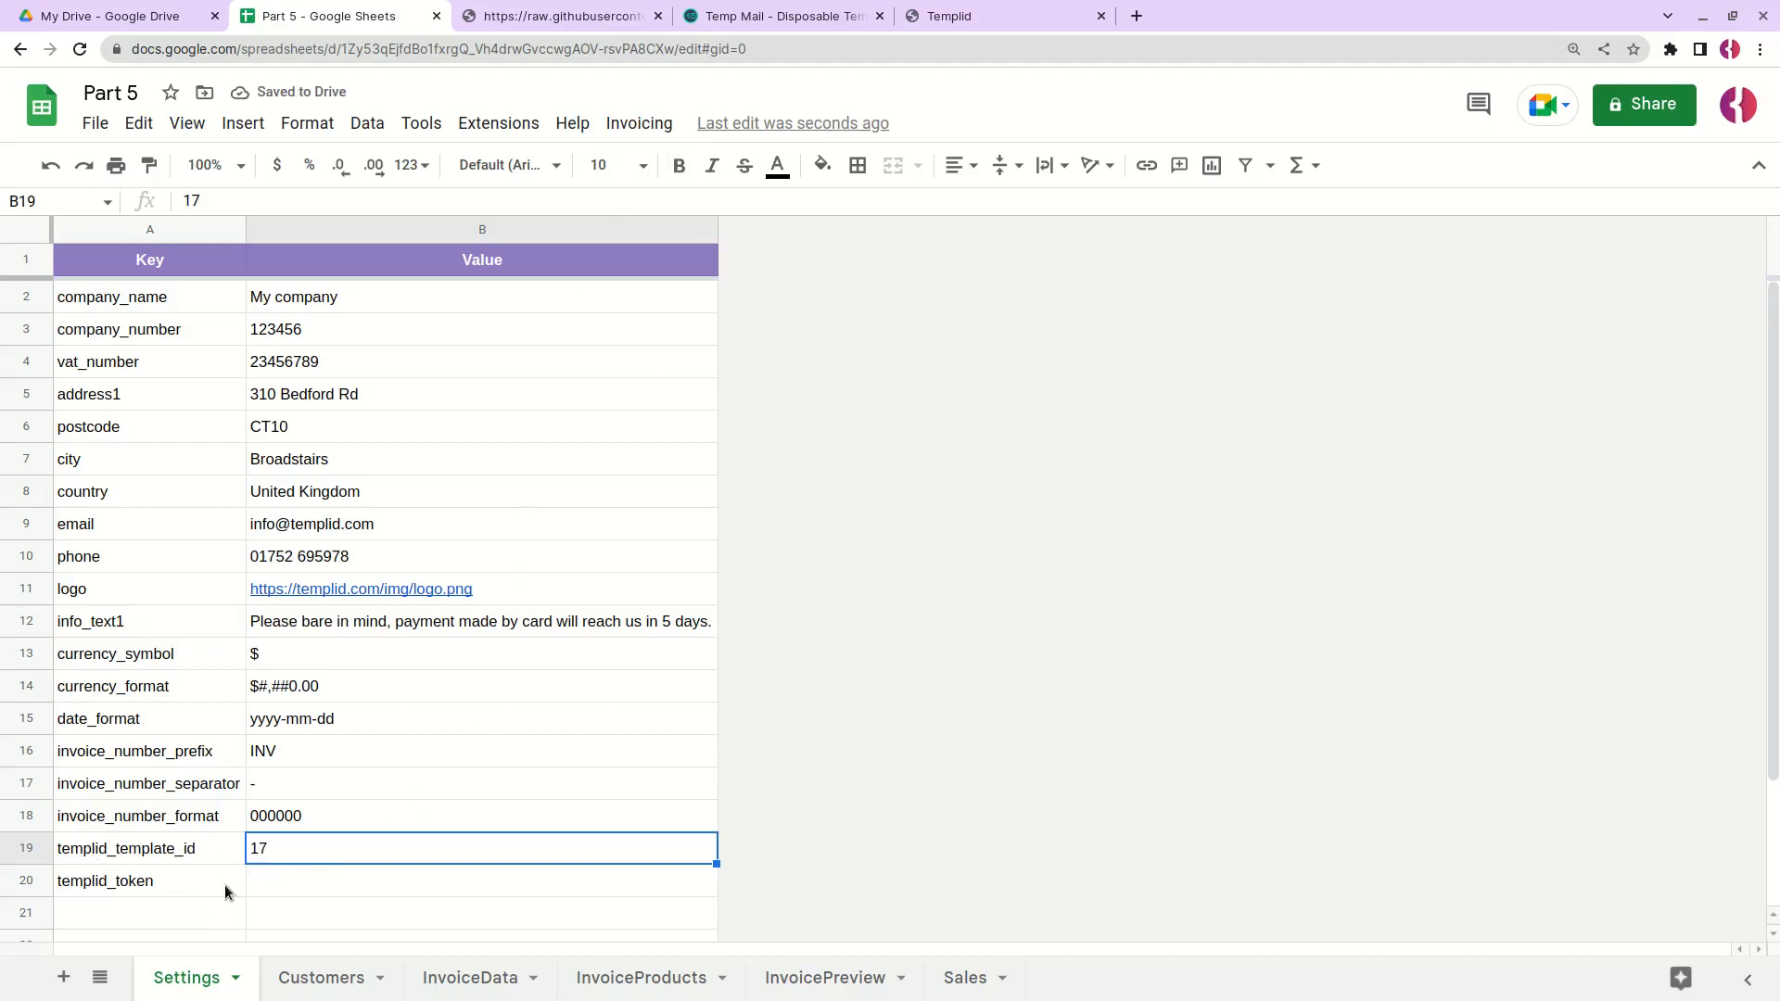
{"action": "left_click", "coordinate": [482, 879]}
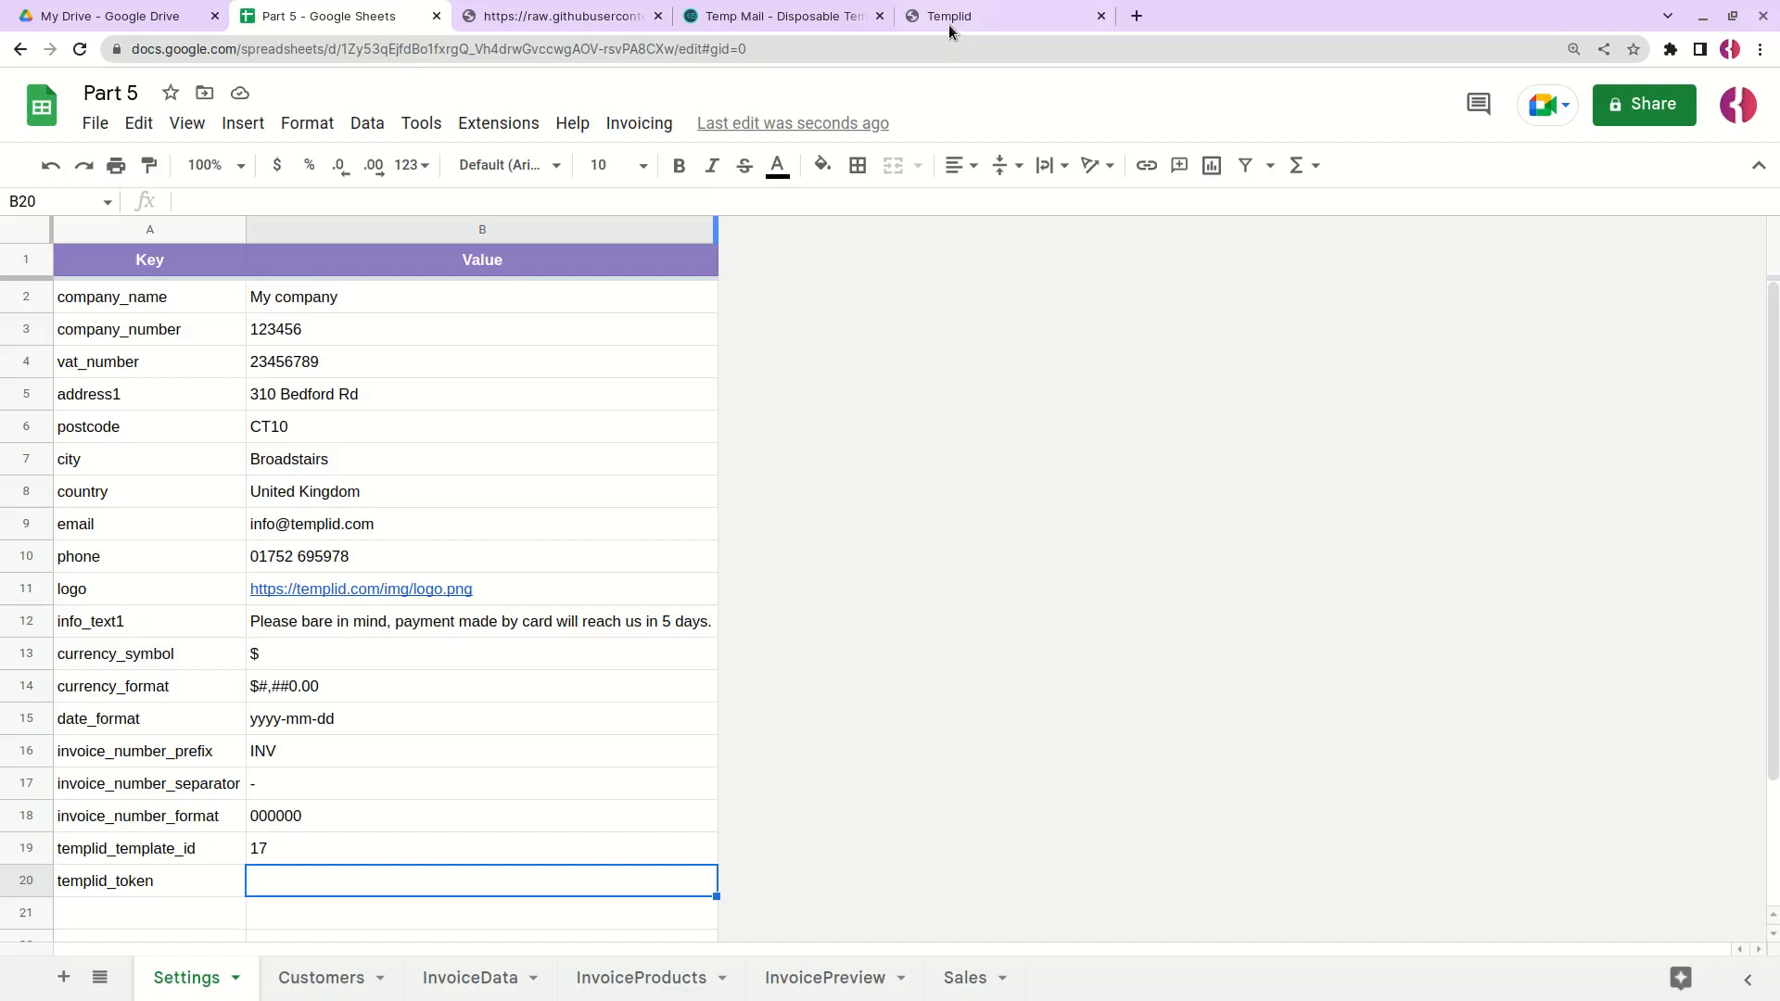
{"action": "left_click", "coordinate": [1003, 17]}
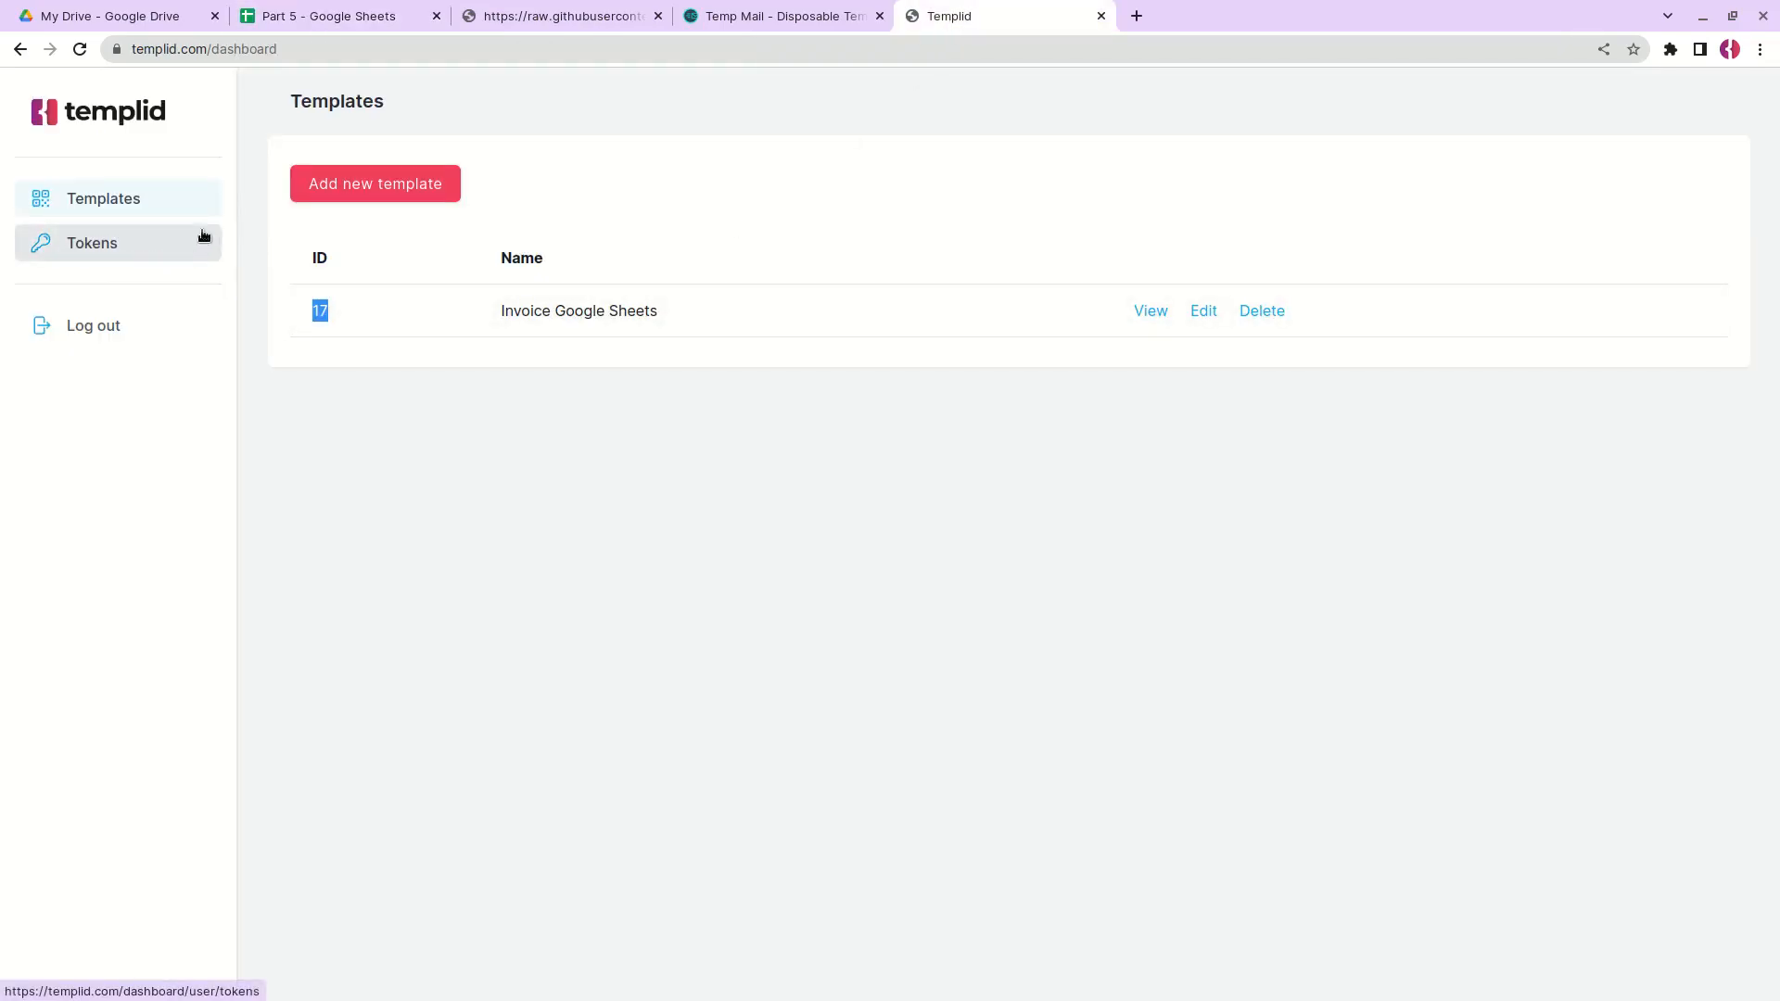
Generate a new API token, copy its value, and return to the spreadsheet
{"action": "left_click", "coordinate": [93, 243]}
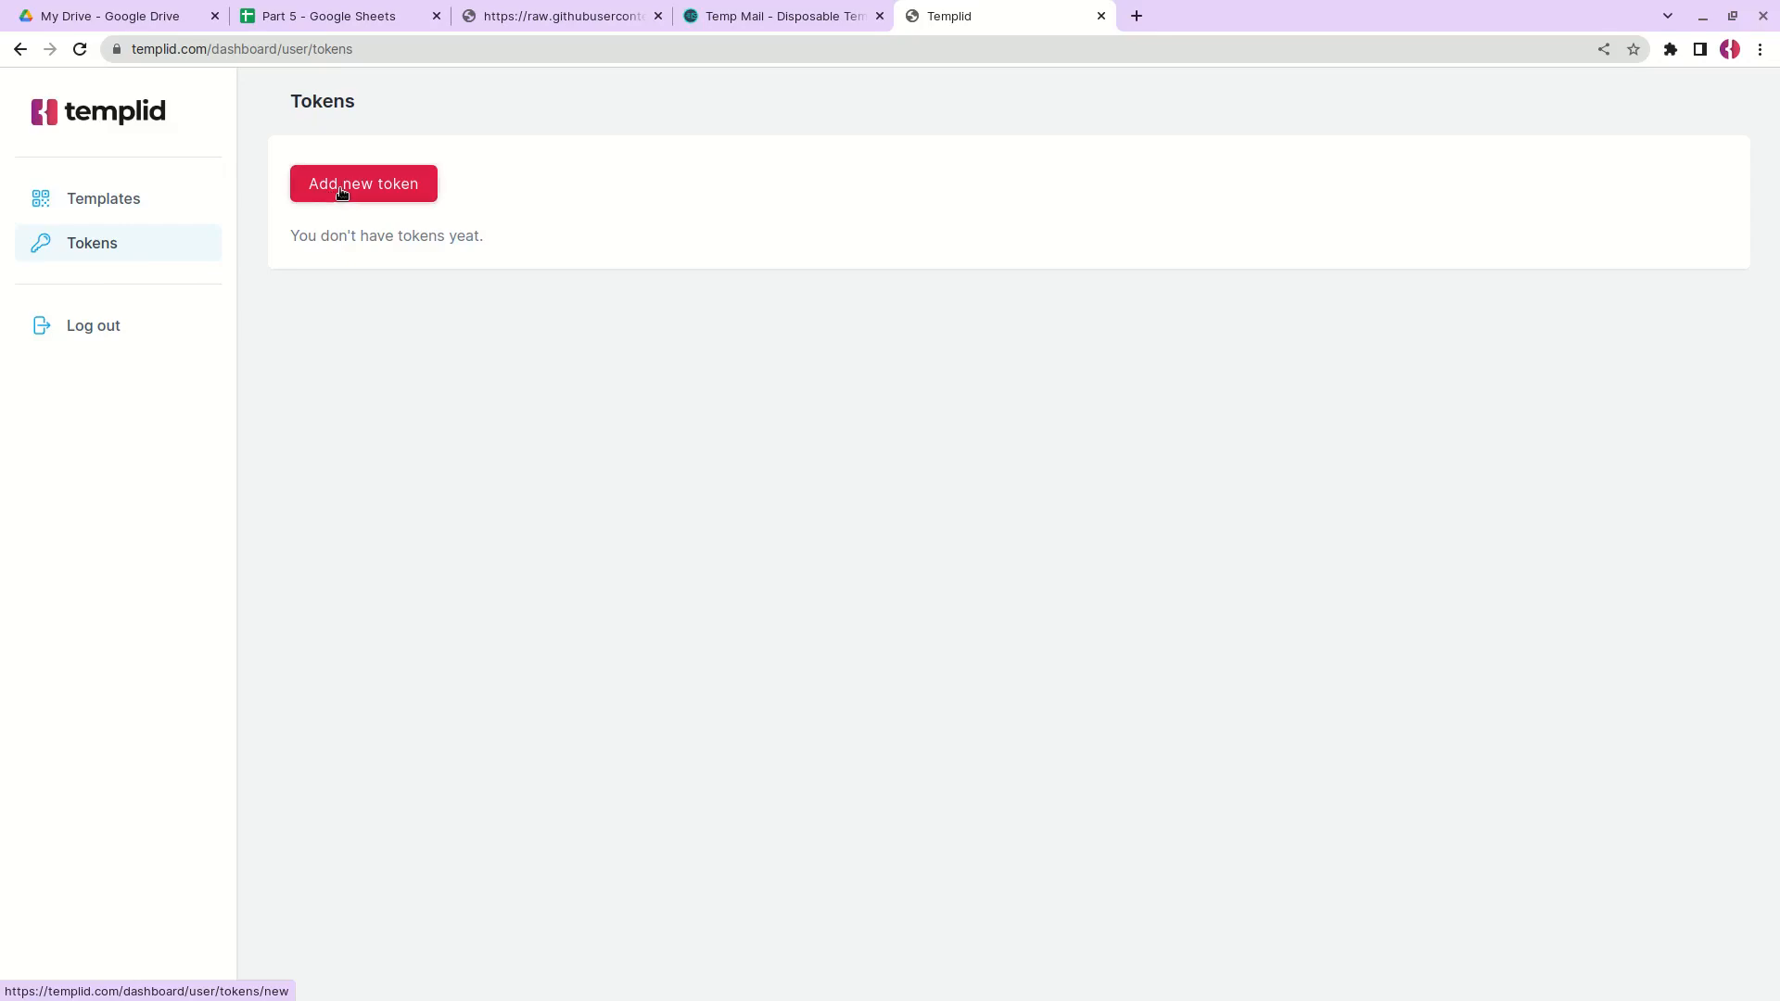
{"action": "left_click", "coordinate": [363, 184]}
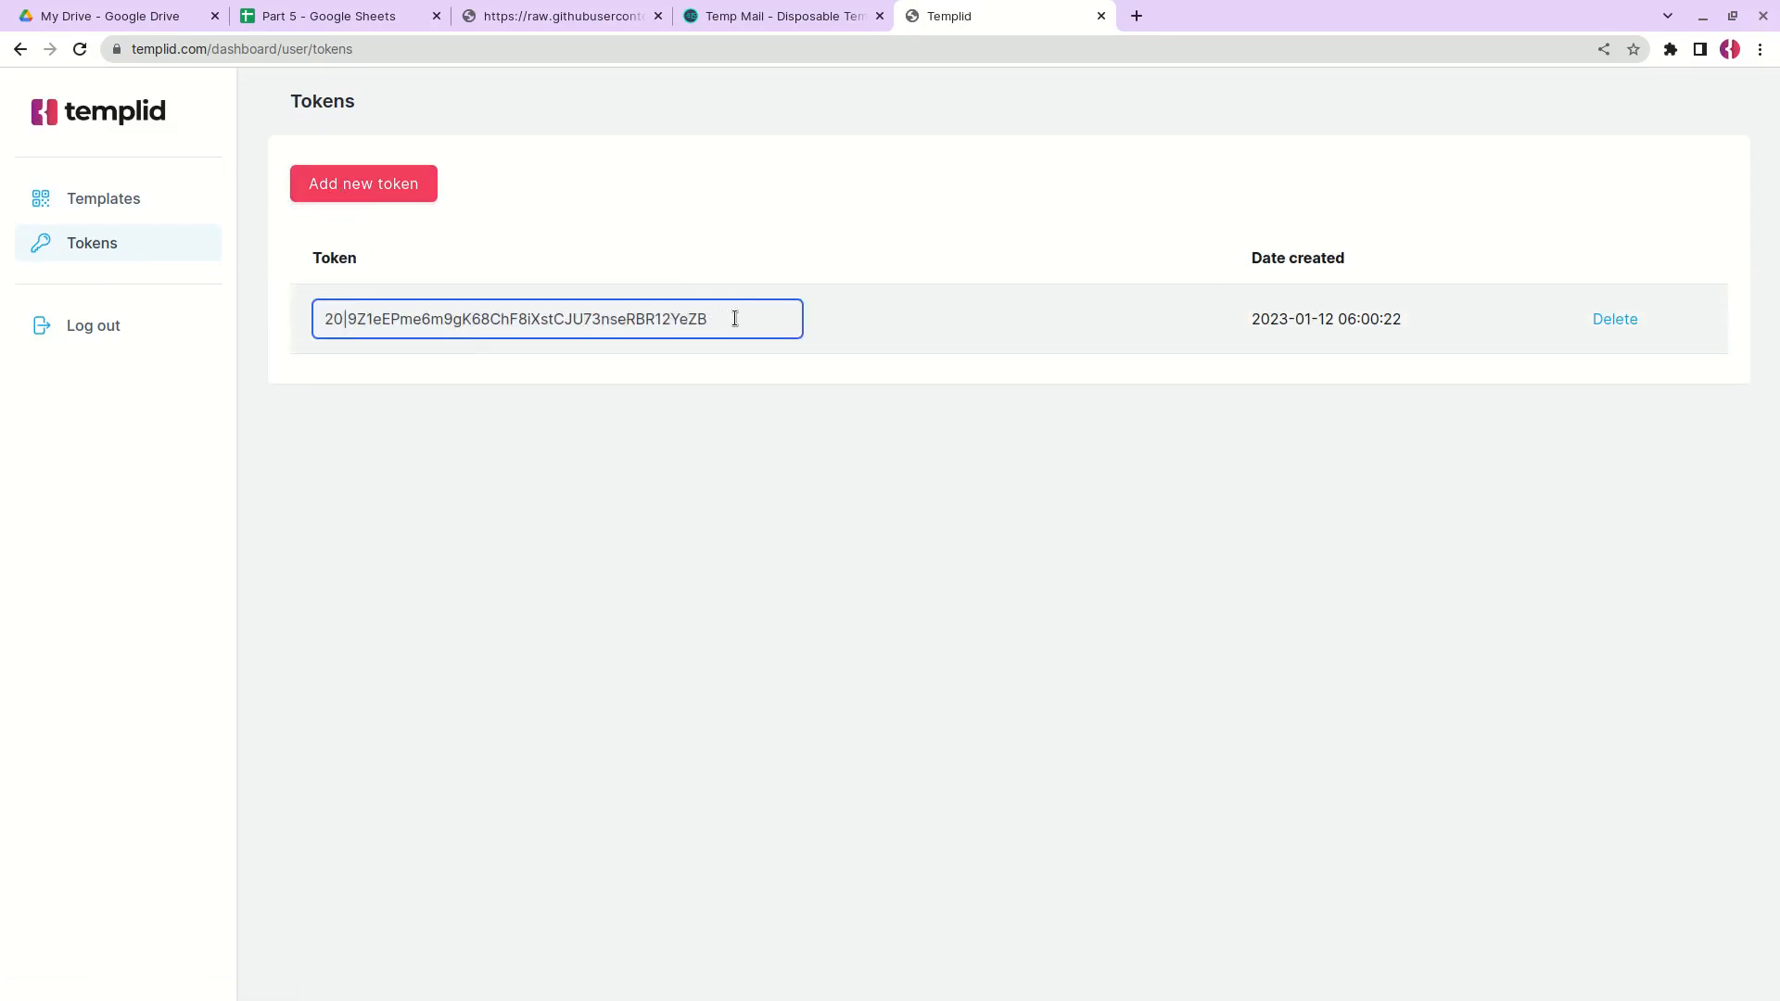
{"action": "triple_click", "coordinate": [556, 319]}
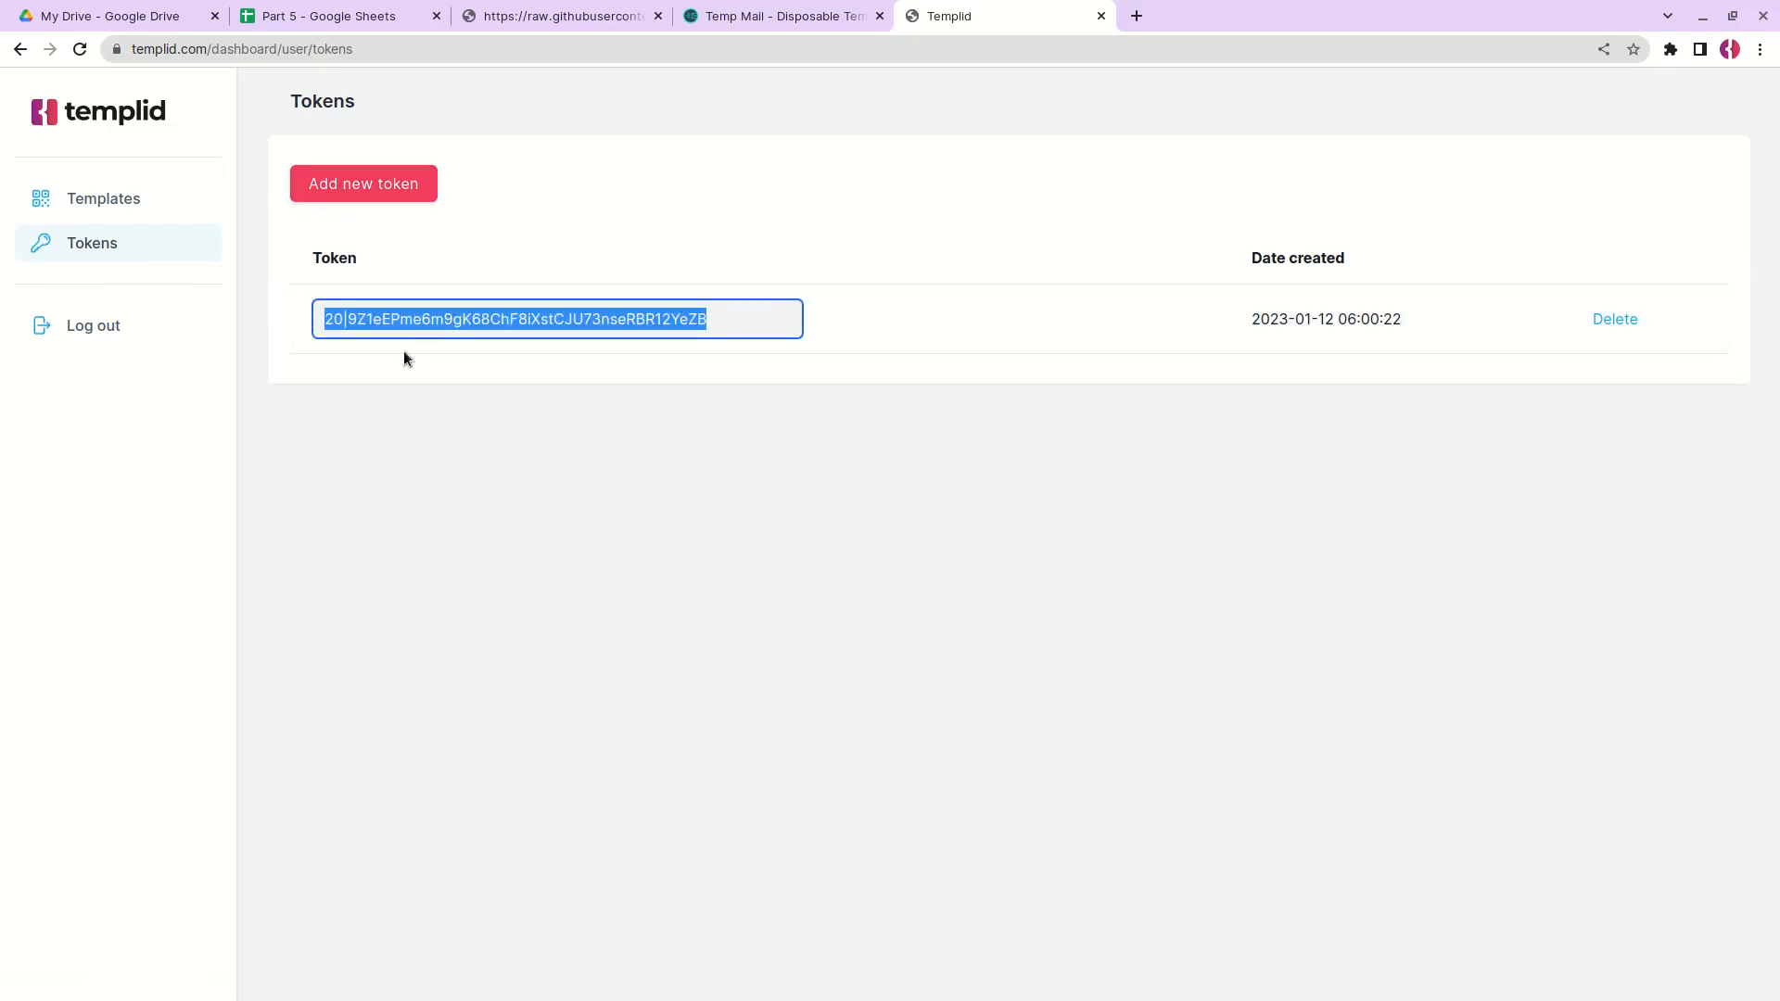
{"action": "left_click", "coordinate": [330, 16]}
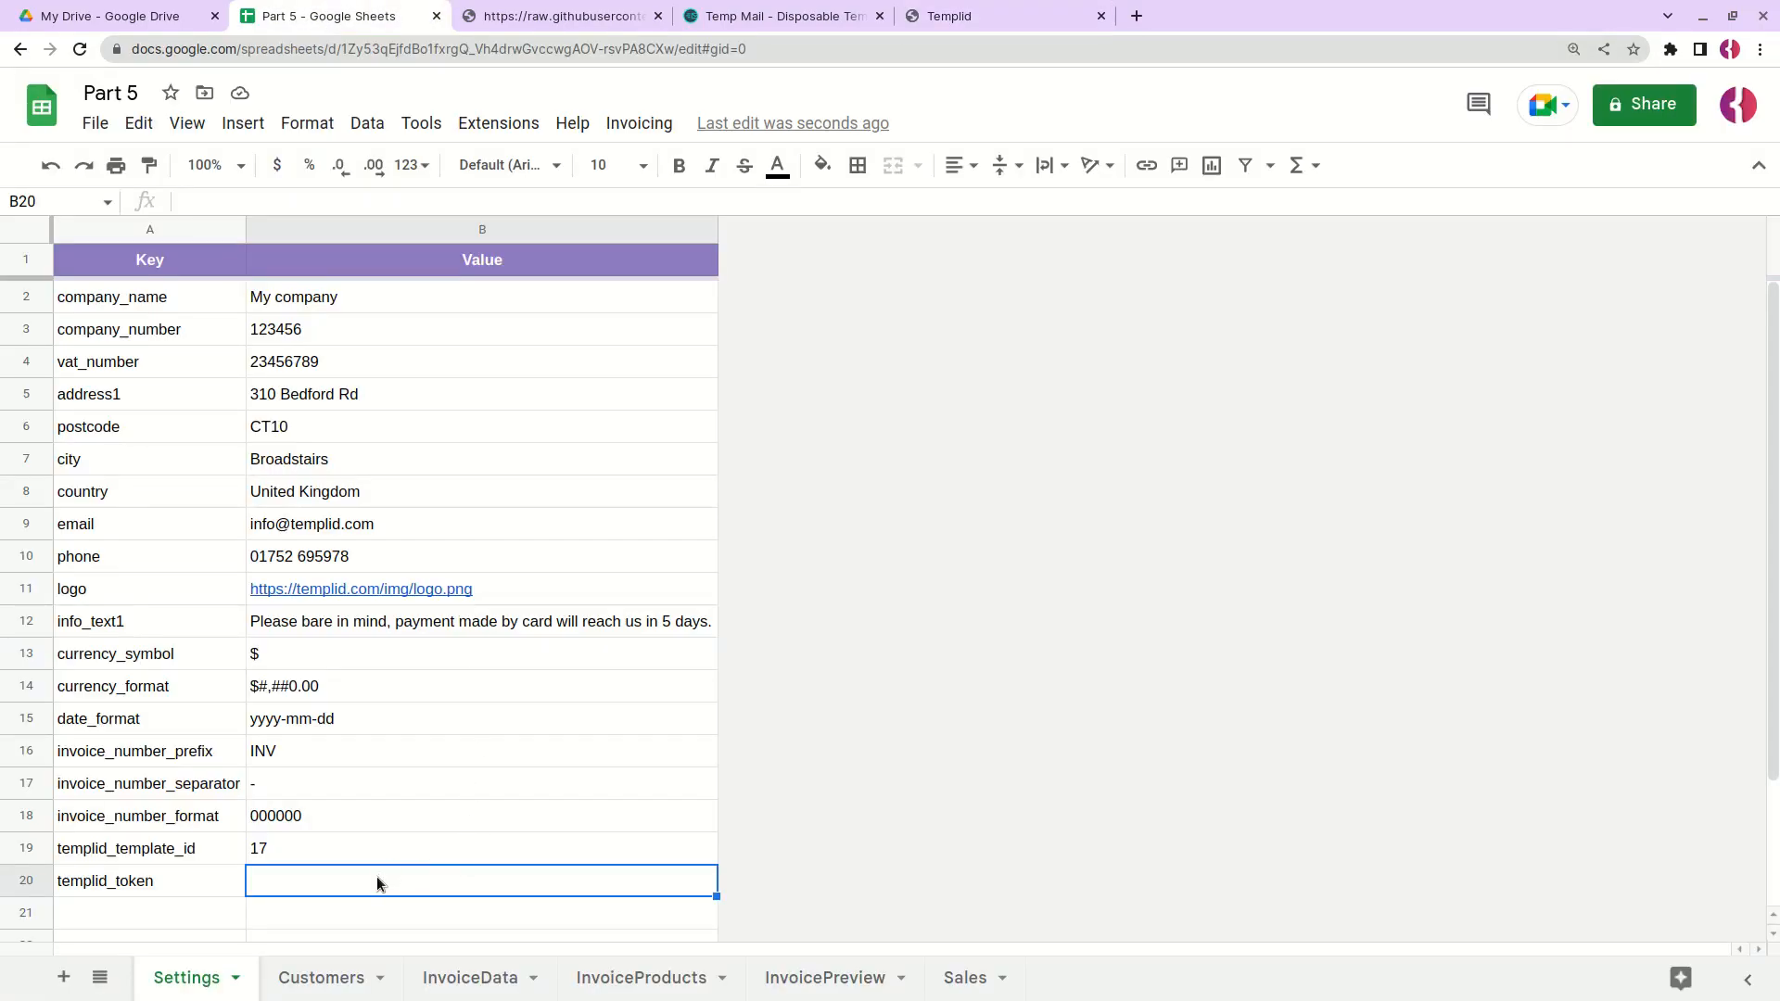
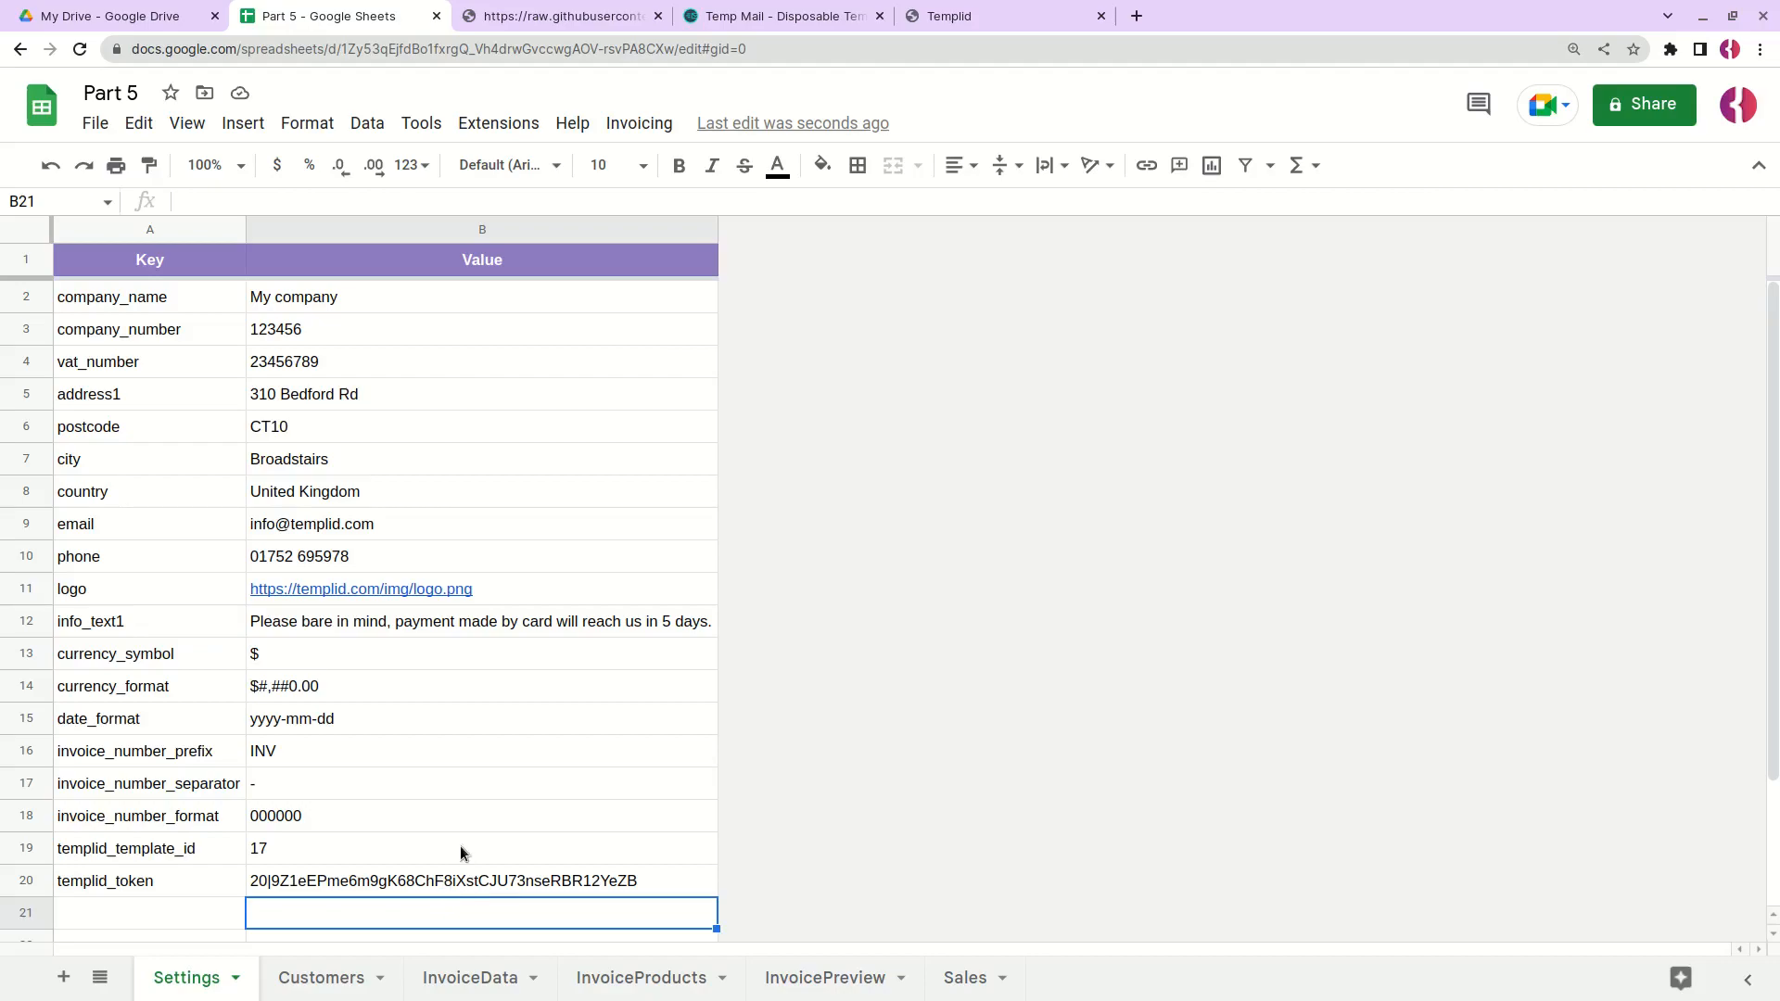
{"action": "mouse_move", "coordinate": [653, 783]}
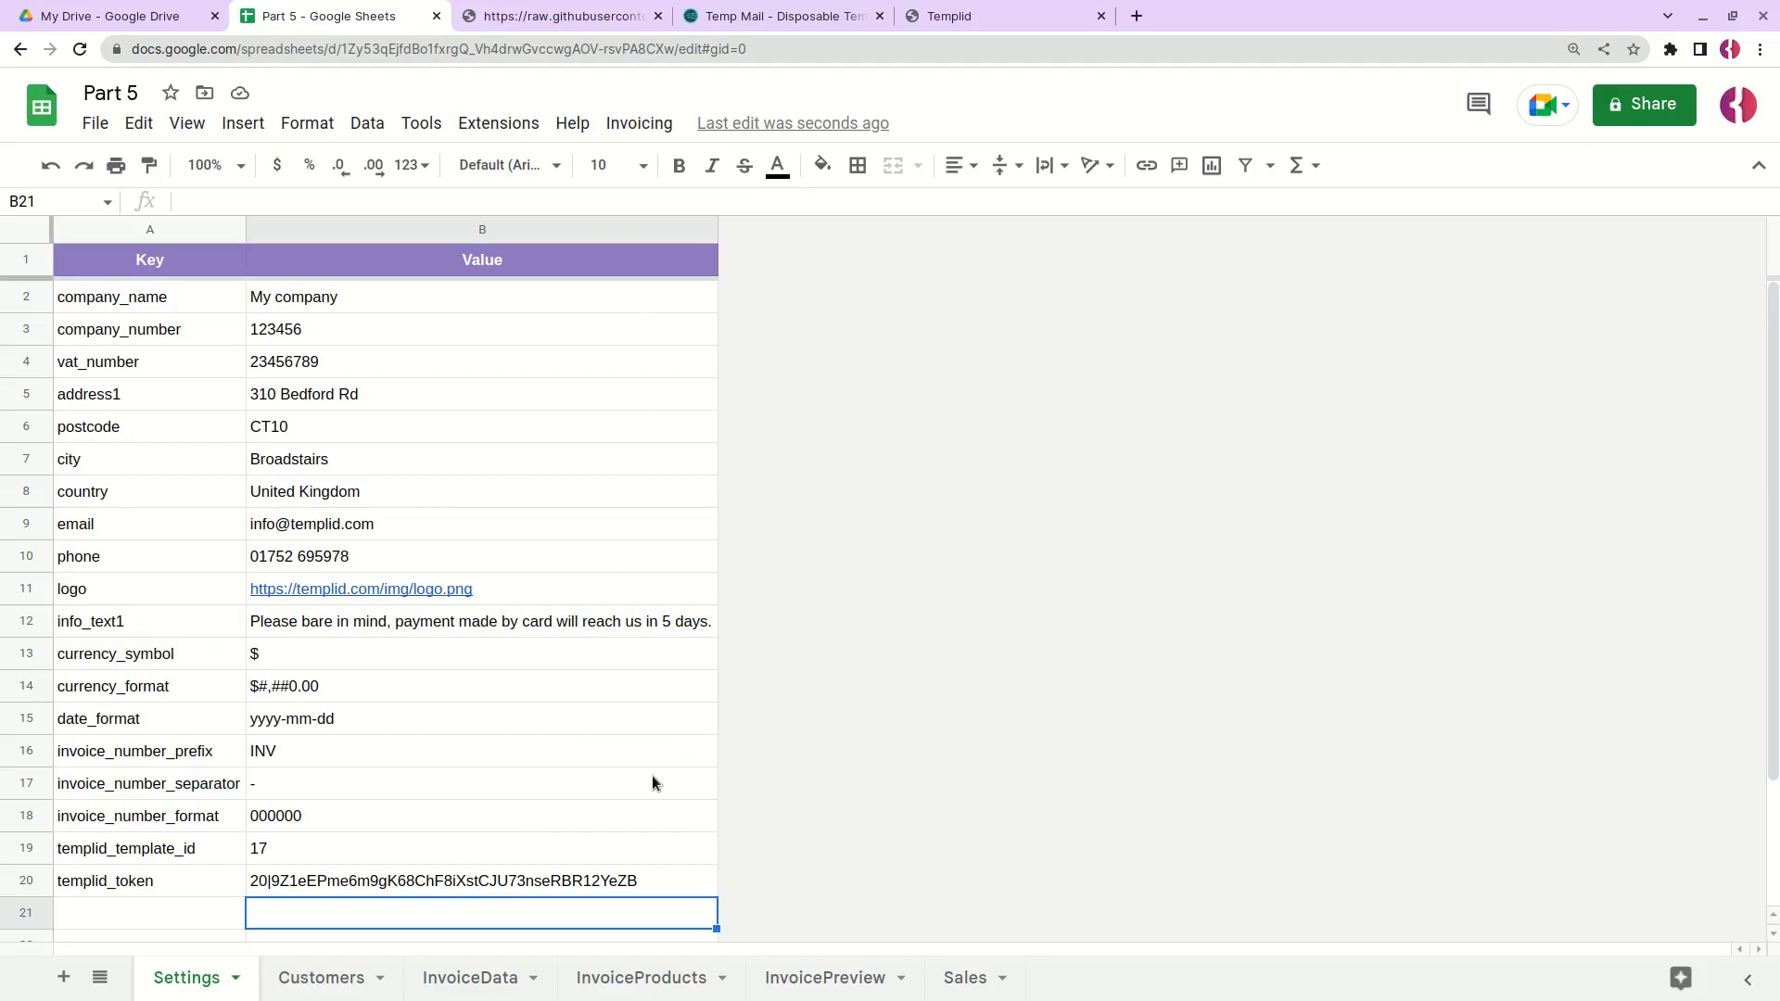
{"action": "left_click", "coordinate": [782, 16]}
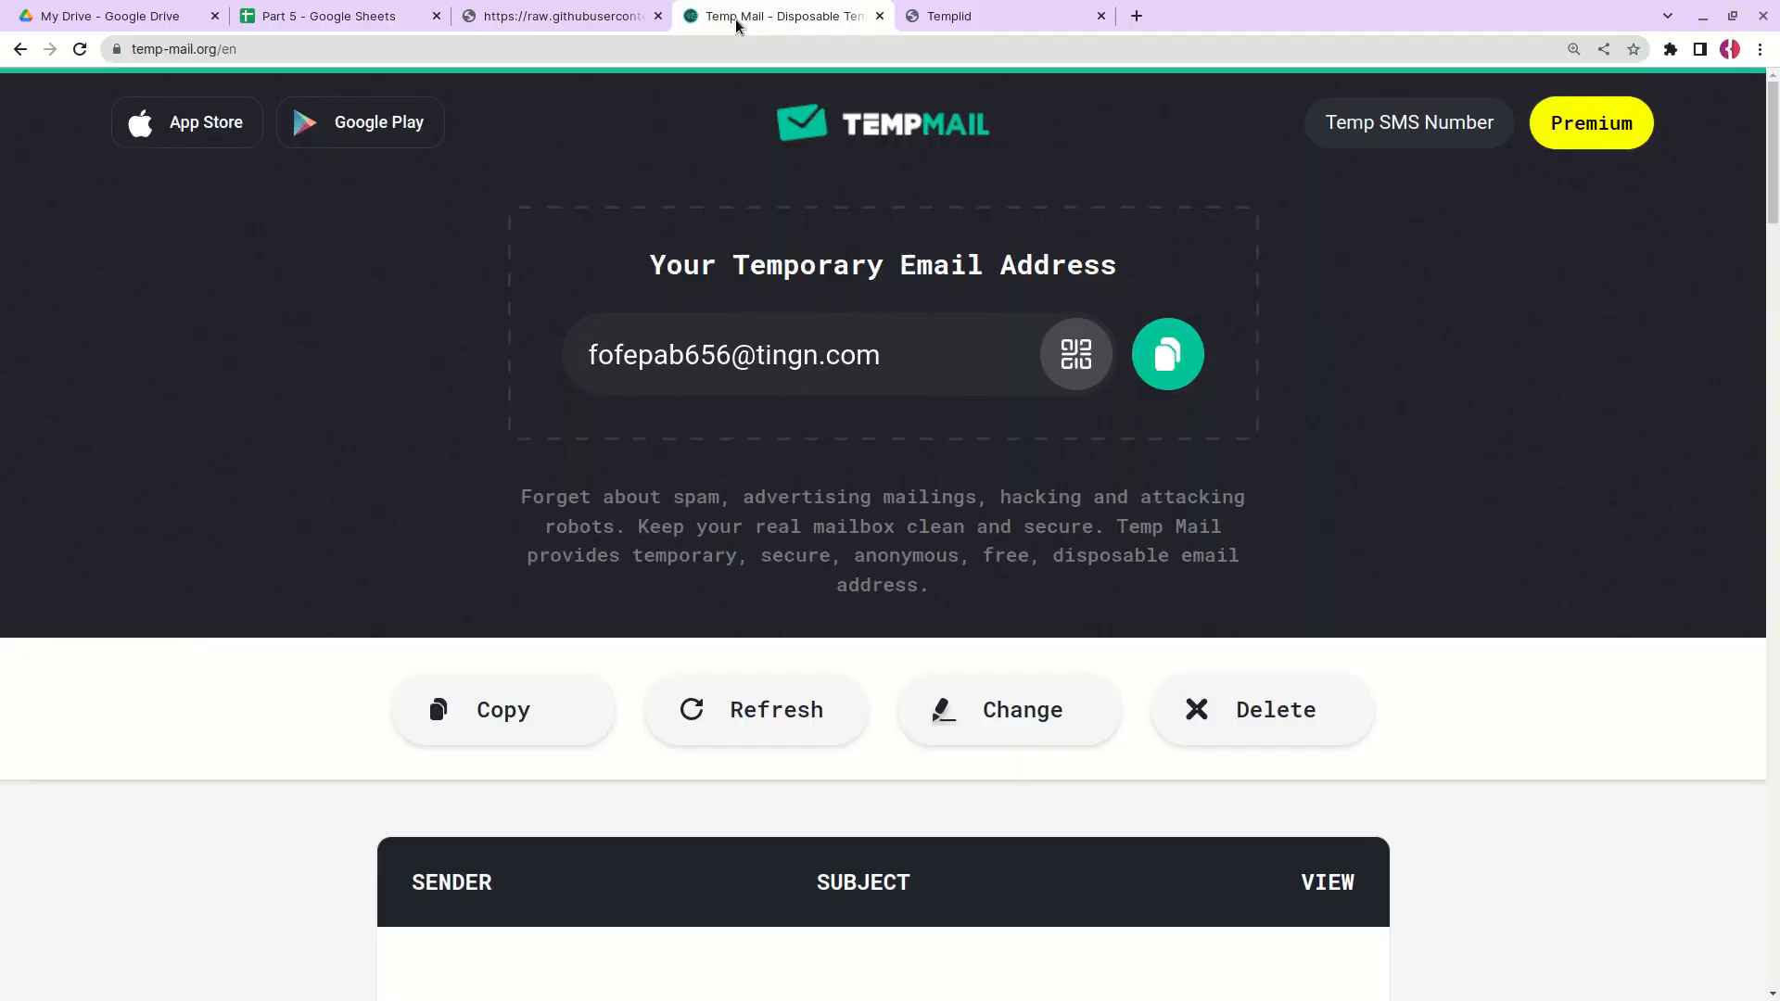
{"action": "mouse_move", "coordinate": [735, 354]}
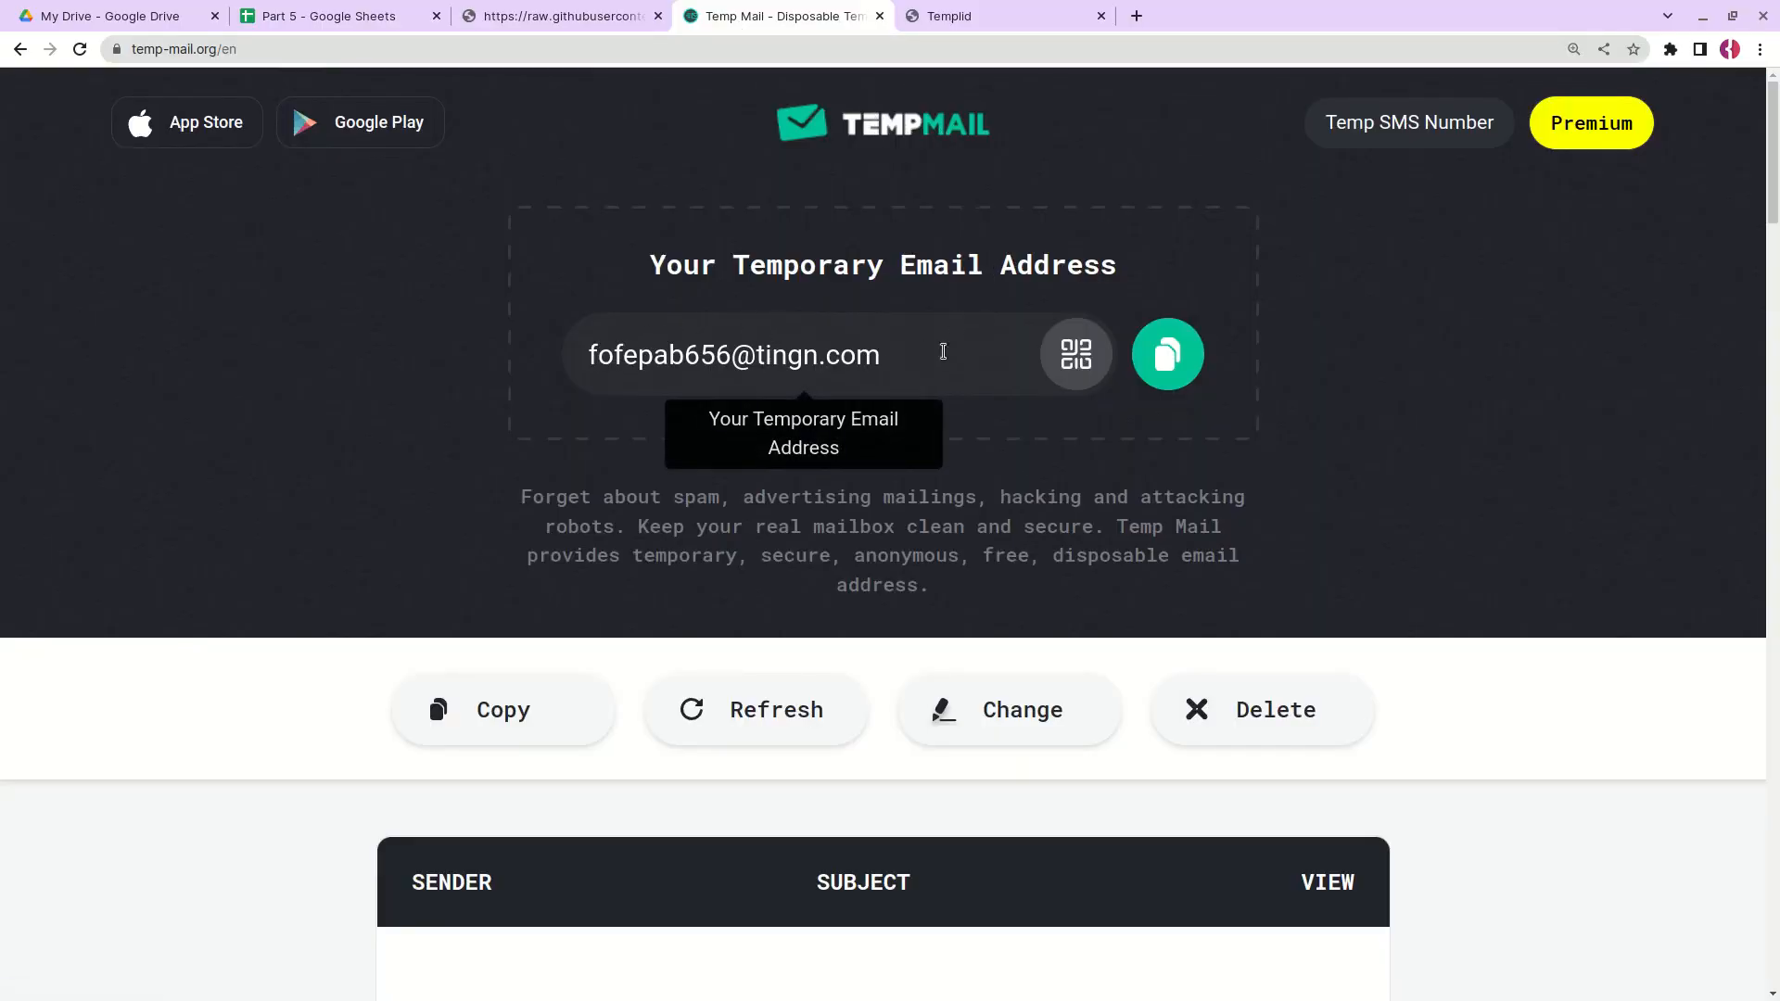
{"action": "double_click", "coordinate": [732, 354]}
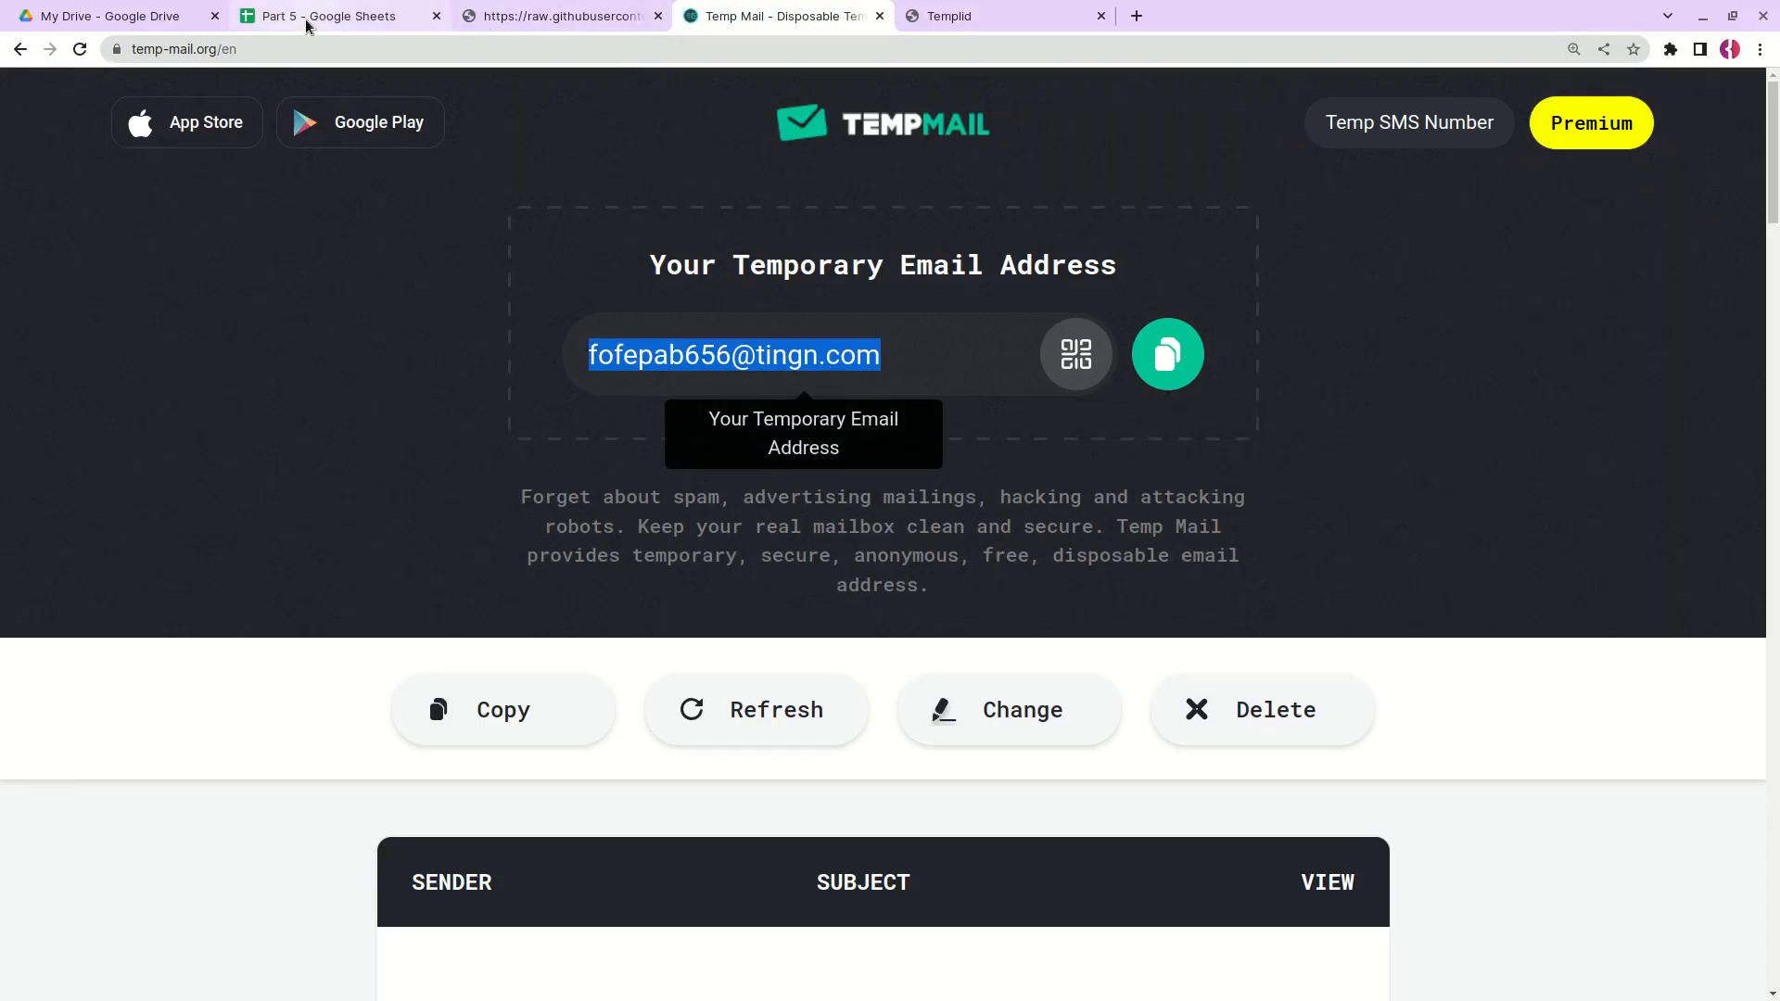
{"action": "left_click", "coordinate": [330, 16]}
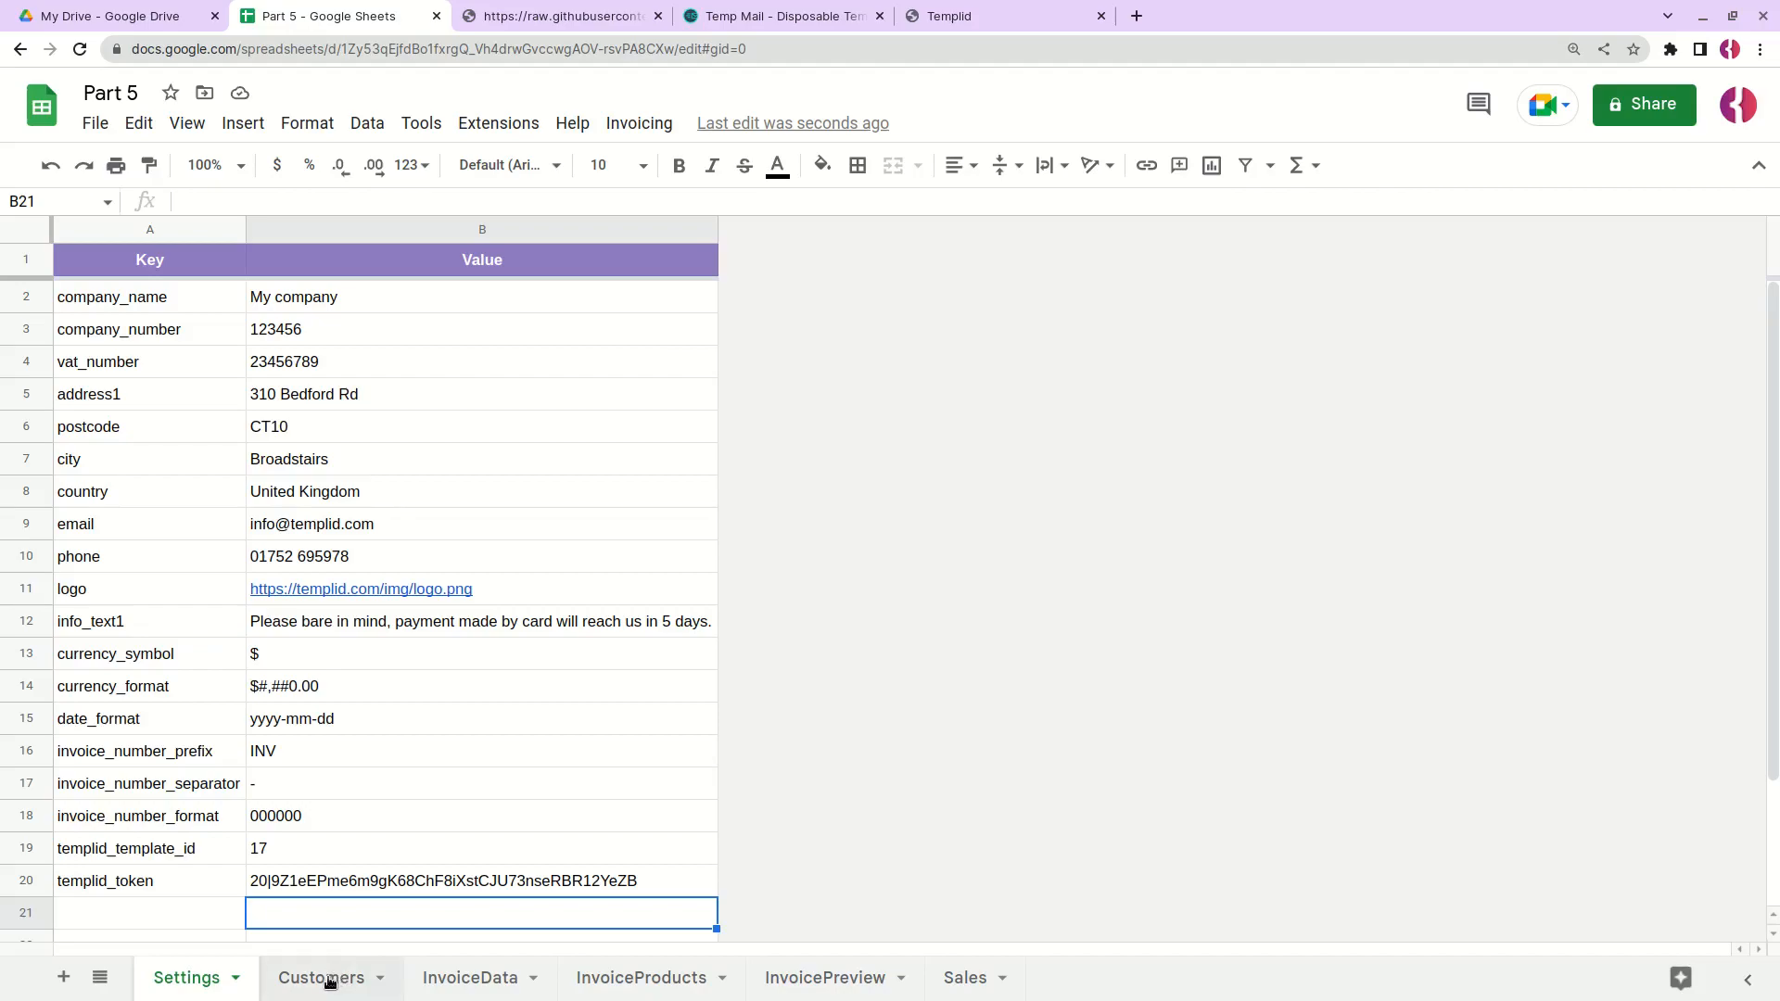
Set LOPWELL_DAM's email in Customers cell B2 to the temporary address
{"action": "left_click", "coordinate": [321, 978]}
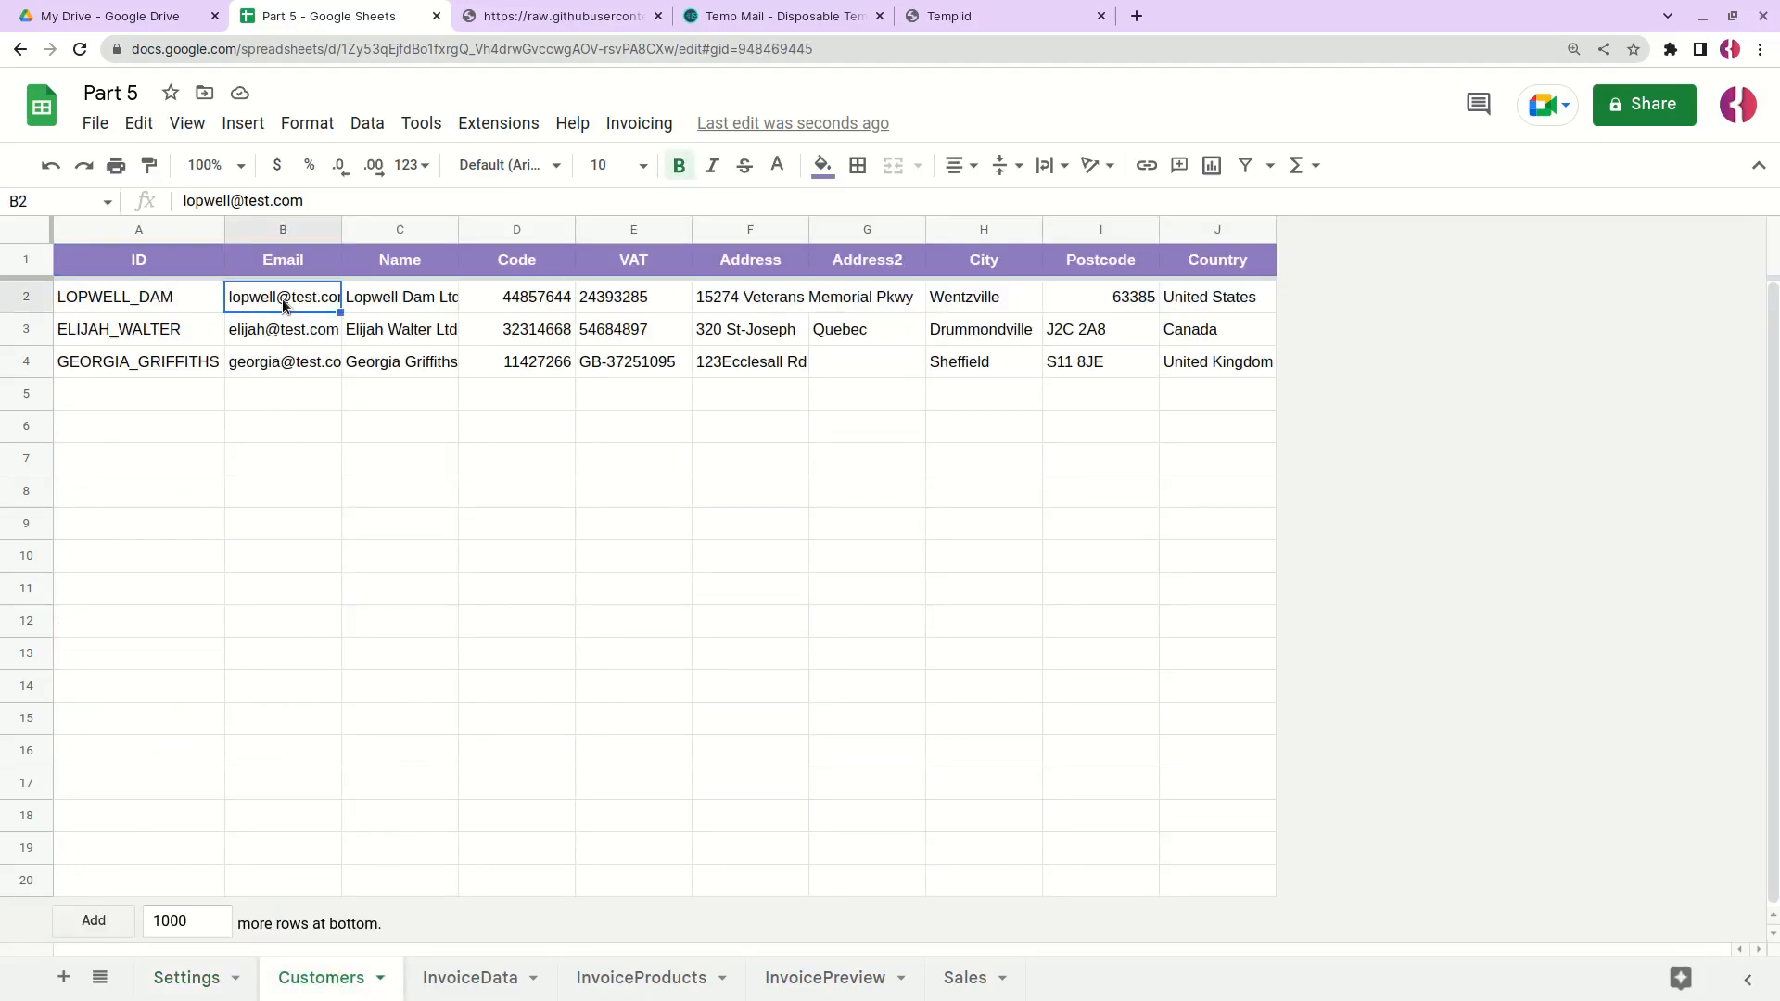
{"action": "double_click", "coordinate": [281, 297]}
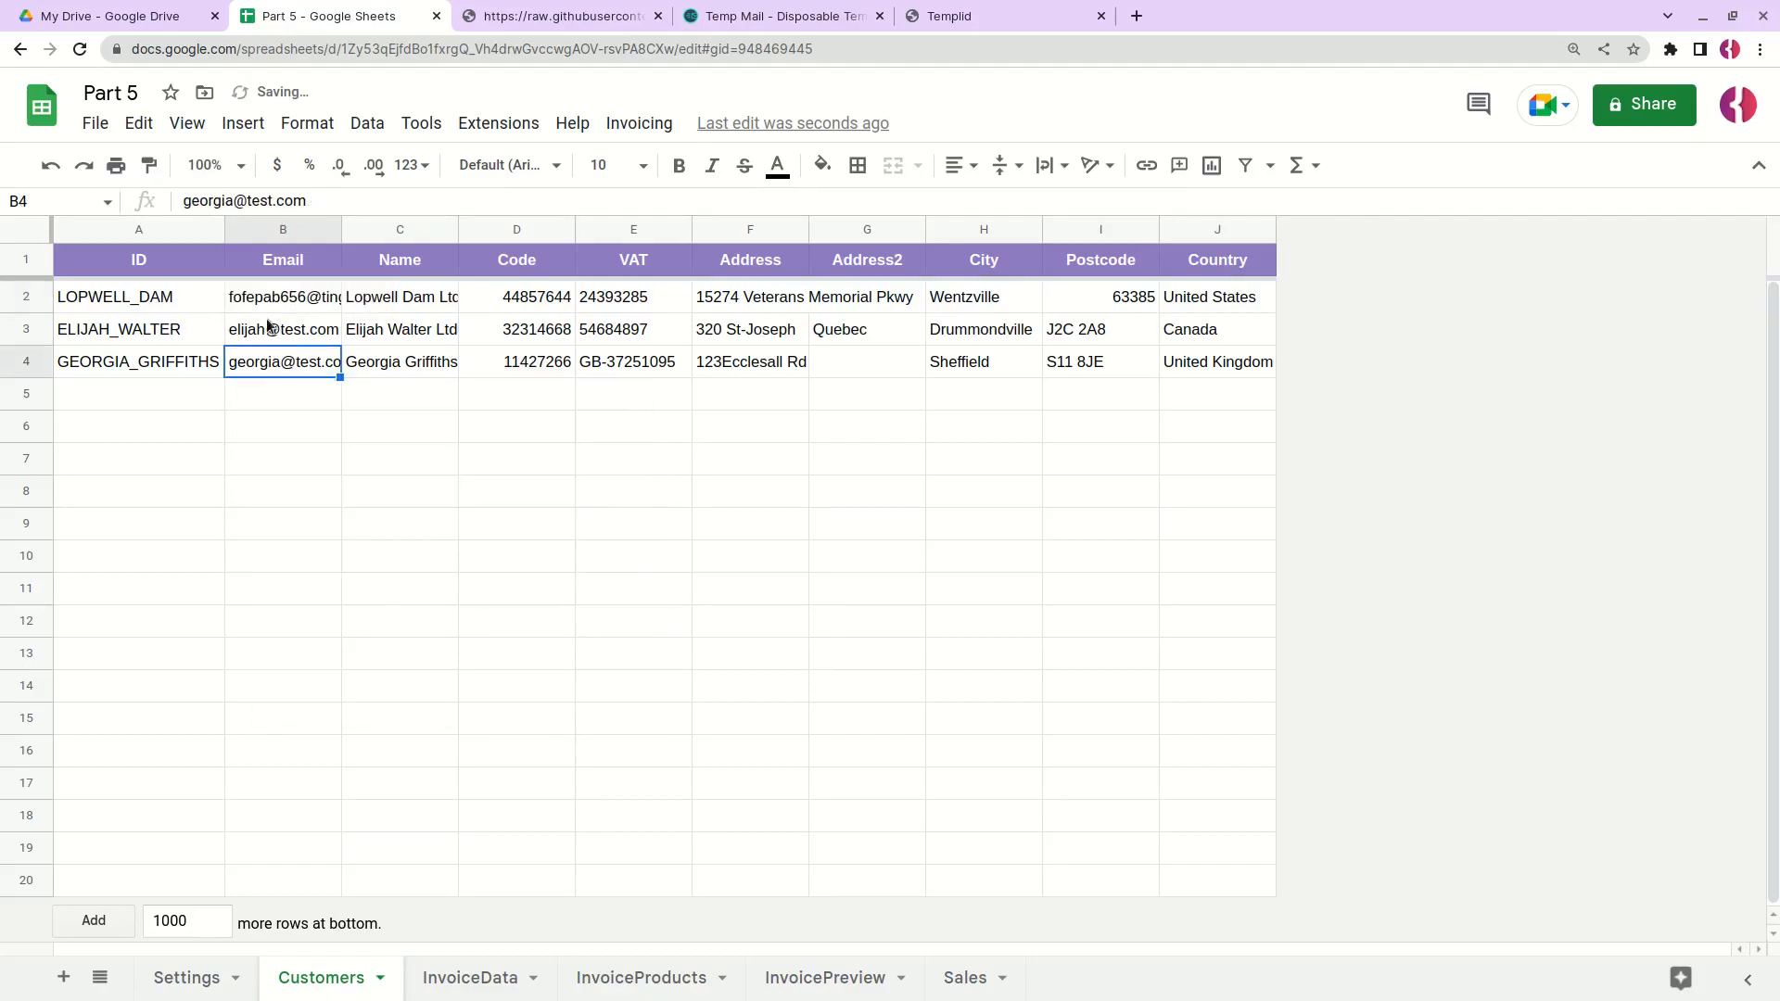
Make LOPWELL_DAM the invoice customer on InvoiceData and show the InvoicePreview
{"action": "left_click", "coordinate": [469, 977]}
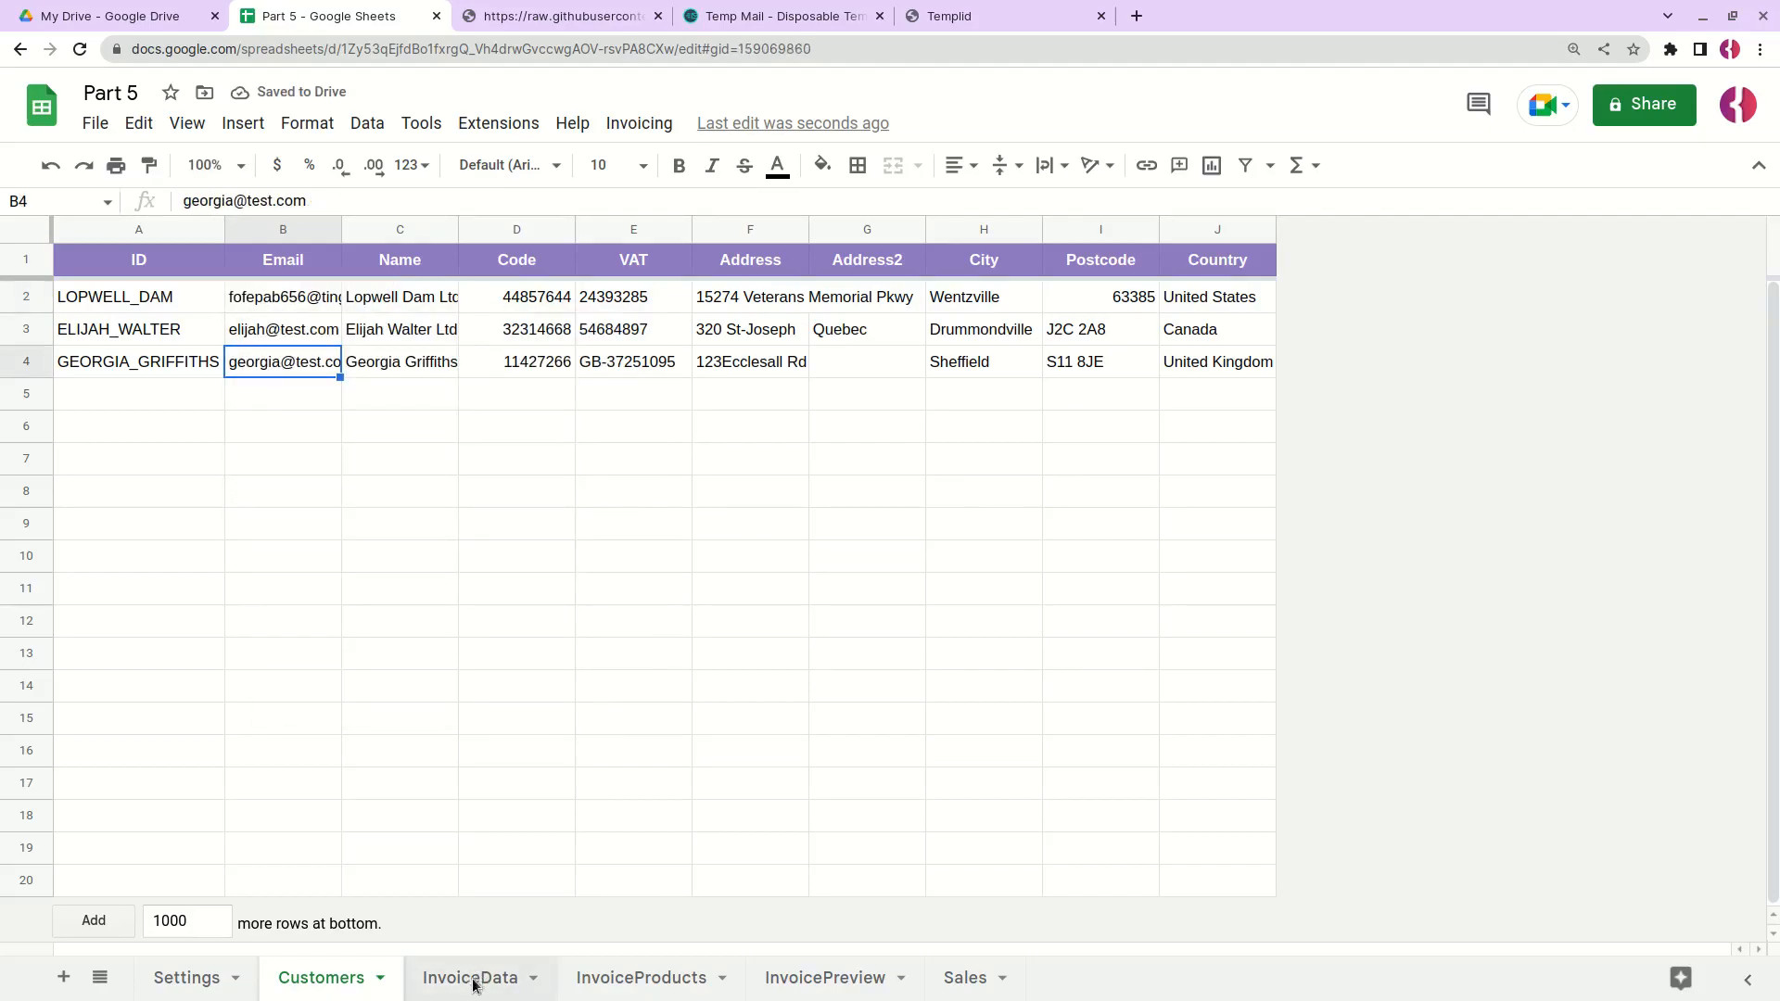
{"action": "left_click", "coordinate": [469, 977]}
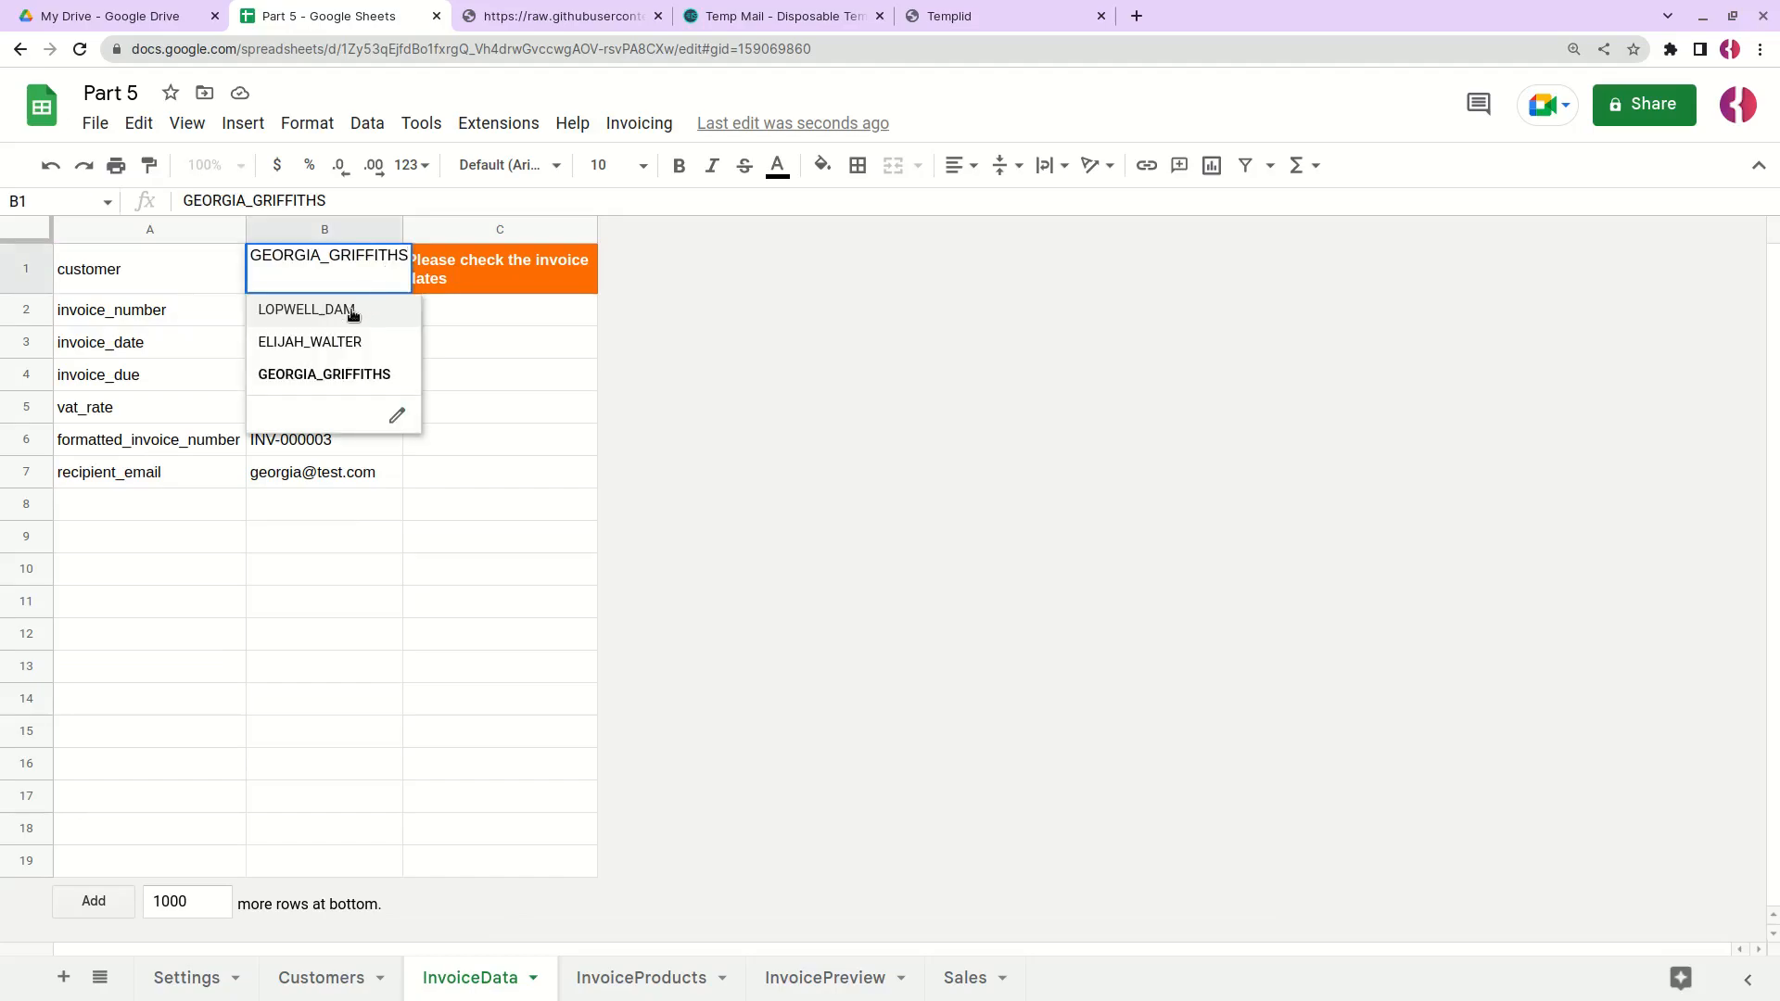
{"action": "left_click", "coordinate": [306, 310]}
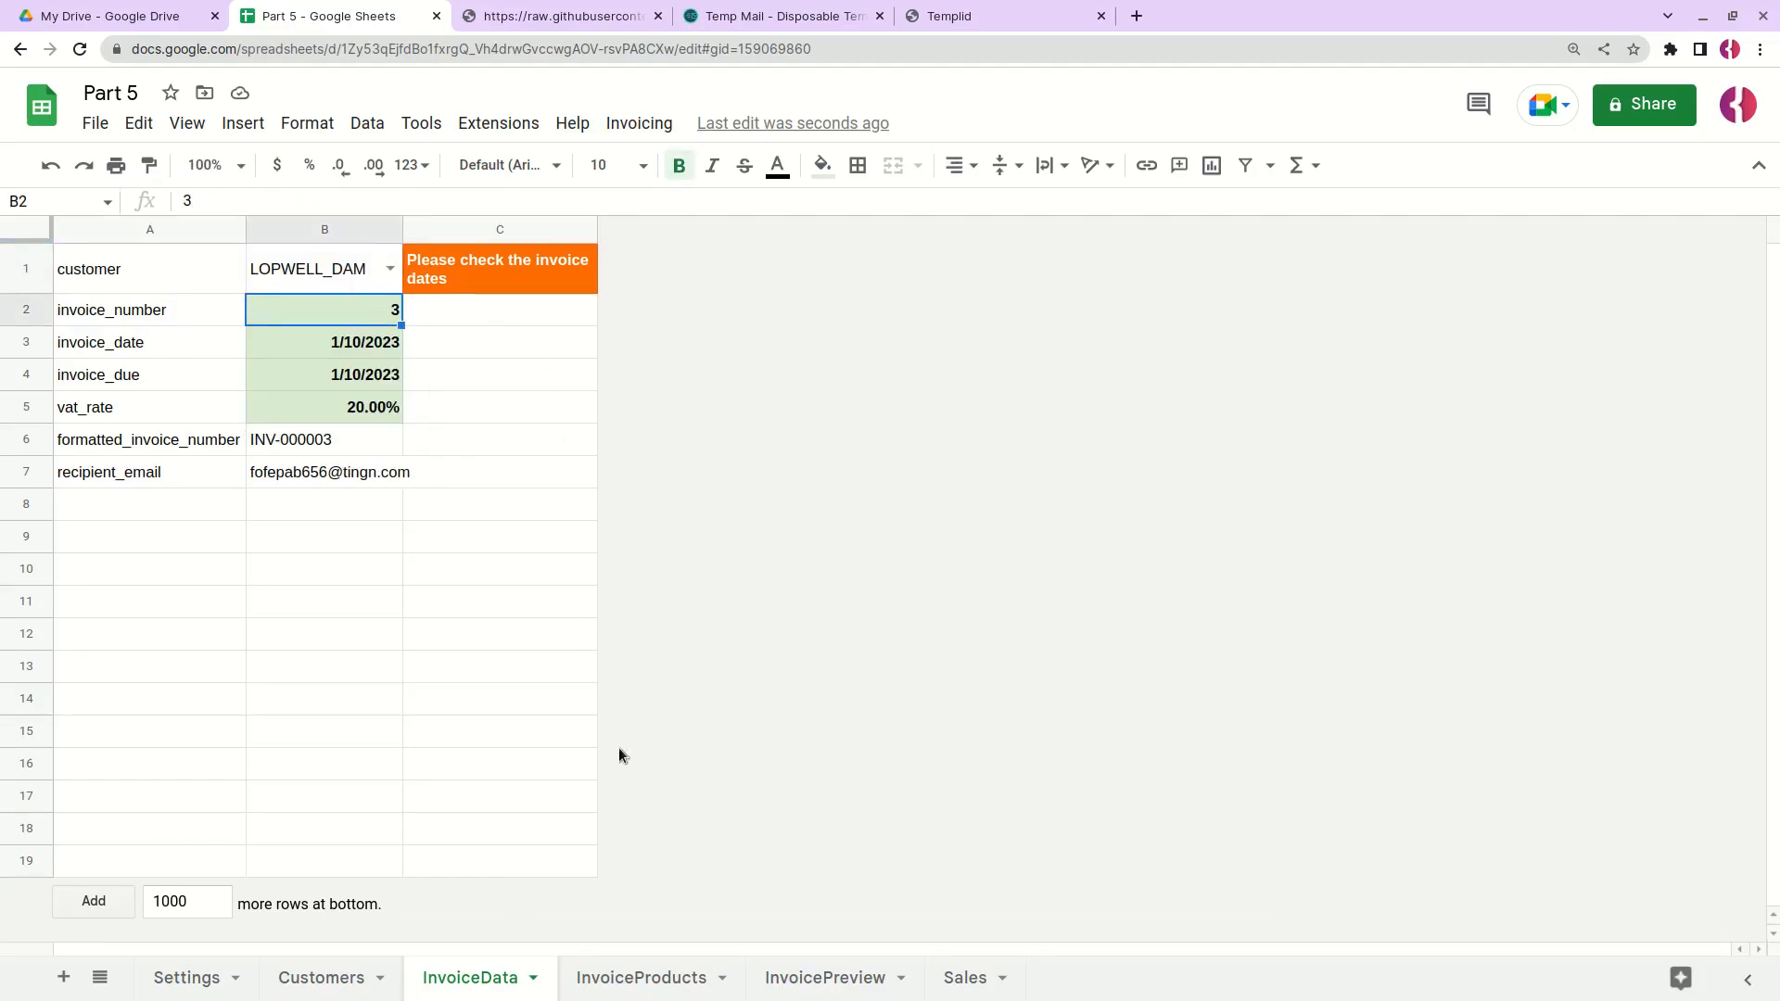
{"action": "left_click", "coordinate": [823, 978]}
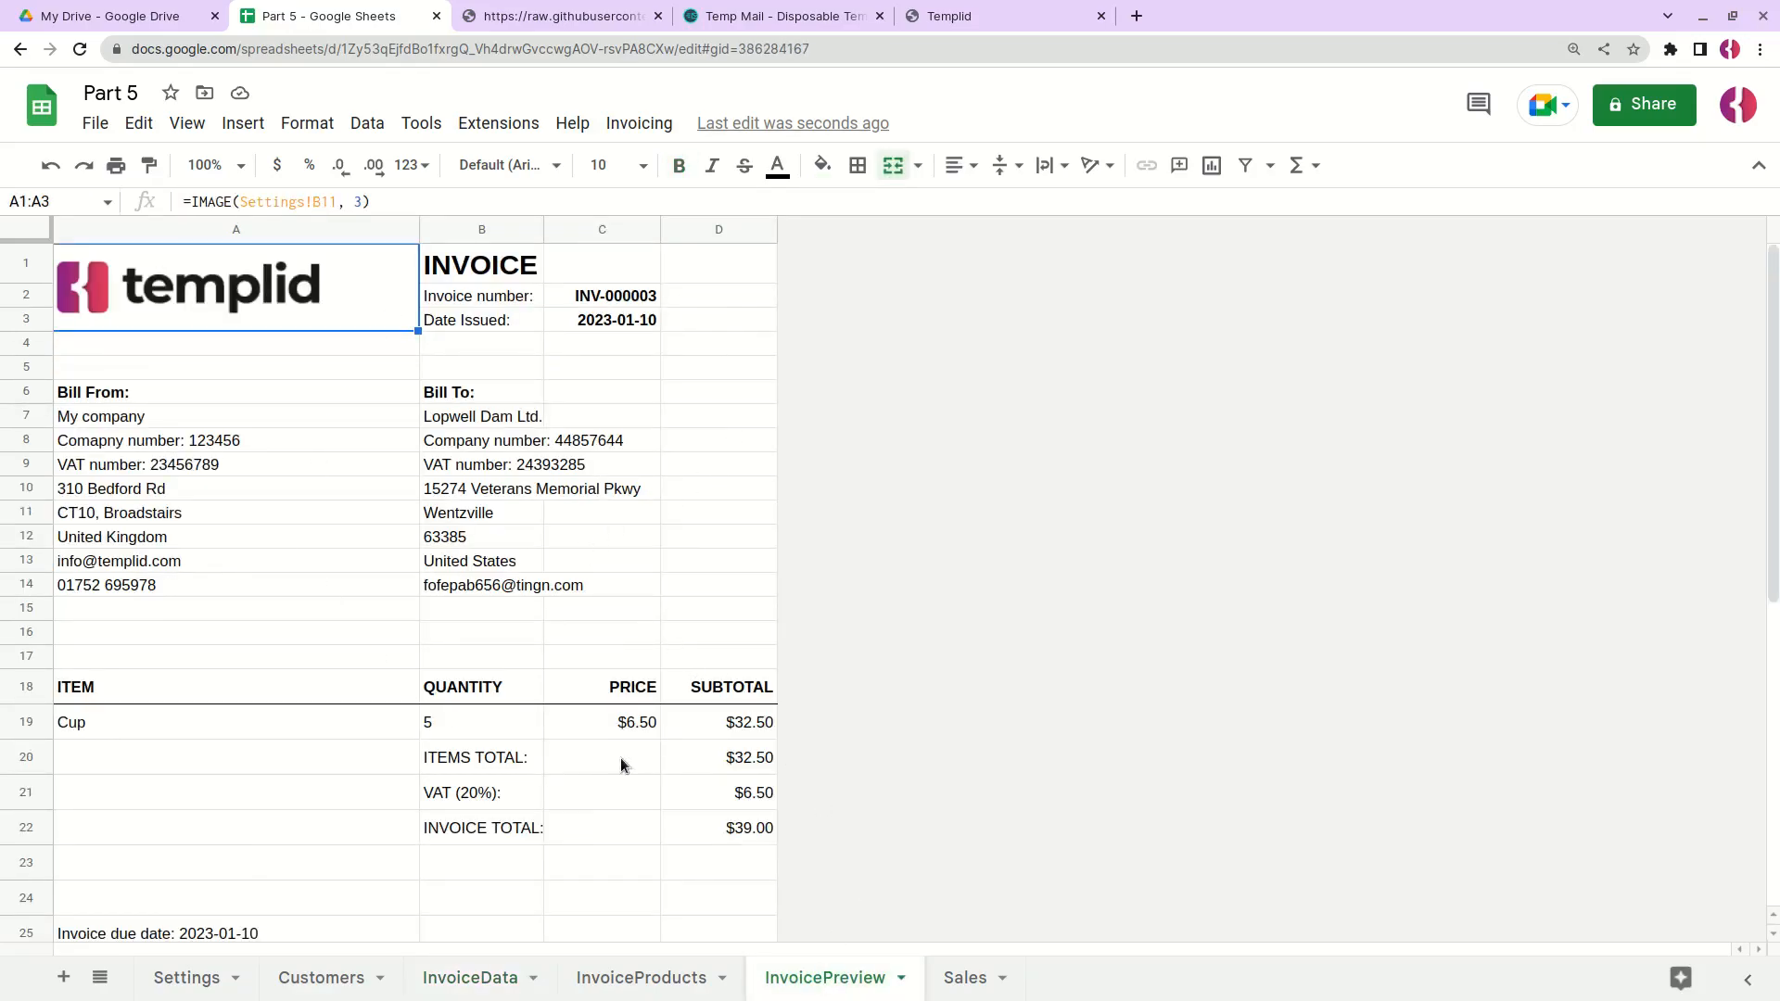
{"action": "mouse_move", "coordinate": [662, 792]}
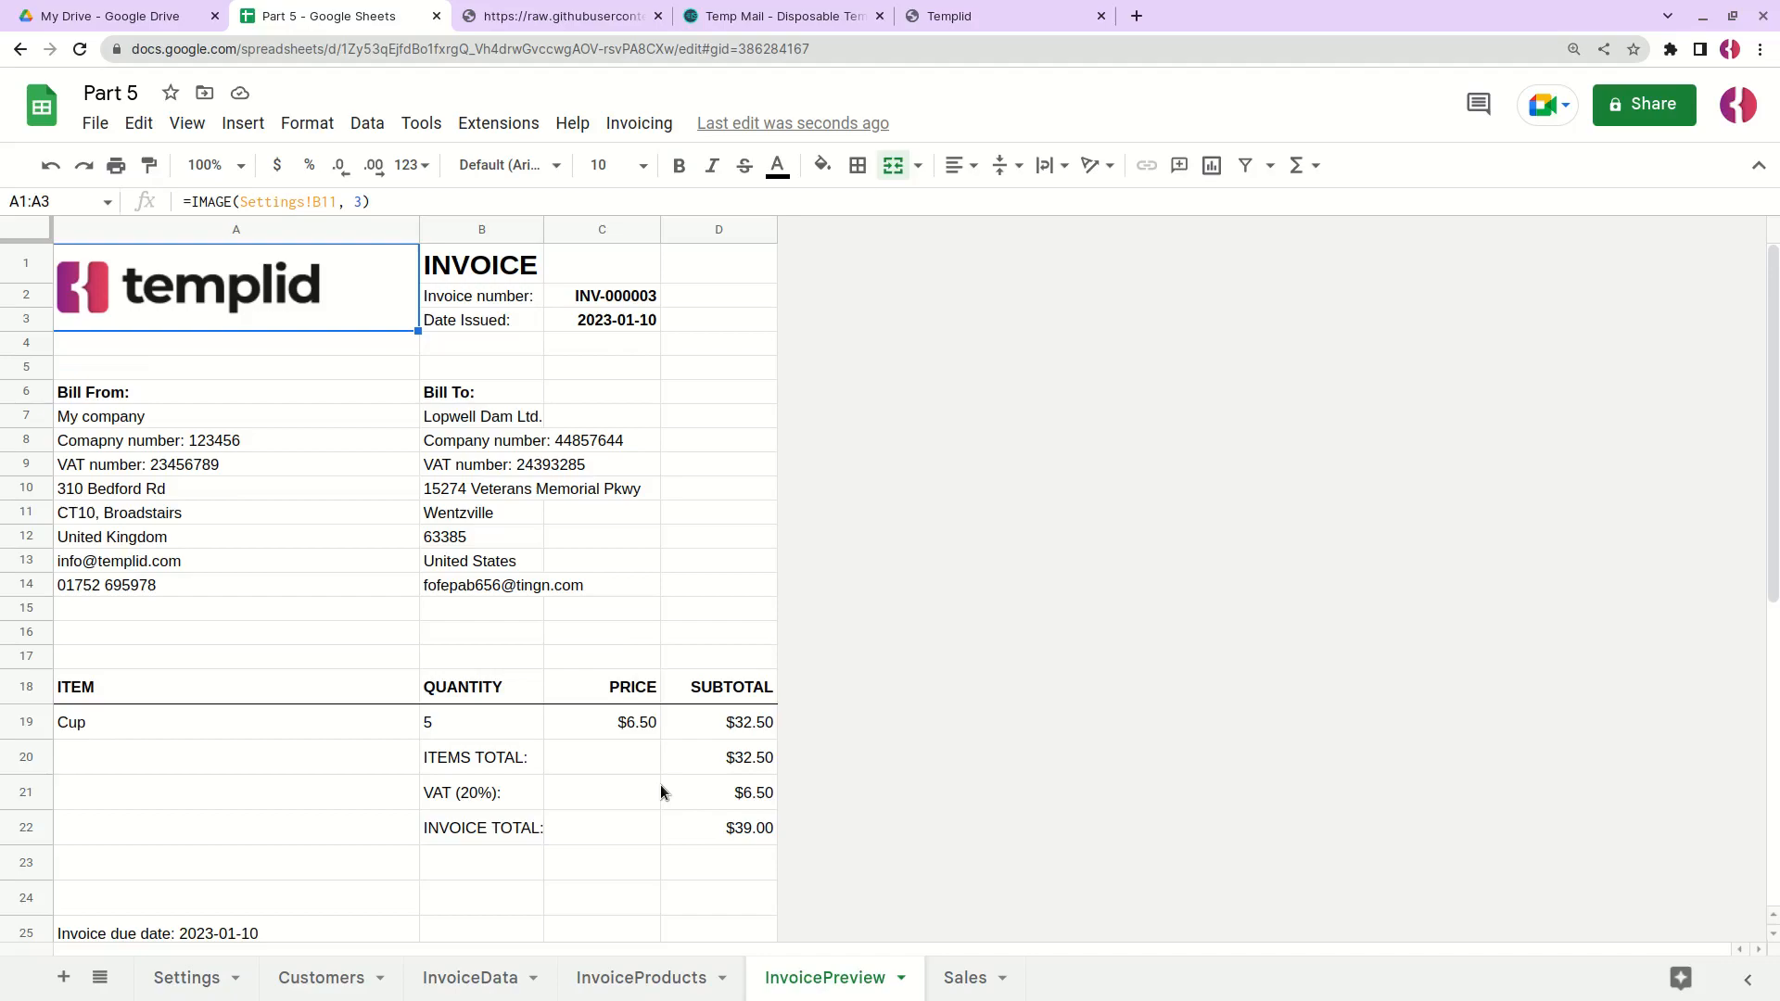
{"action": "left_click", "coordinate": [638, 123]}
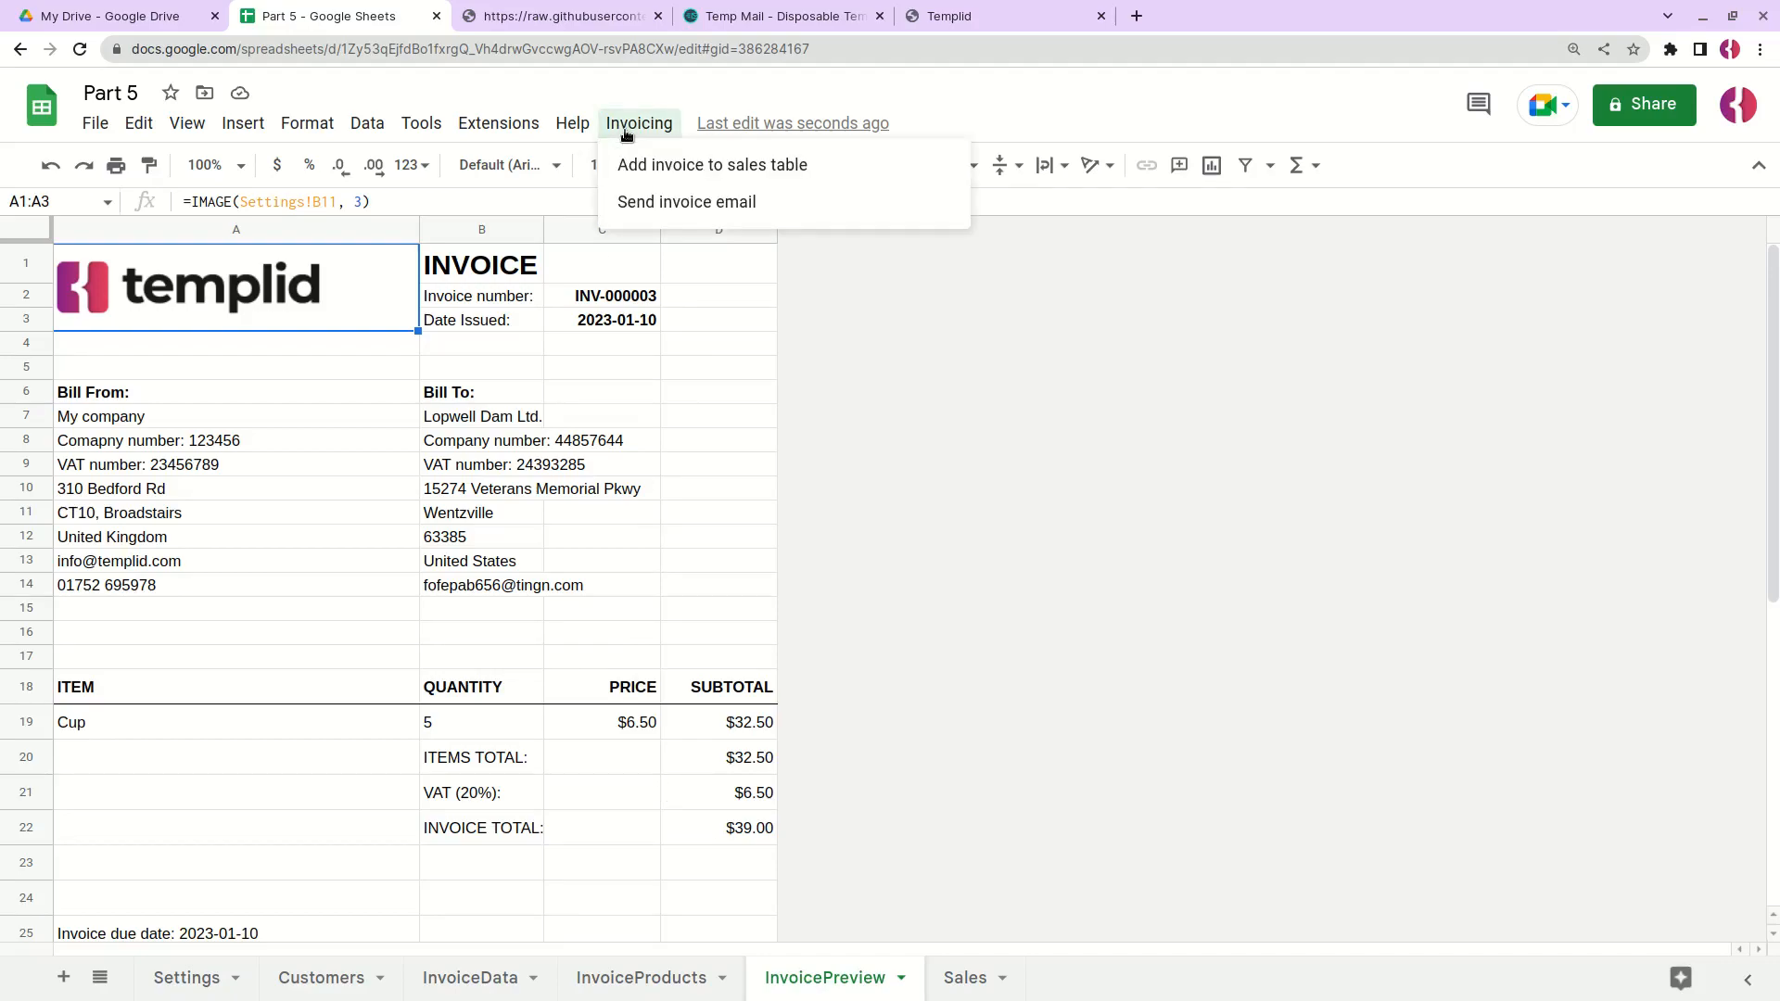
{"action": "left_click", "coordinate": [712, 163]}
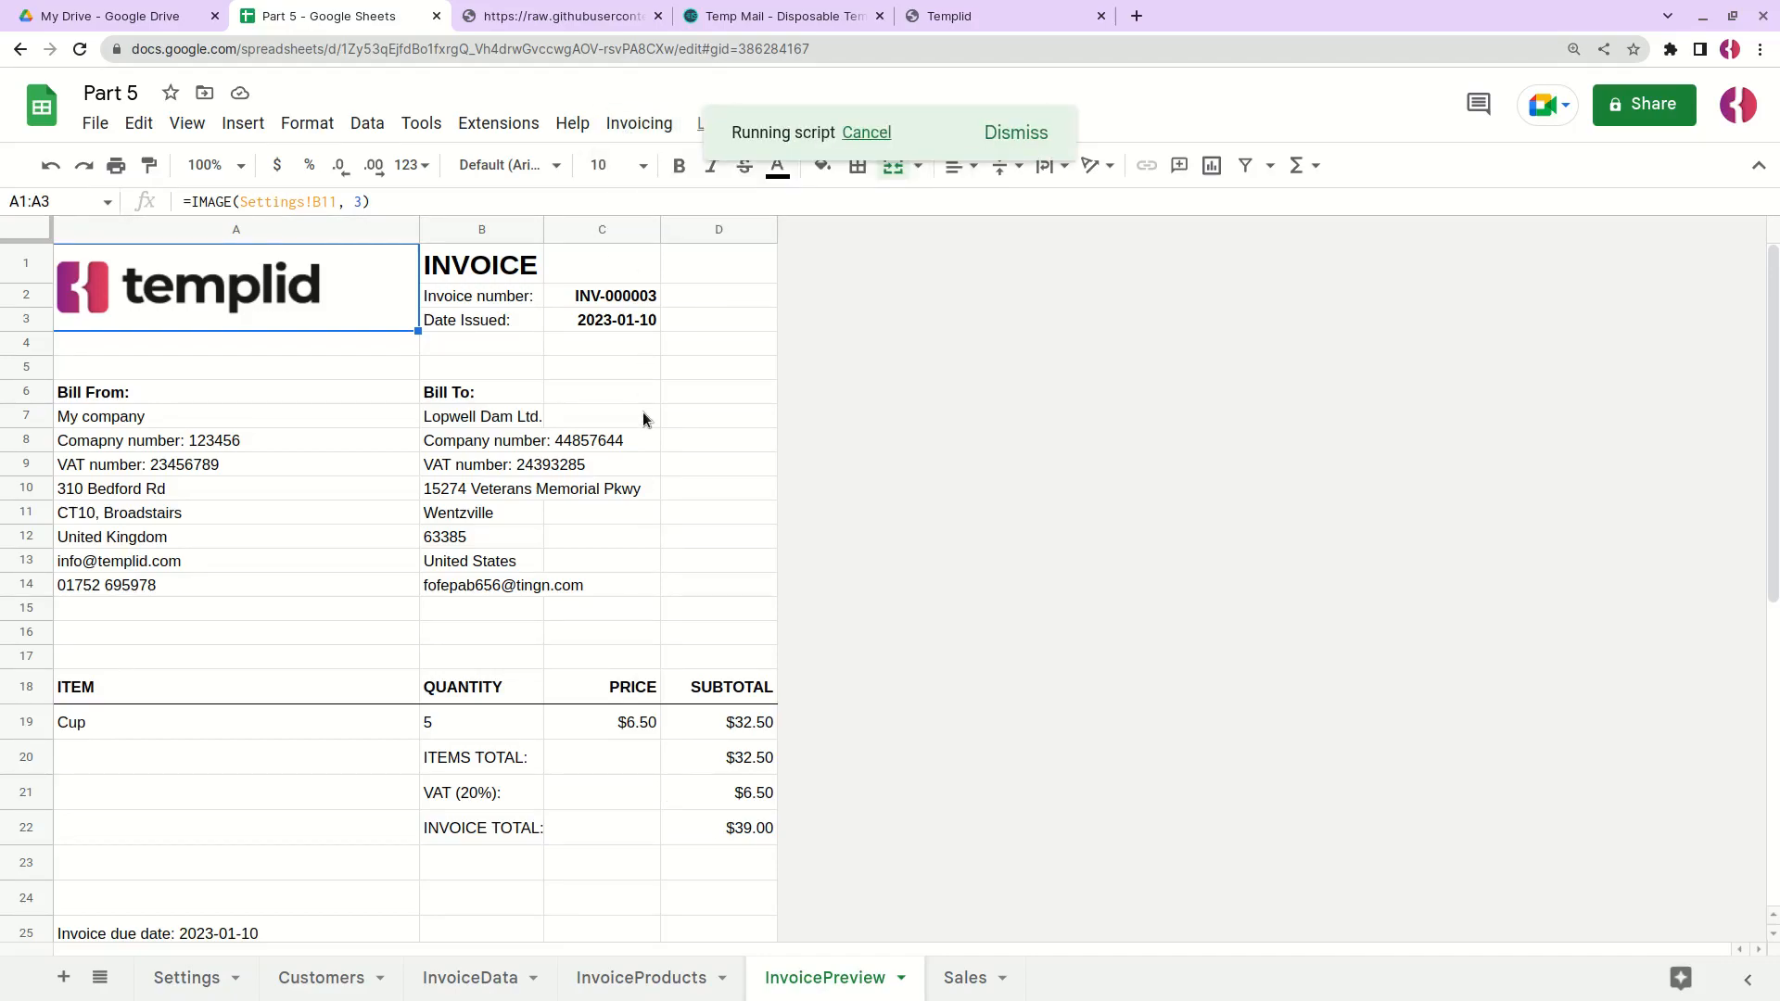
{"action": "left_click", "coordinate": [780, 17]}
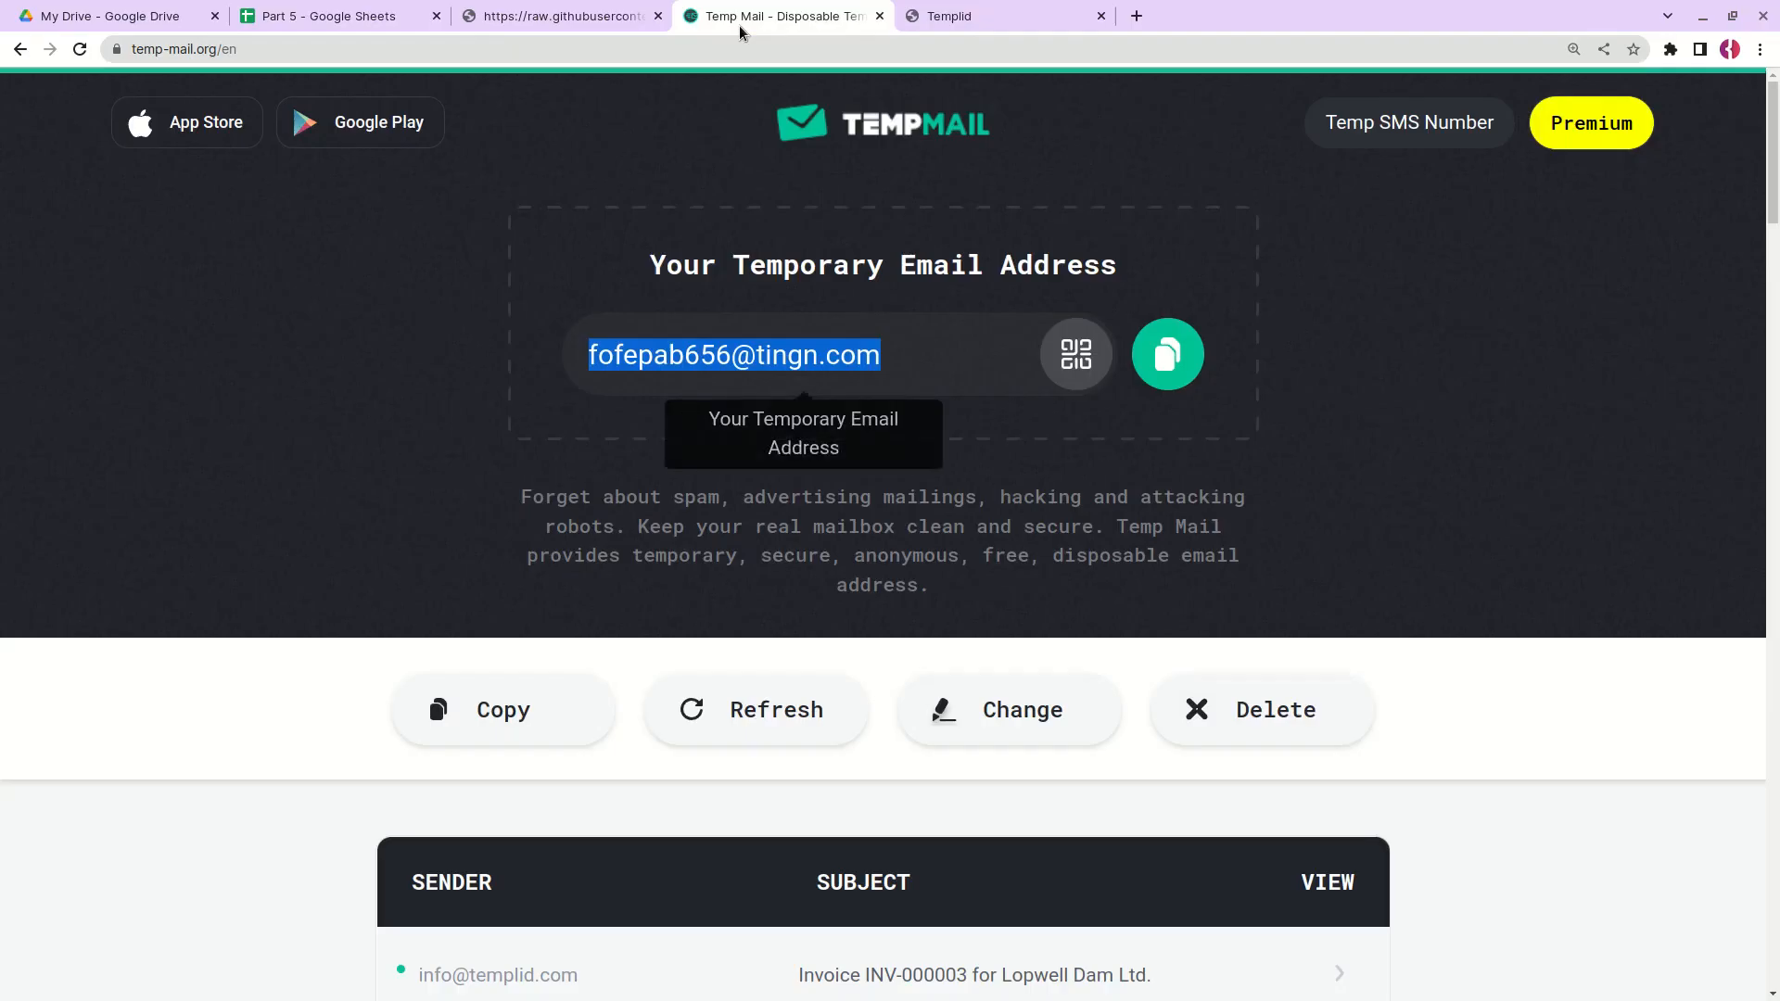
Open the inbox message 'Invoice INV-000003 for Lopwell Dam Ltd.' from Templid
{"action": "scroll", "scroll_direction": "down", "scroll_amount": 3}
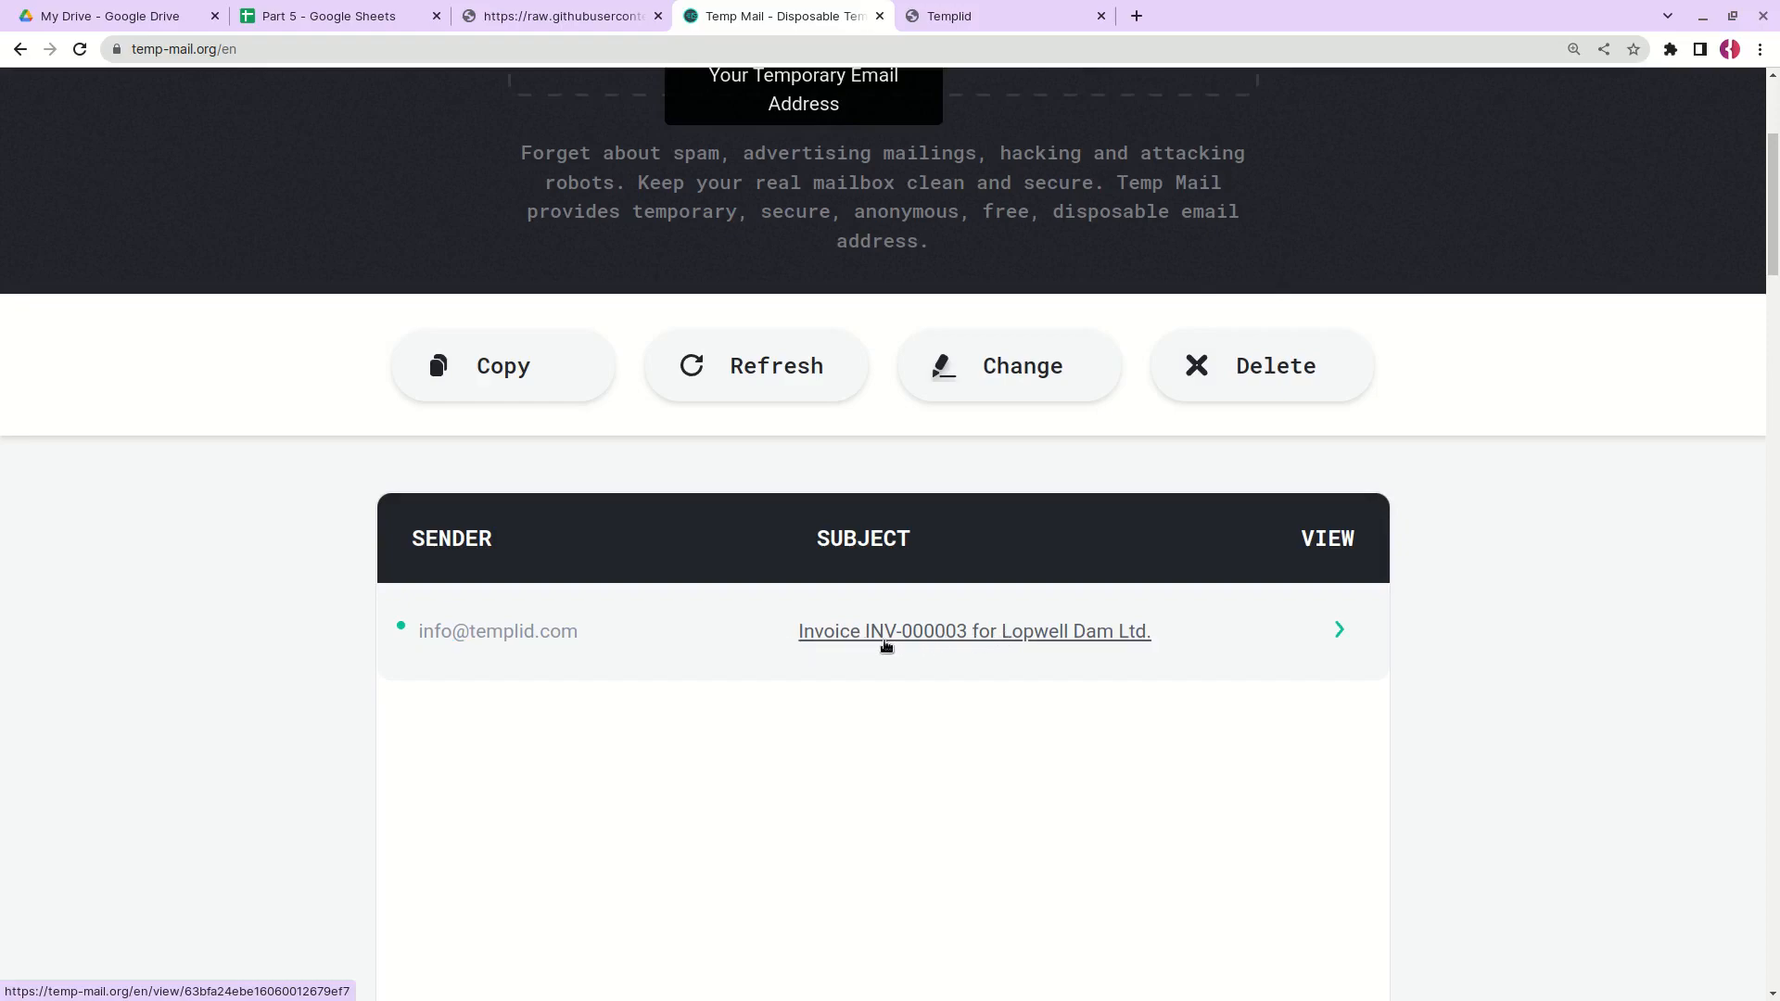
{"action": "mouse_move", "coordinate": [814, 646]}
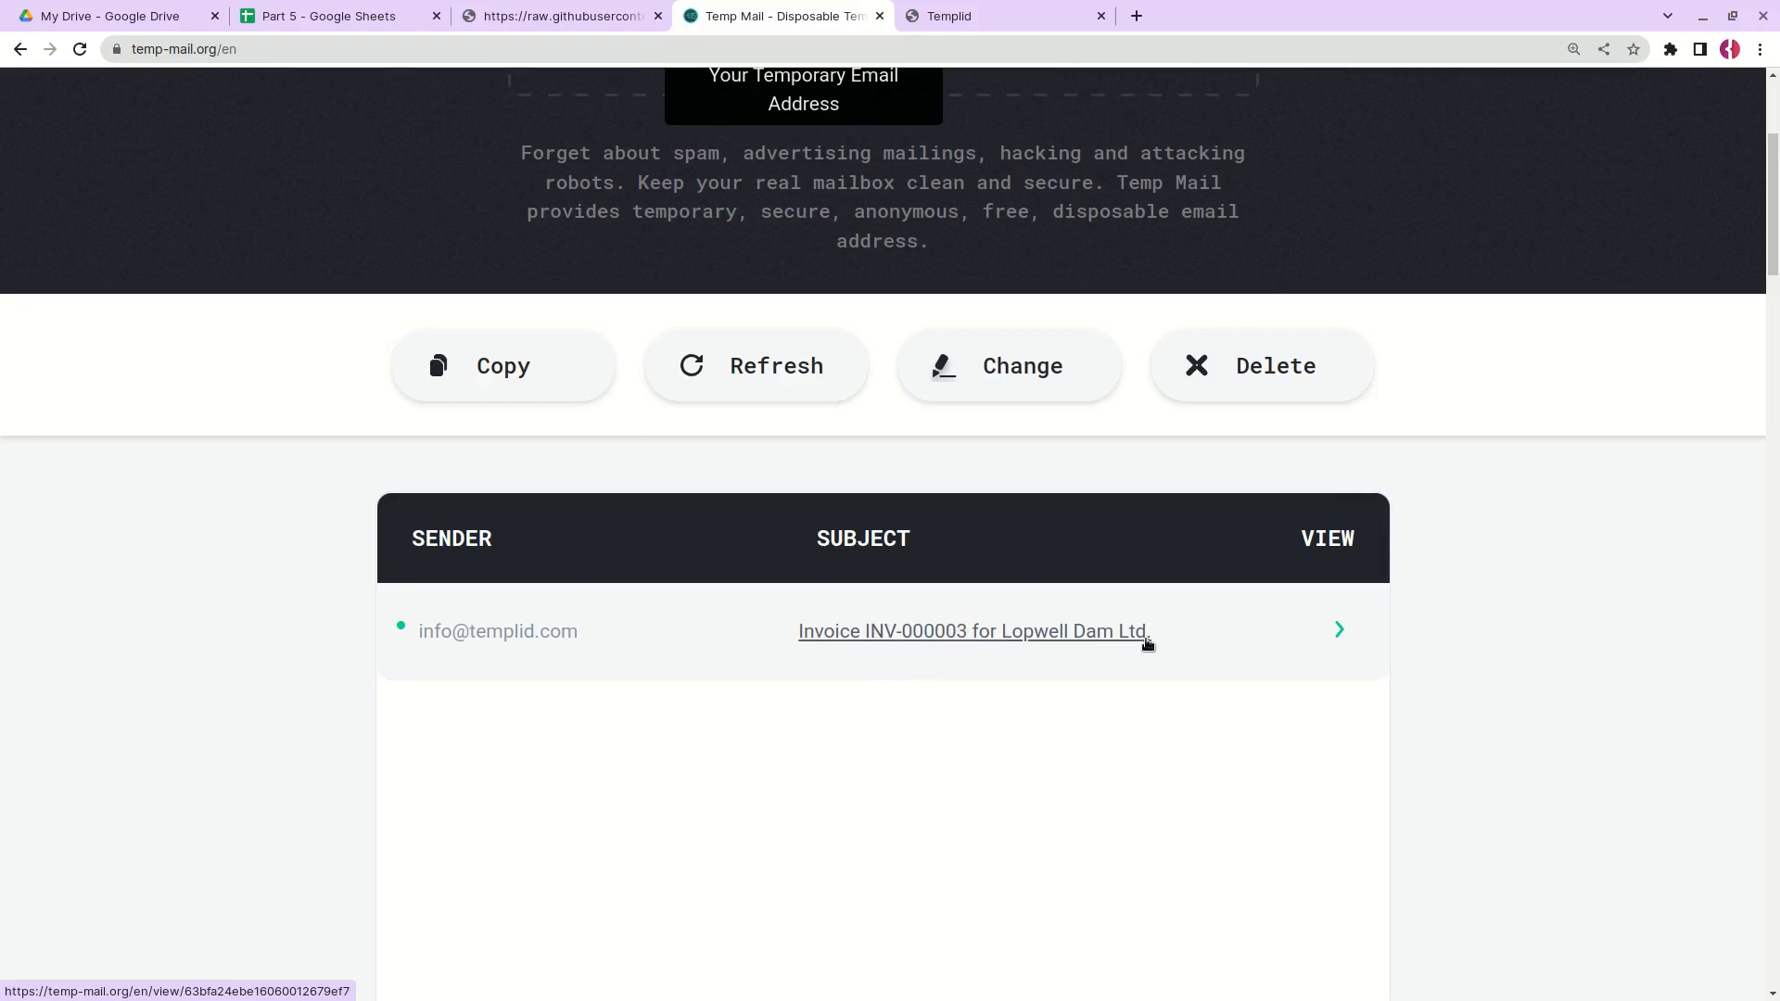
{"action": "left_click", "coordinate": [974, 630]}
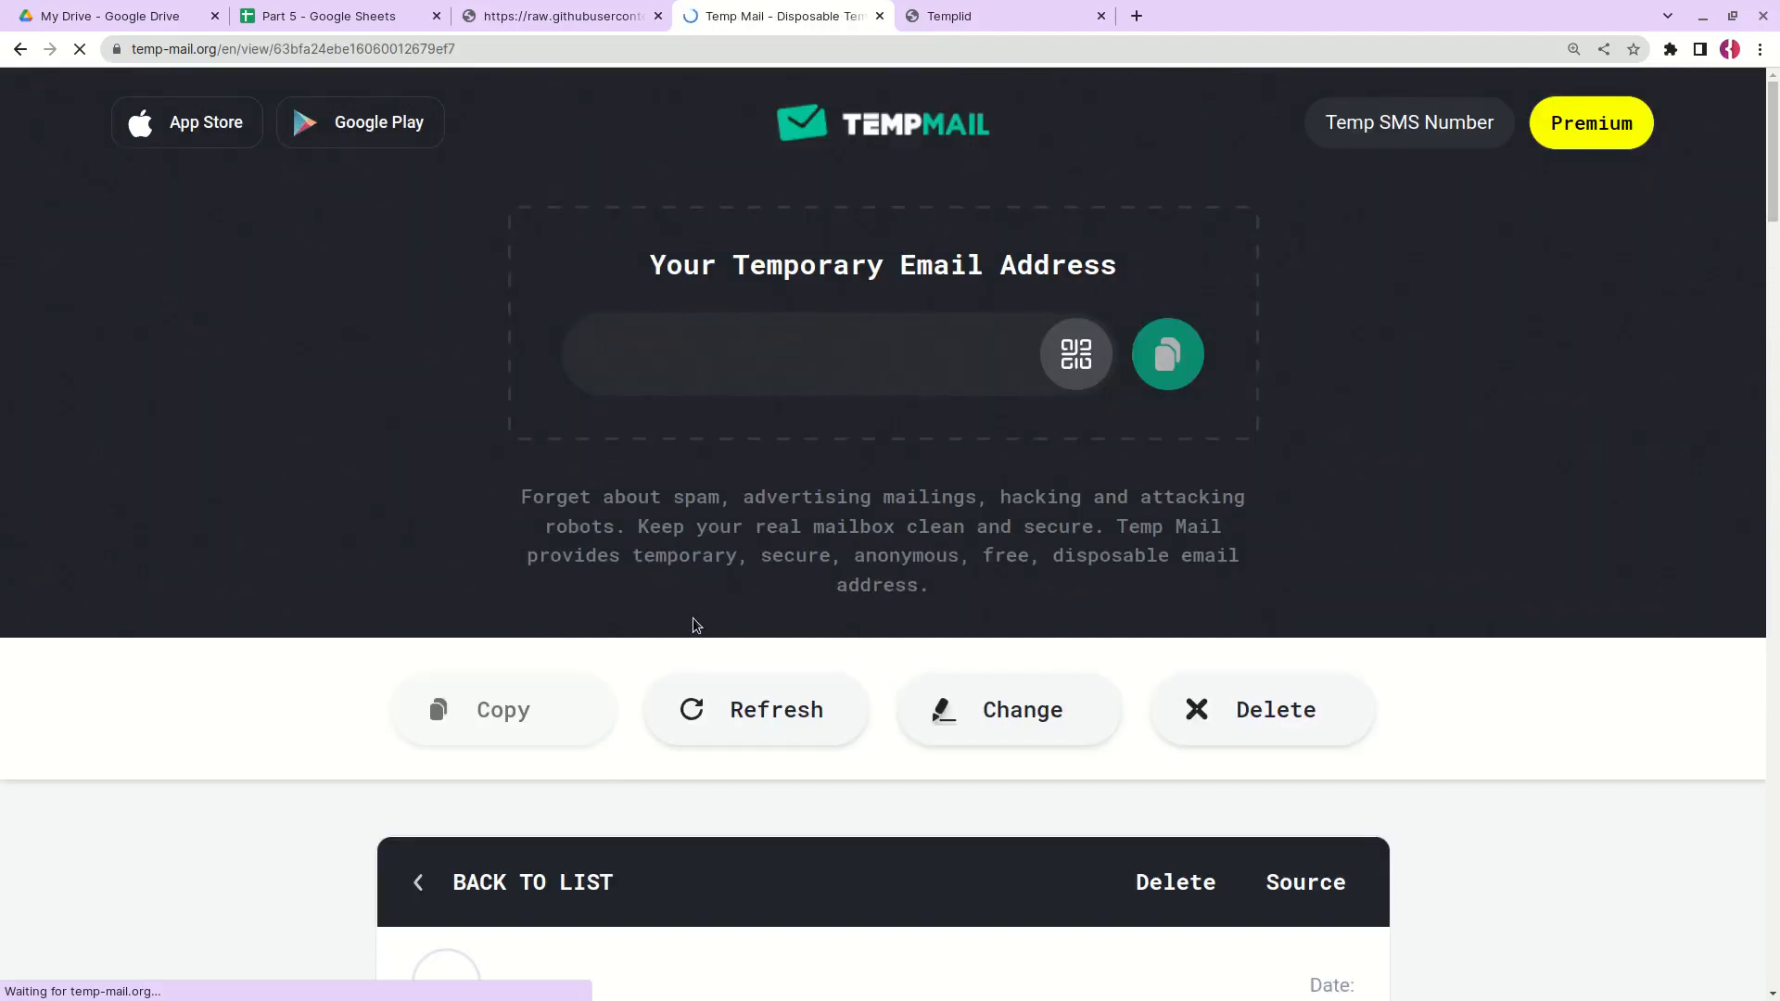
{"action": "scroll", "scroll_direction": "down", "scroll_amount": 3}
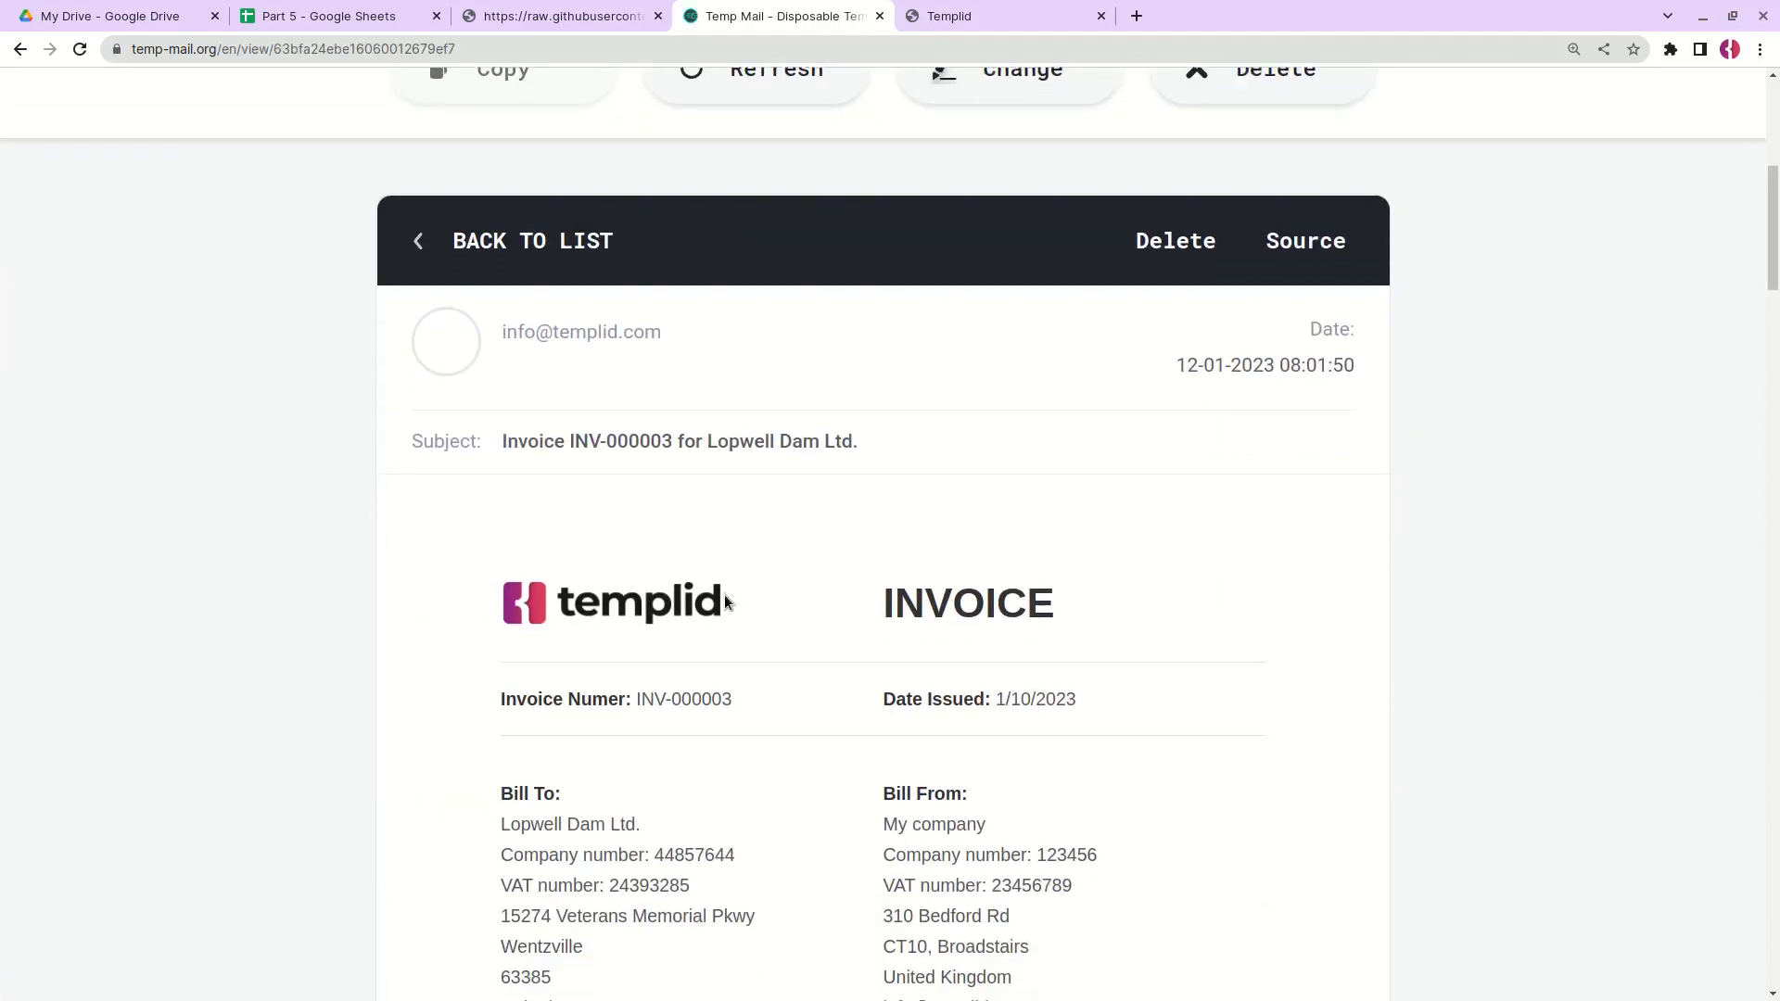
{"action": "scroll", "scroll_direction": "down", "scroll_amount": 3}
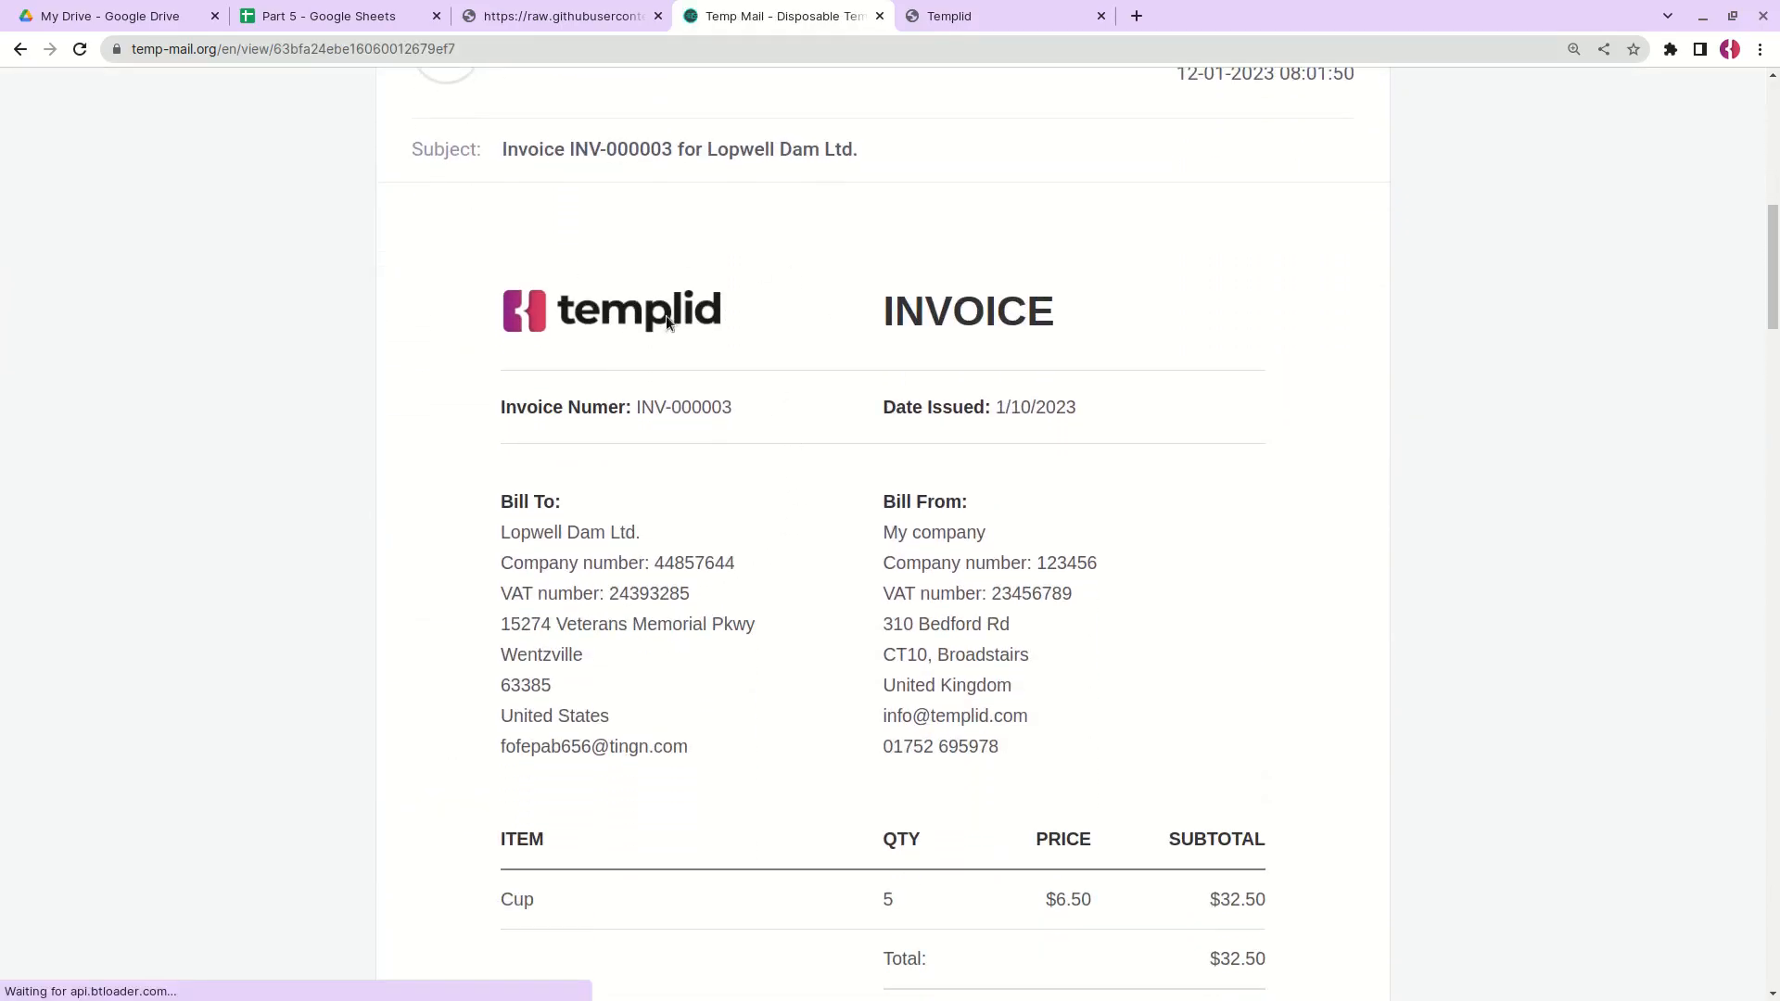
{"action": "scroll", "scroll_direction": "down", "scroll_amount": 3}
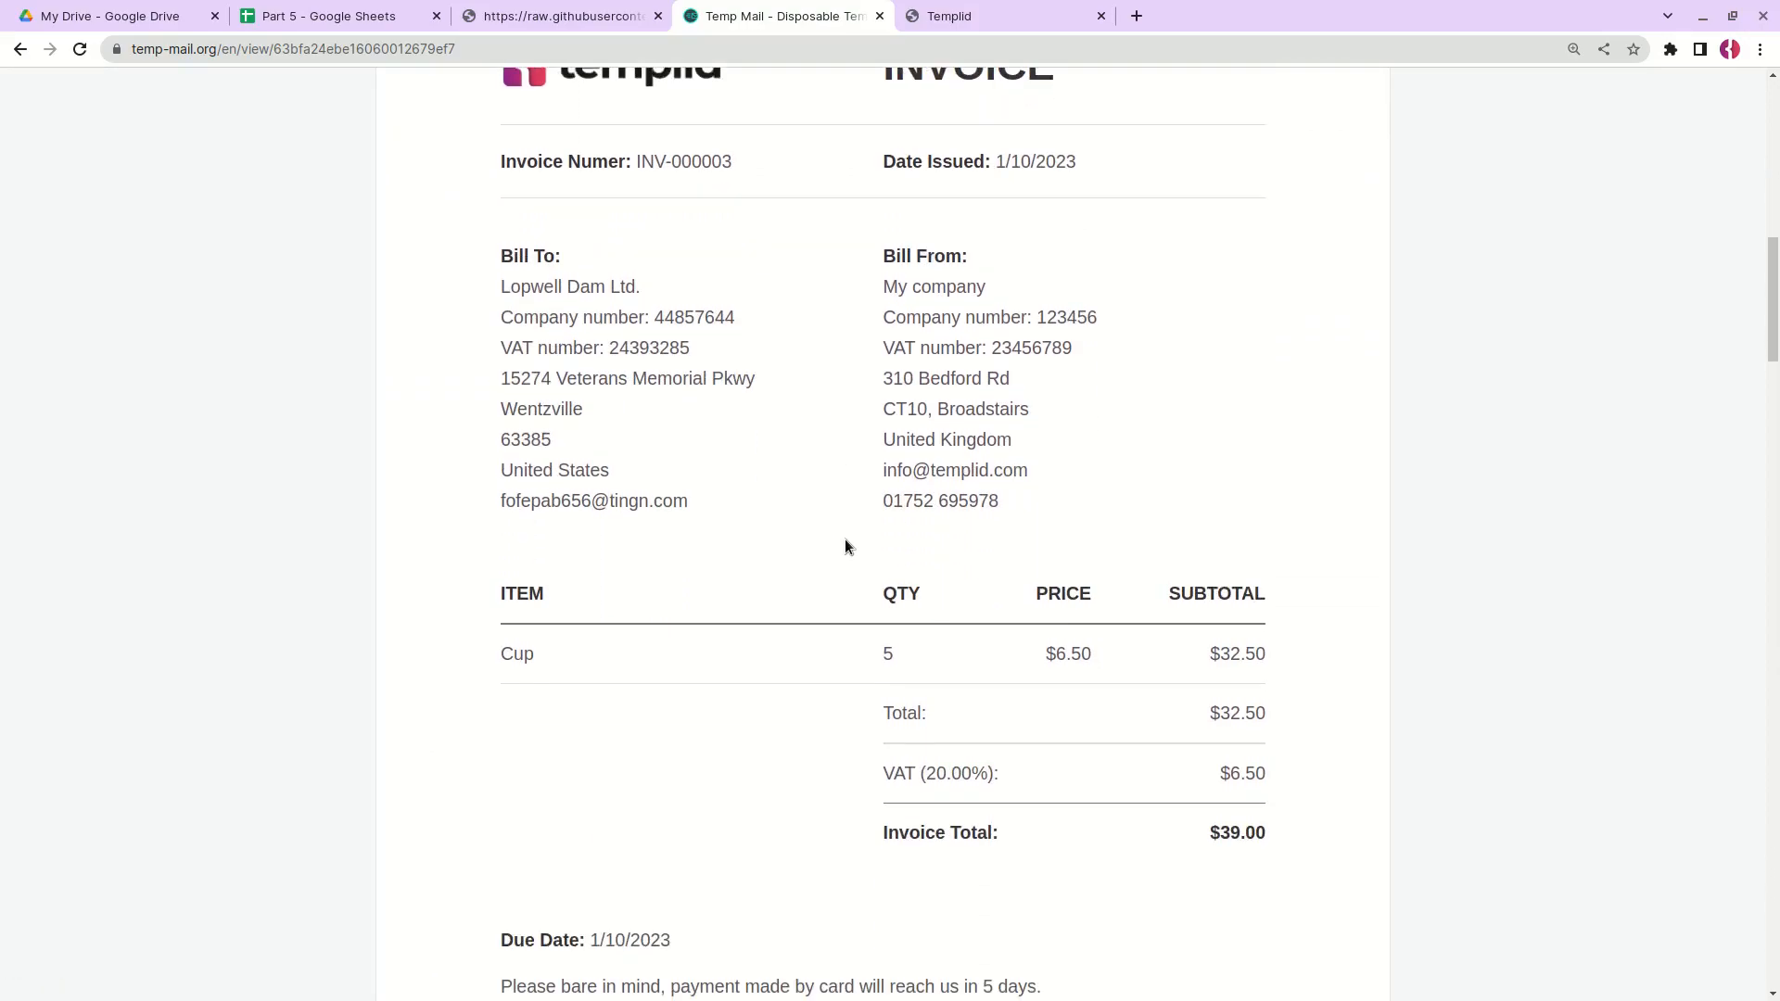
{"action": "scroll", "scroll_direction": "down", "scroll_amount": 3}
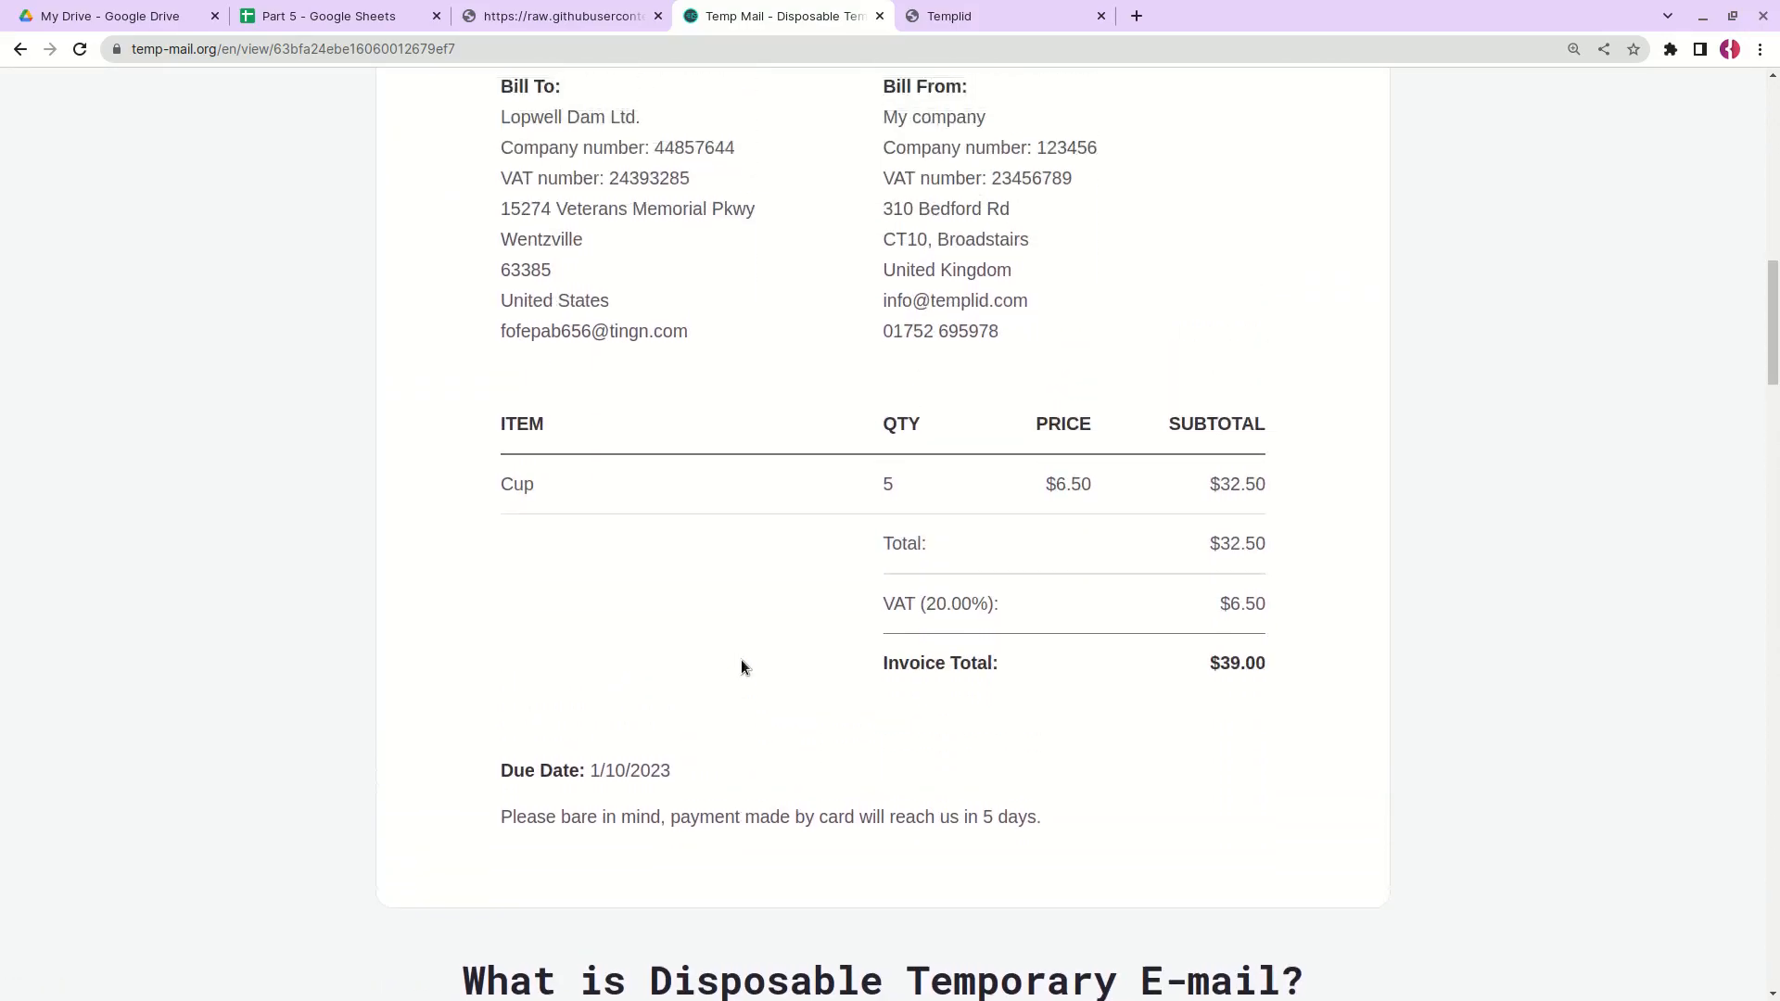
{"action": "scroll", "scroll_direction": "down", "scroll_amount": 3}
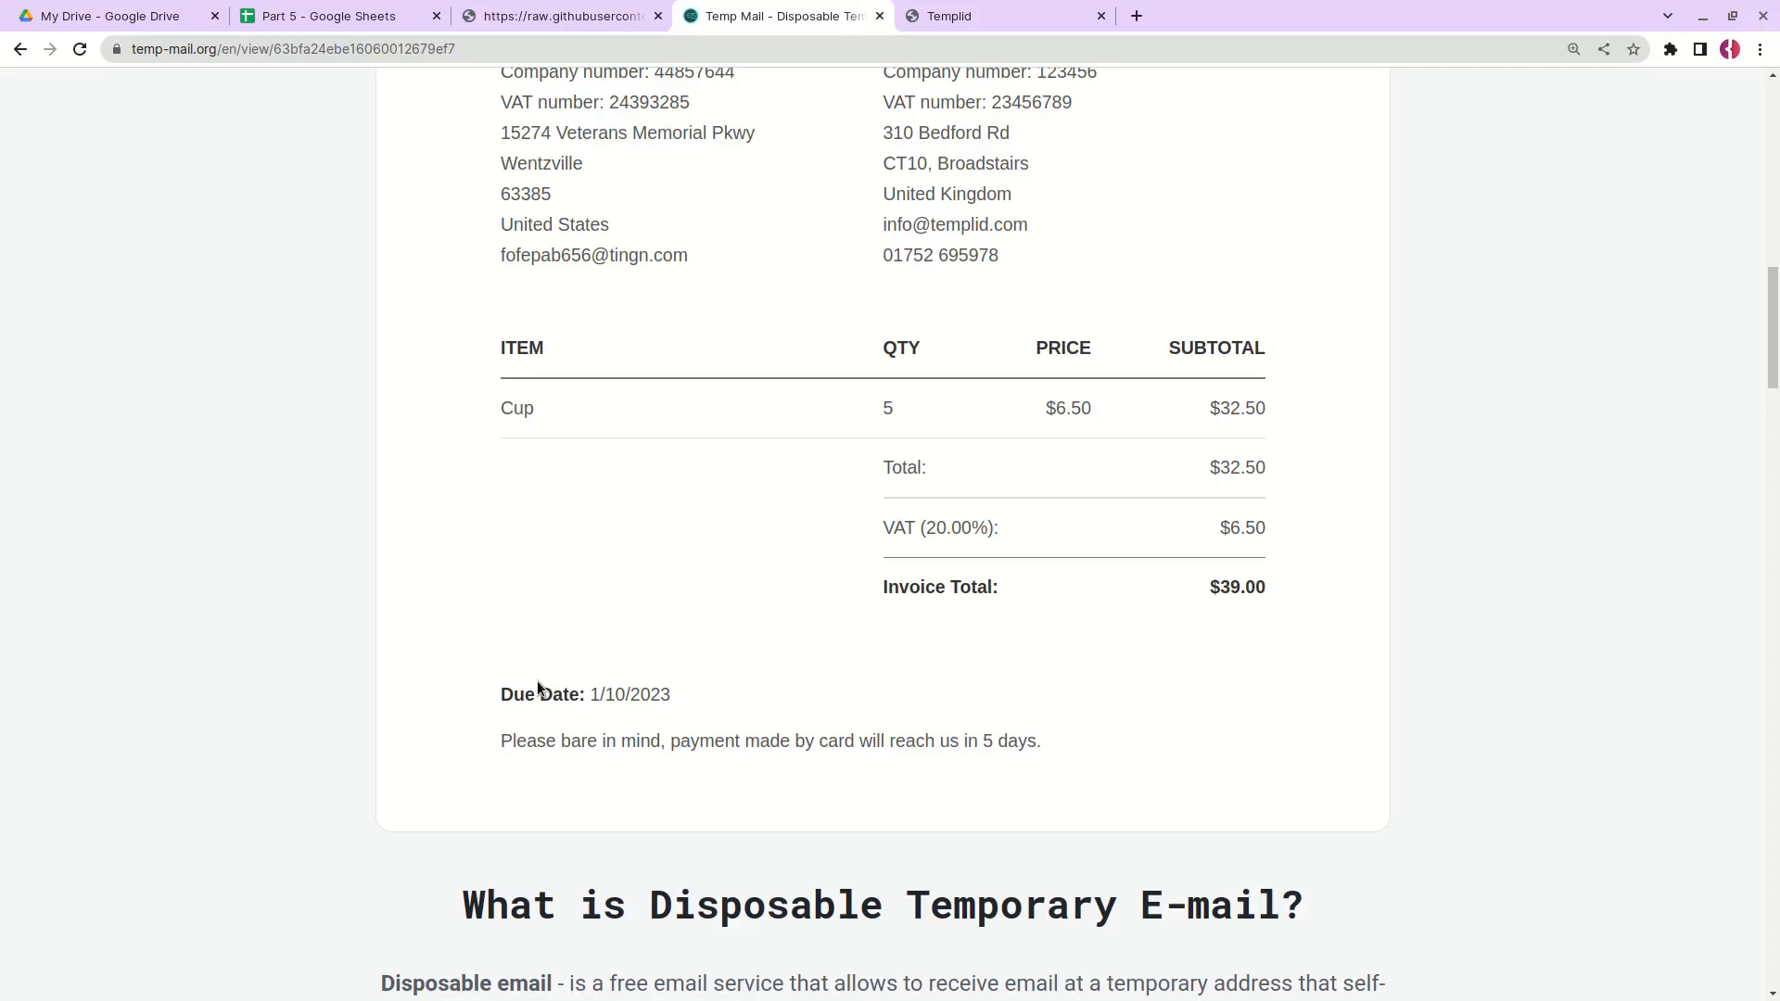
{"action": "scroll", "scroll_direction": "up", "scroll_amount": 3}
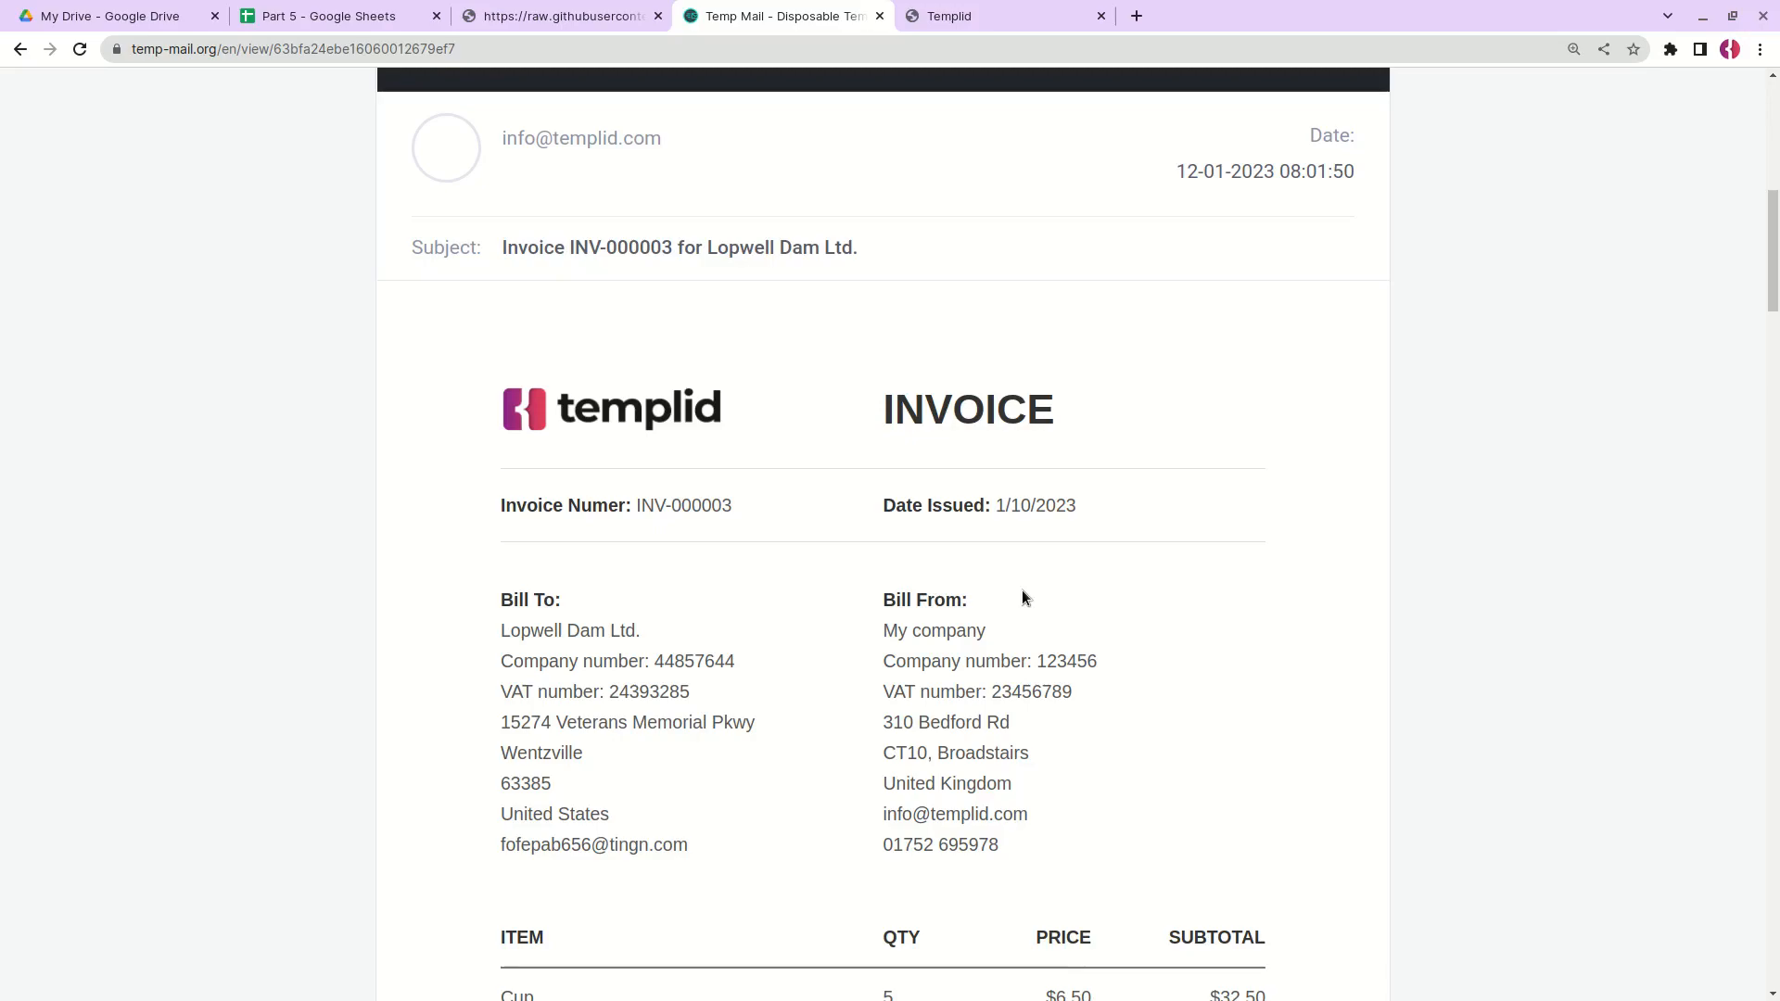
{"action": "scroll", "scroll_direction": "down", "scroll_amount": 3}
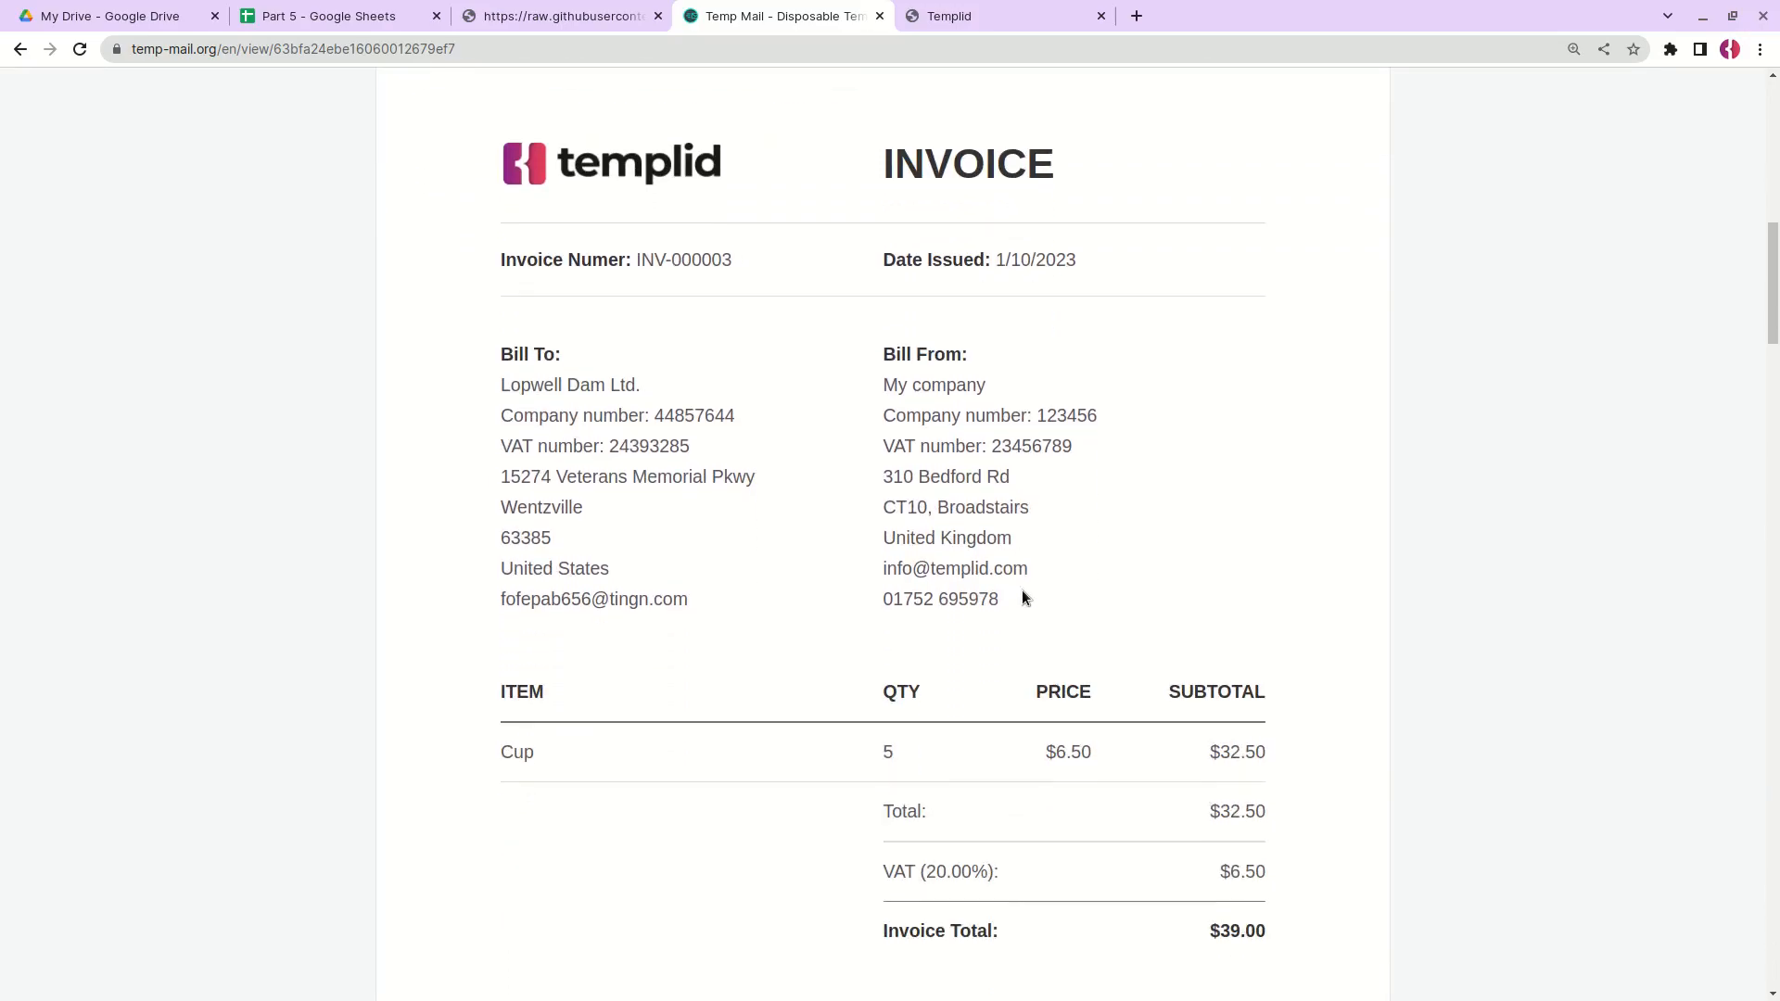
{"action": "scroll", "scroll_direction": "down", "scroll_amount": 3}
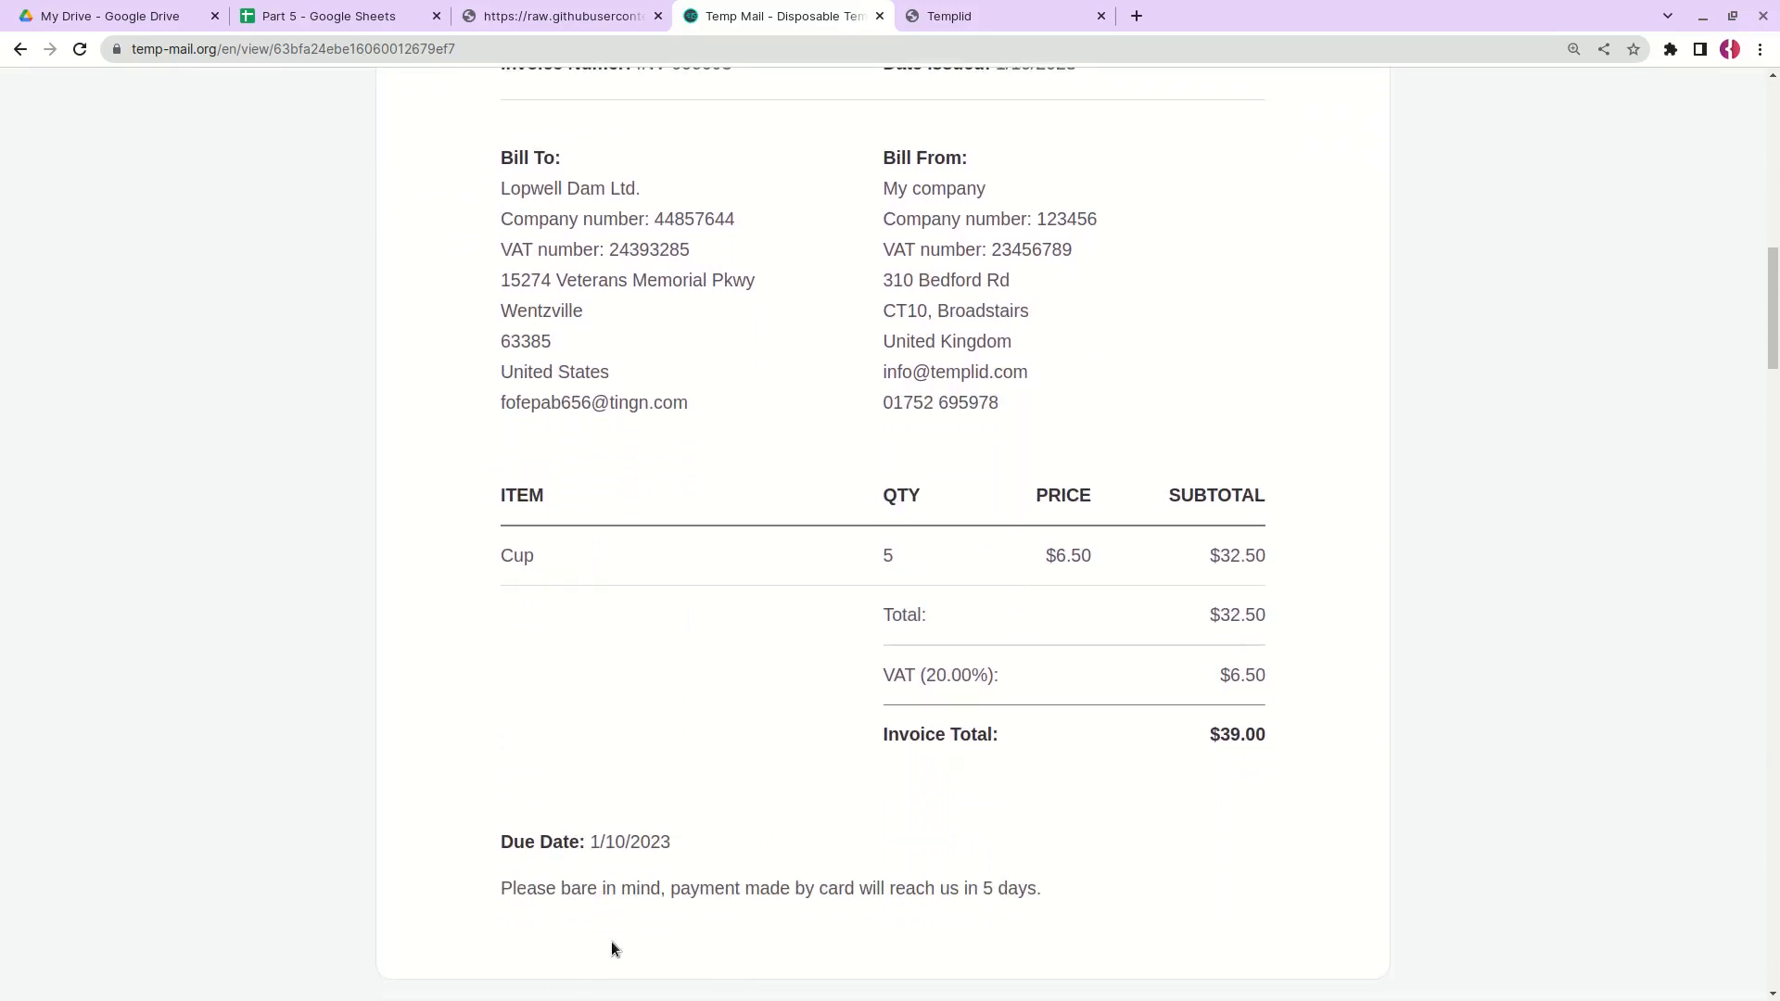